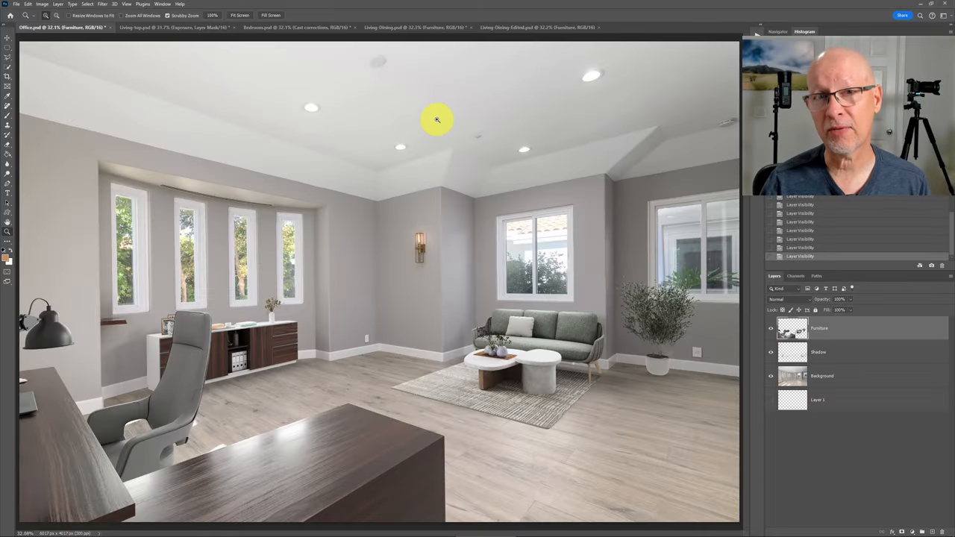
{"action": "mouse_move", "coordinate": [489, 197]}
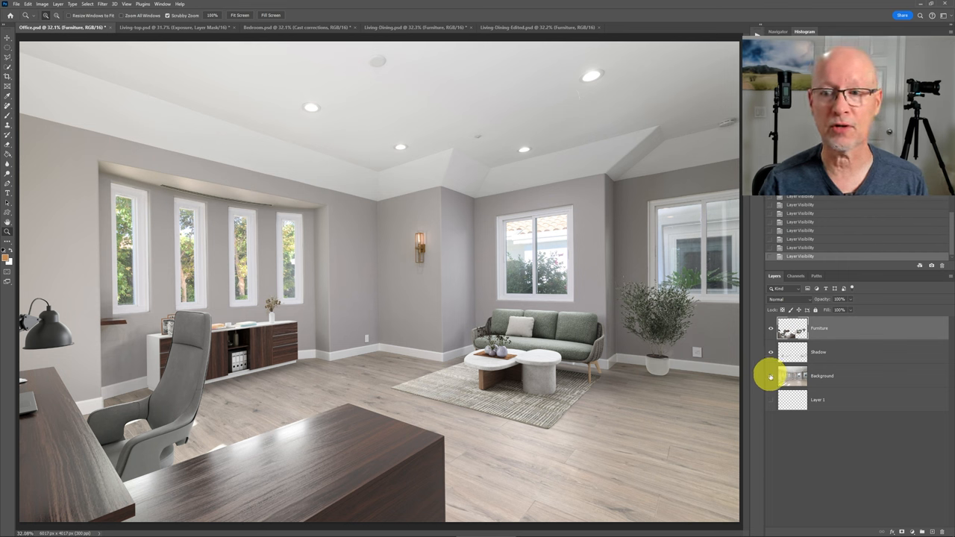
Step: Compare the staged living-room render with its empty original room, then show all layers again
{"action": "left_click", "coordinate": [769, 328]}
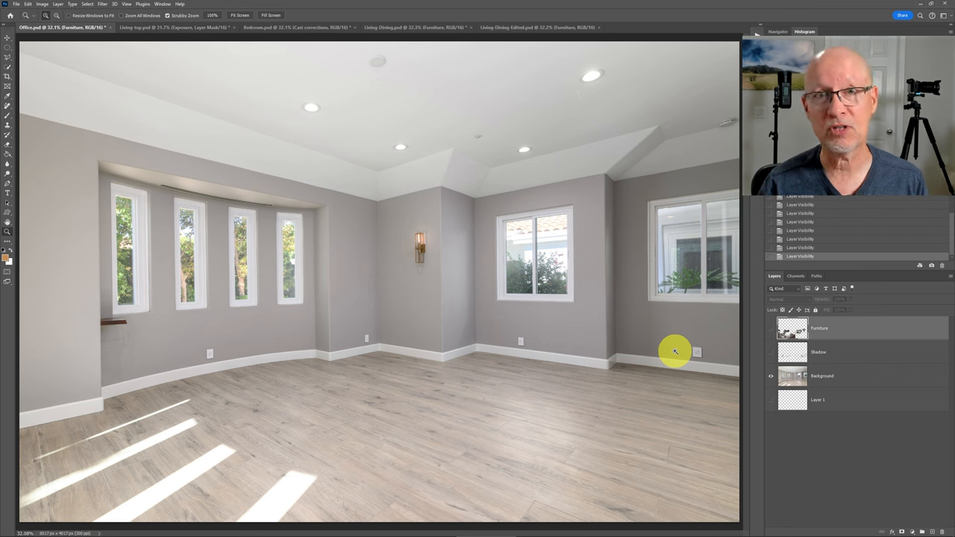
{"action": "left_click", "coordinate": [772, 328]}
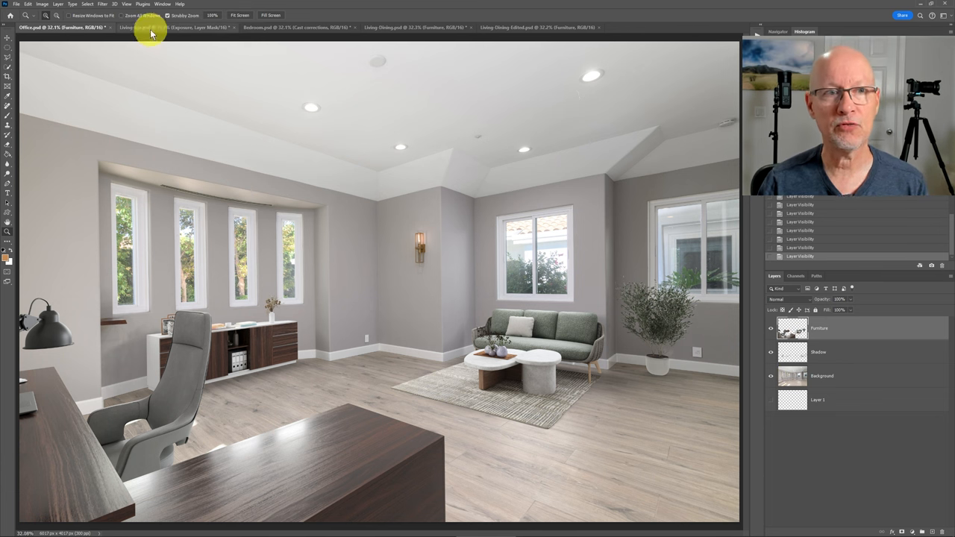
{"action": "left_click", "coordinate": [145, 28]}
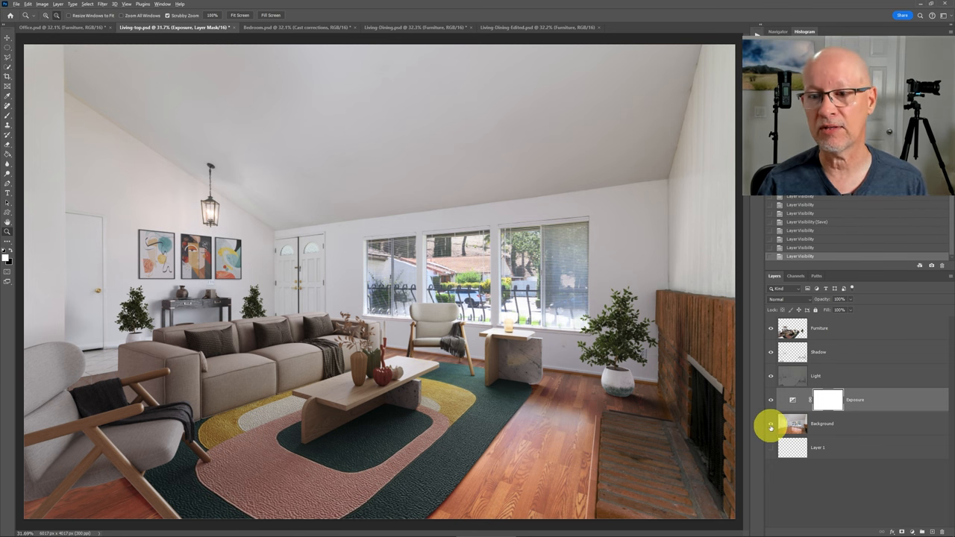
{"action": "left_click", "coordinate": [770, 423]}
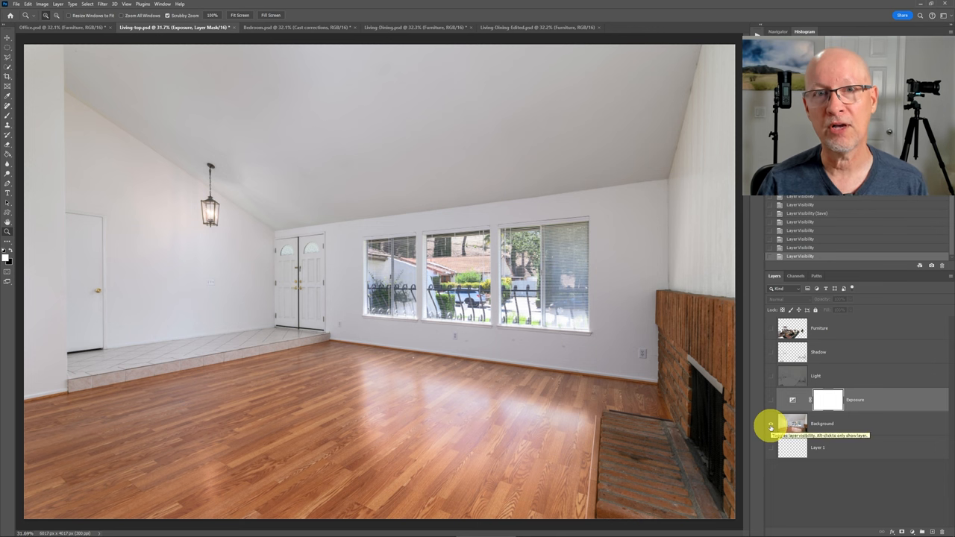
{"action": "left_click", "coordinate": [771, 424]}
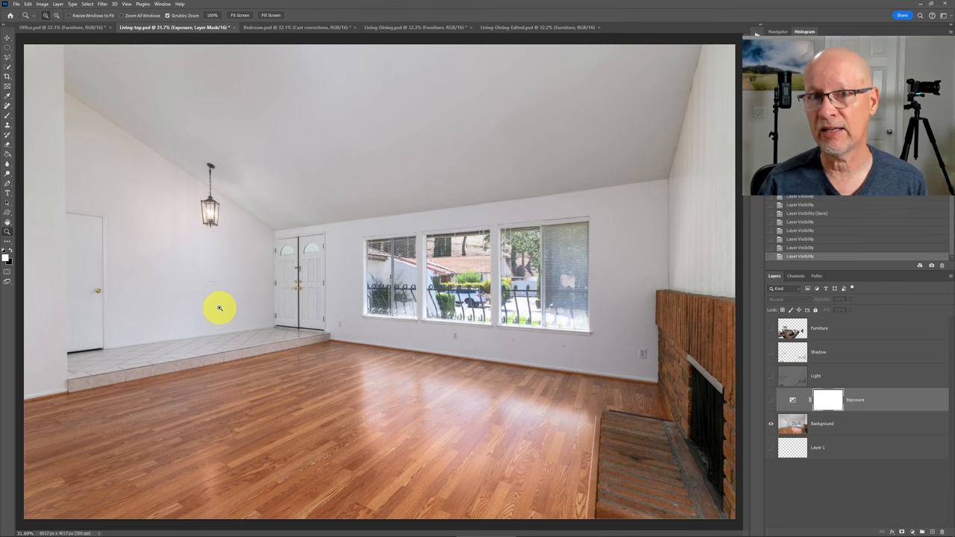
{"action": "left_click", "coordinate": [770, 425]}
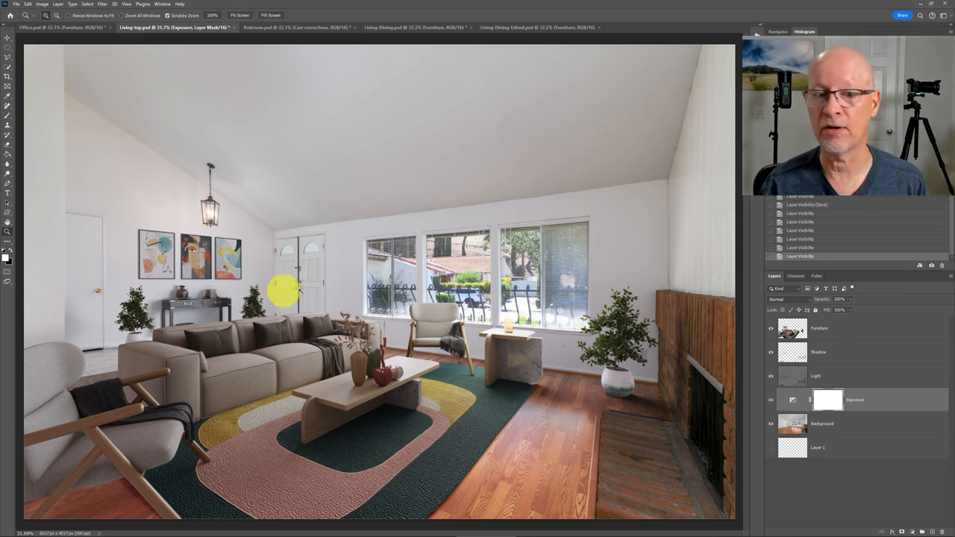
{"action": "mouse_move", "coordinate": [705, 222]}
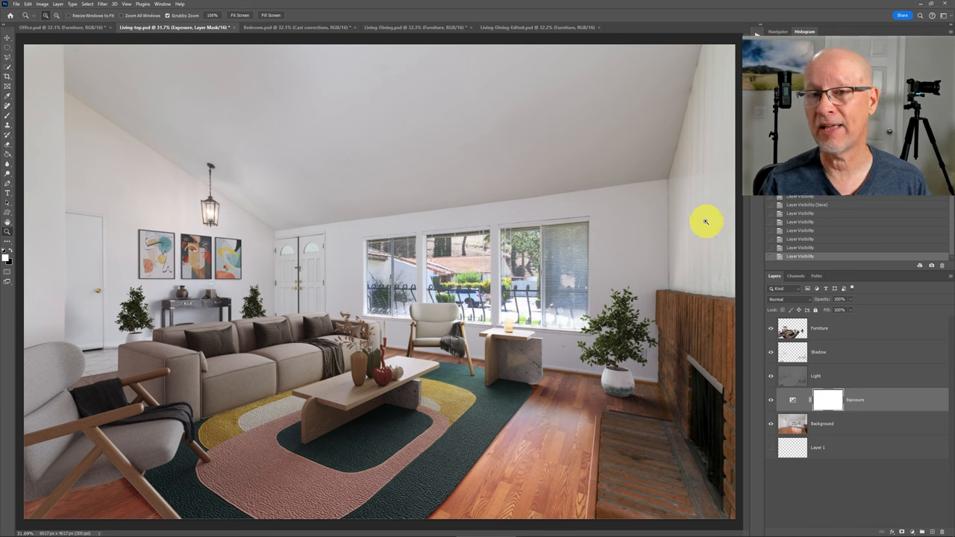
{"action": "mouse_move", "coordinate": [703, 217]}
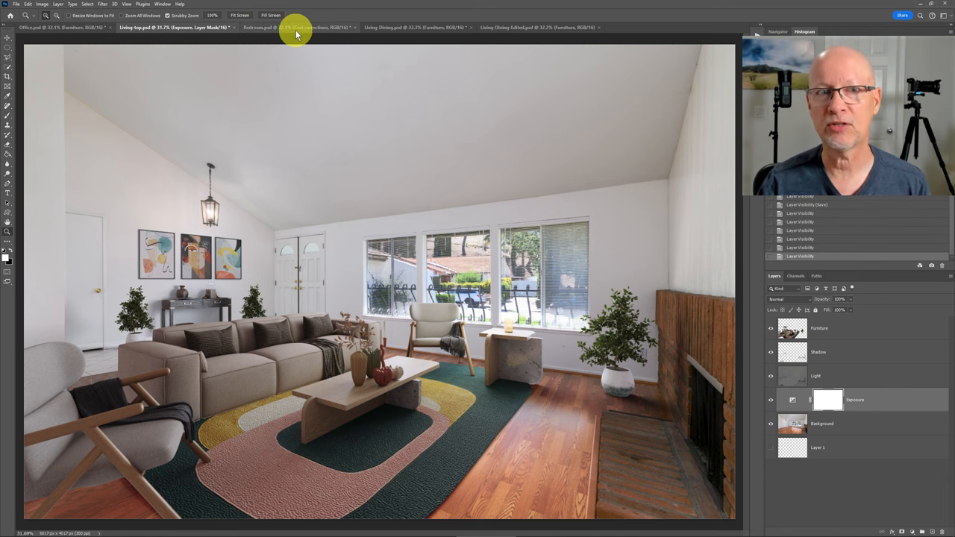
Step: View the bedroom render without its Cast corrections group, then return to the office render
{"action": "left_click", "coordinate": [294, 27]}
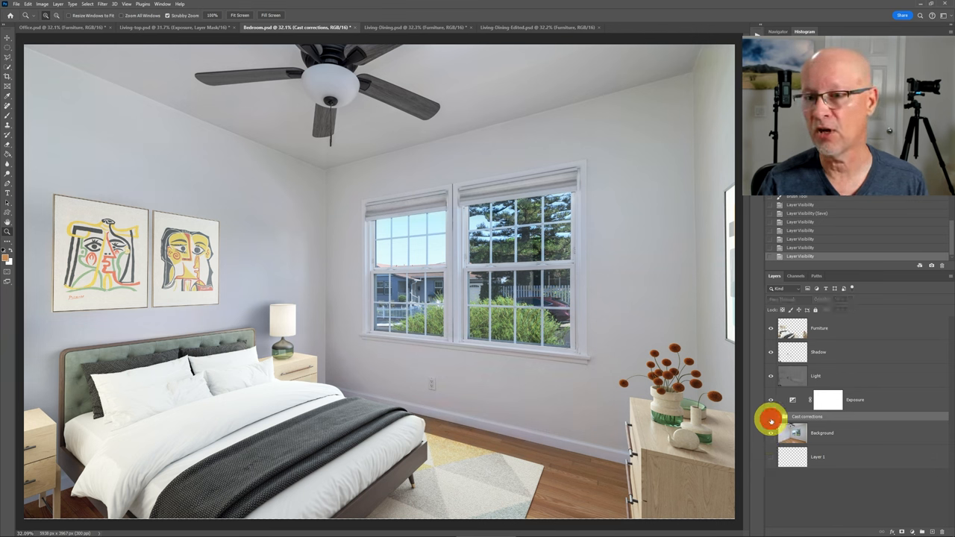
{"action": "left_click", "coordinate": [807, 417]}
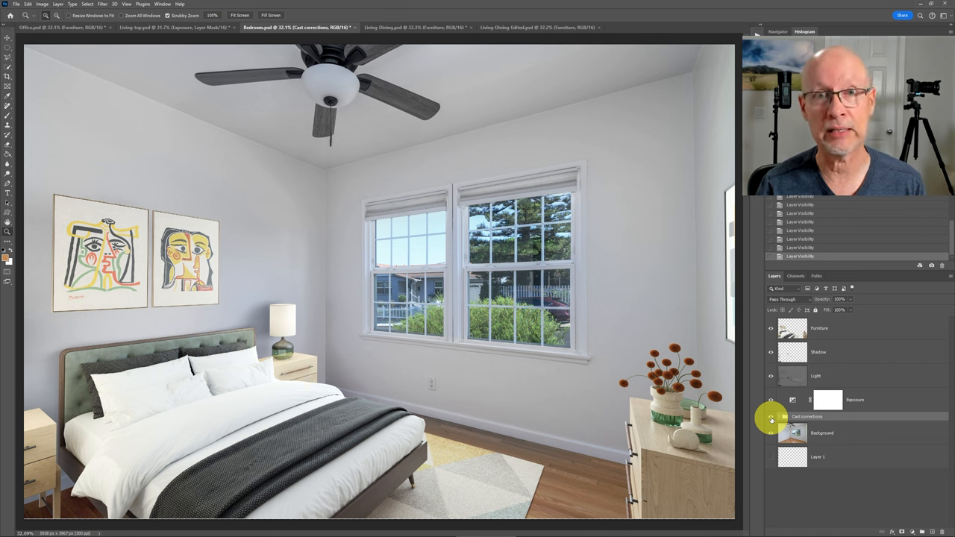
{"action": "left_click", "coordinate": [60, 27]}
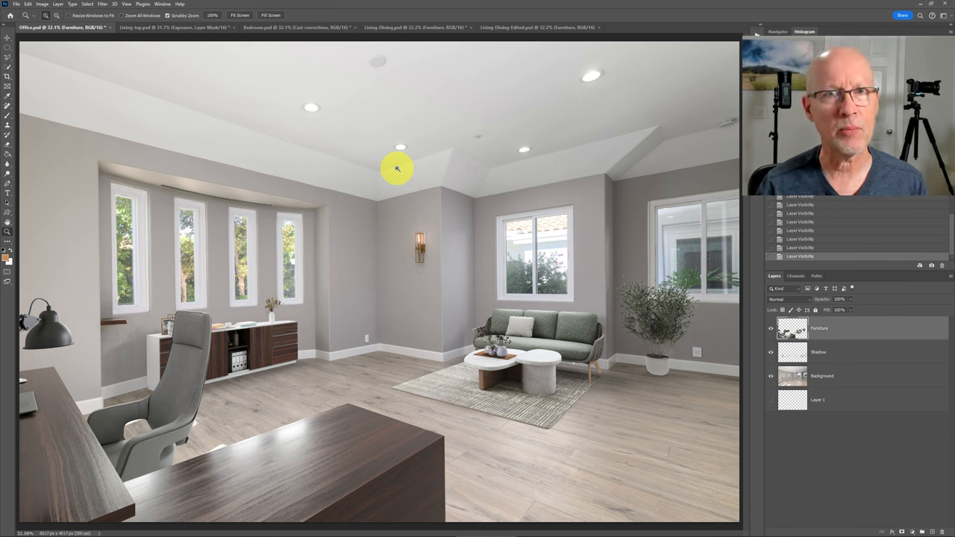
{"action": "mouse_move", "coordinate": [416, 52]}
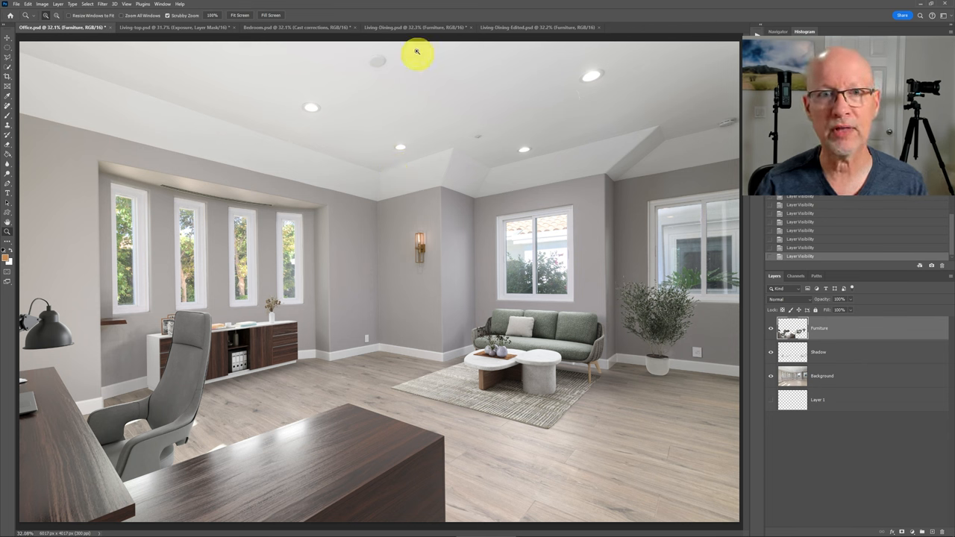
Step: Compare the Living-Dining-Edited render against the original Living-Dining staging, then leave the office tab
{"action": "left_click", "coordinate": [410, 28]}
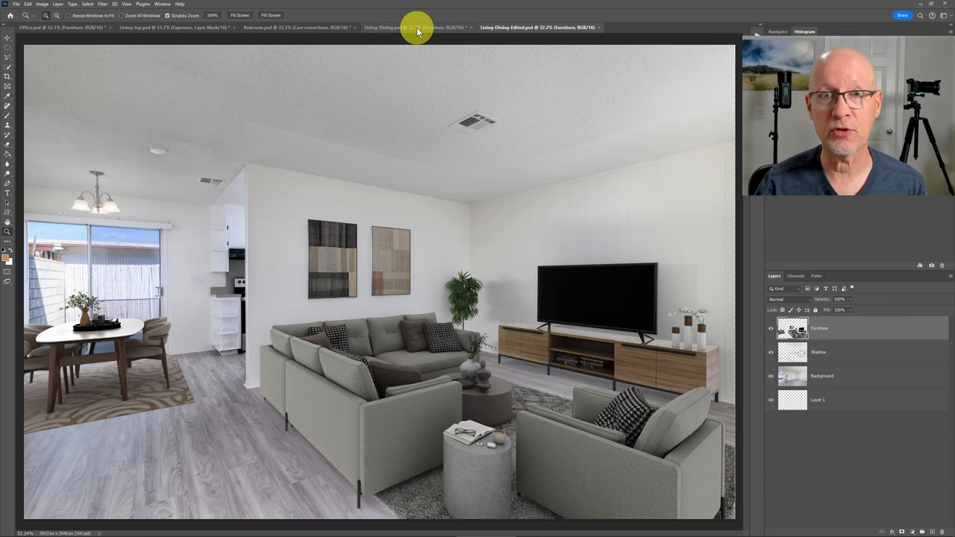
{"action": "left_click", "coordinate": [414, 28]}
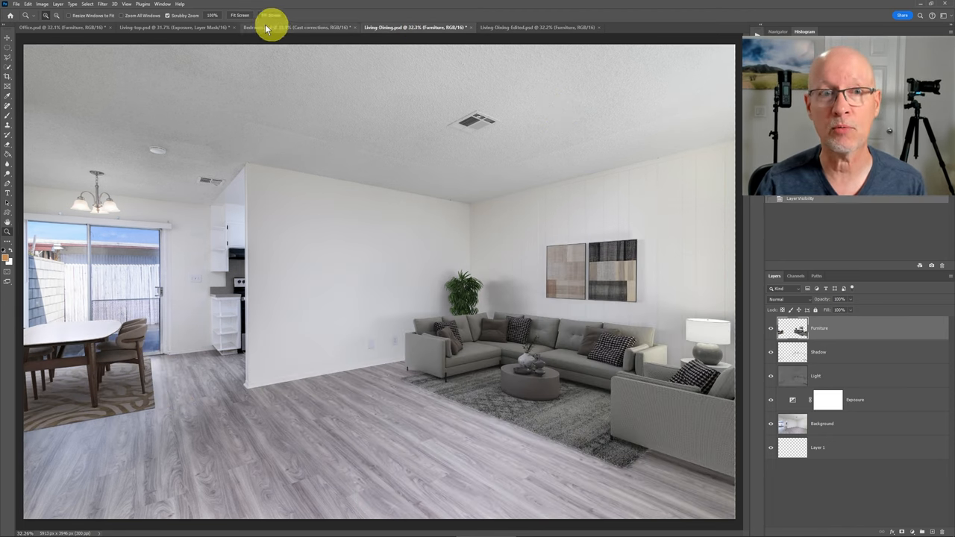
{"action": "left_click", "coordinate": [60, 27]}
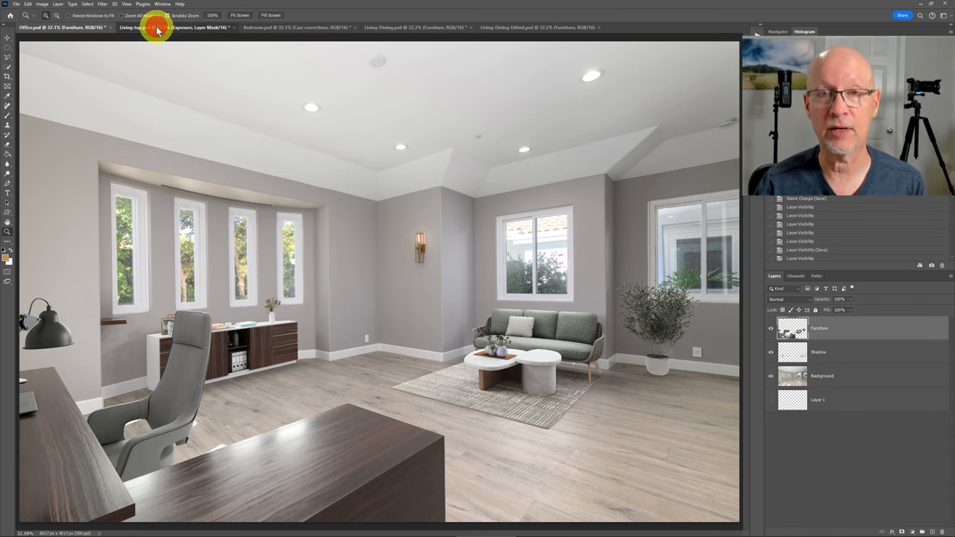
{"action": "left_click", "coordinate": [138, 27]}
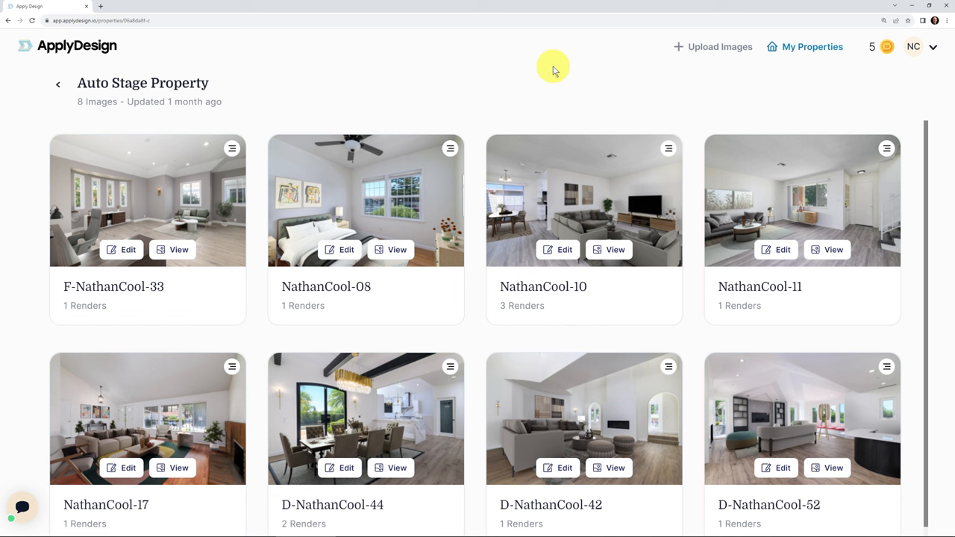
{"action": "mouse_move", "coordinate": [525, 82]}
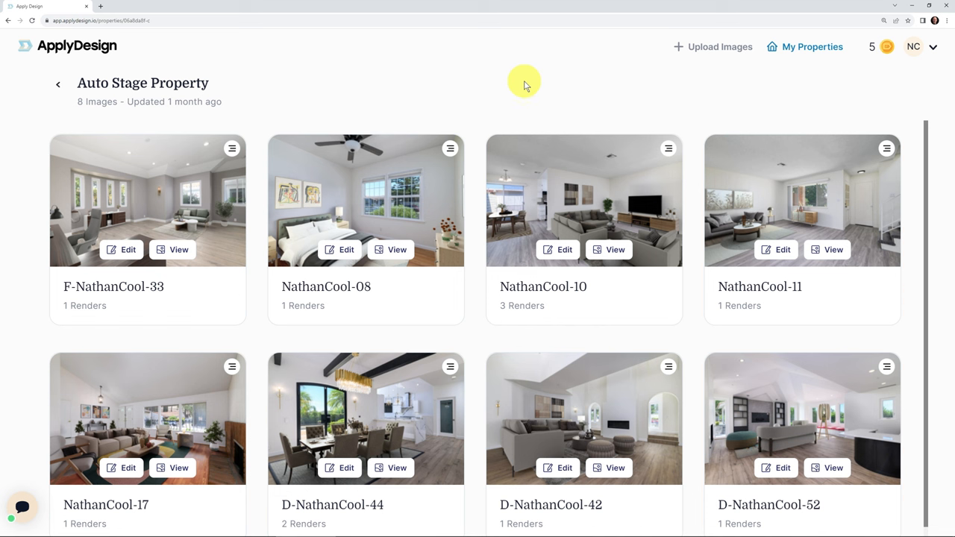
{"action": "mouse_move", "coordinate": [505, 119]}
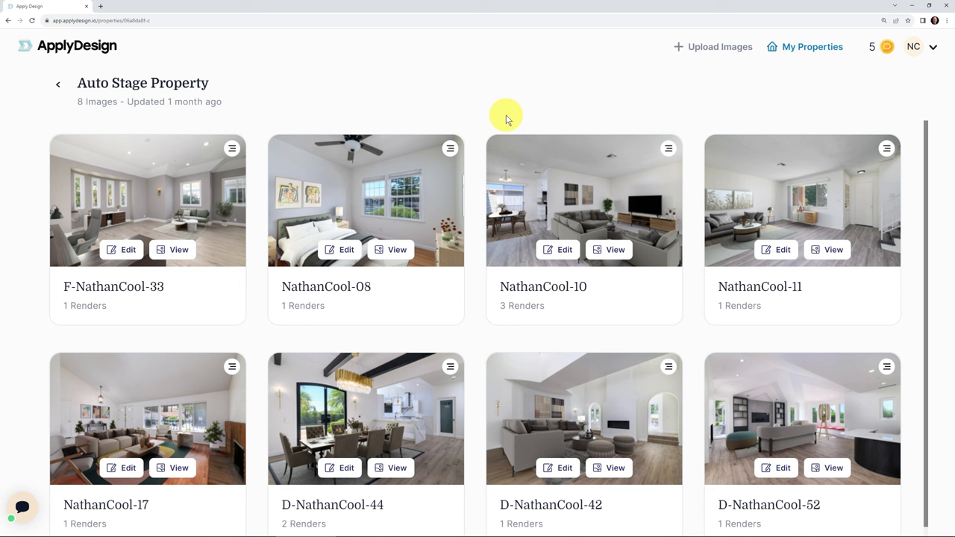
{"action": "mouse_move", "coordinate": [504, 220]}
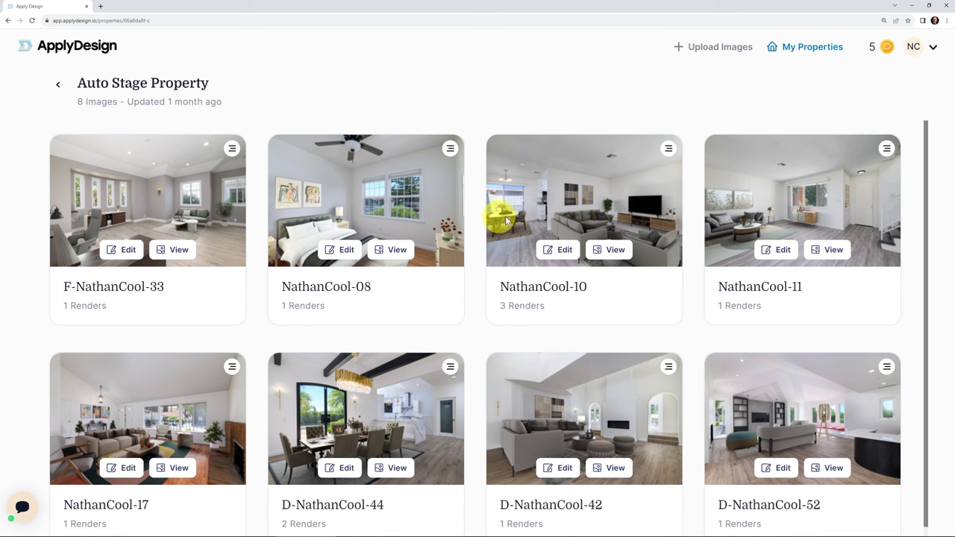
{"action": "mouse_move", "coordinate": [623, 173]}
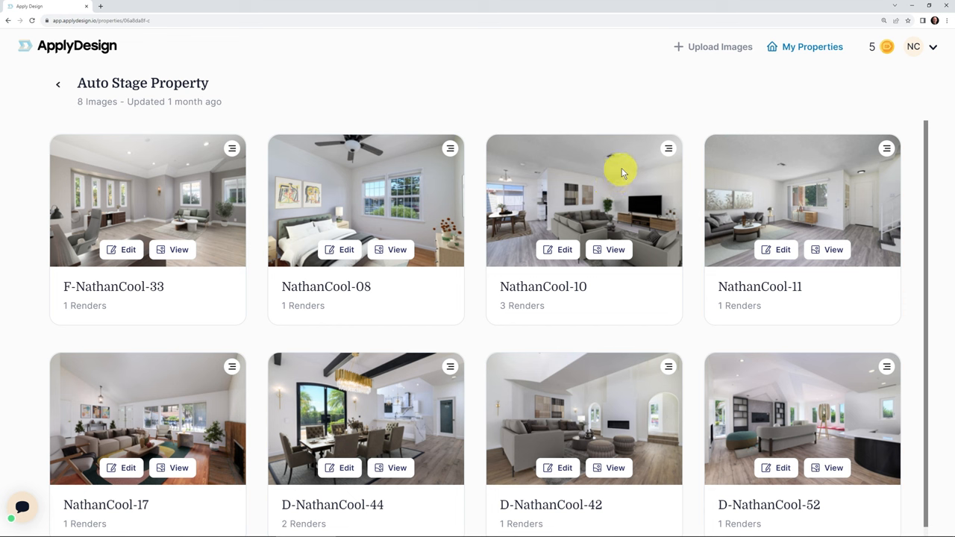
{"action": "mouse_move", "coordinate": [711, 46]}
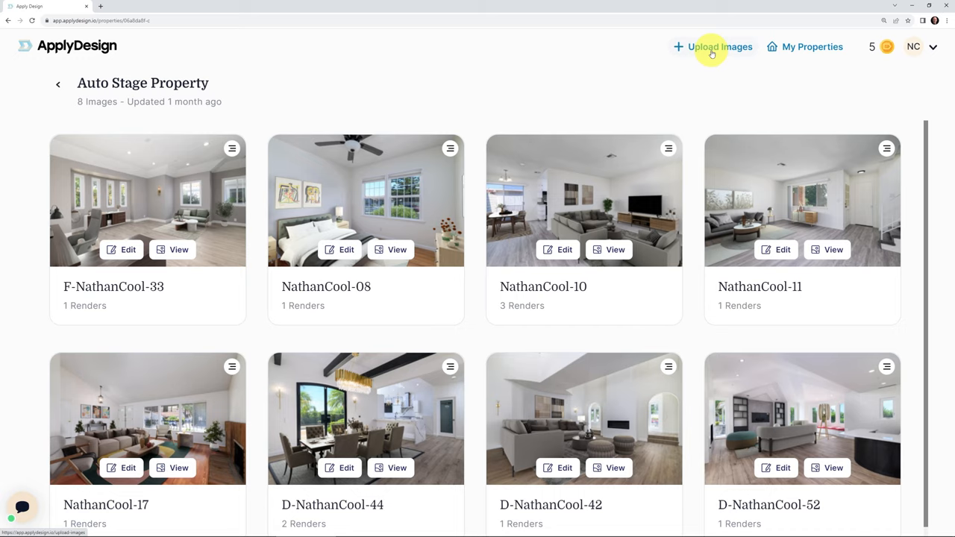
Step: Upload the empty office photo F-NathanCool-33 from the computer into Property 135D
{"action": "left_click", "coordinate": [719, 47]}
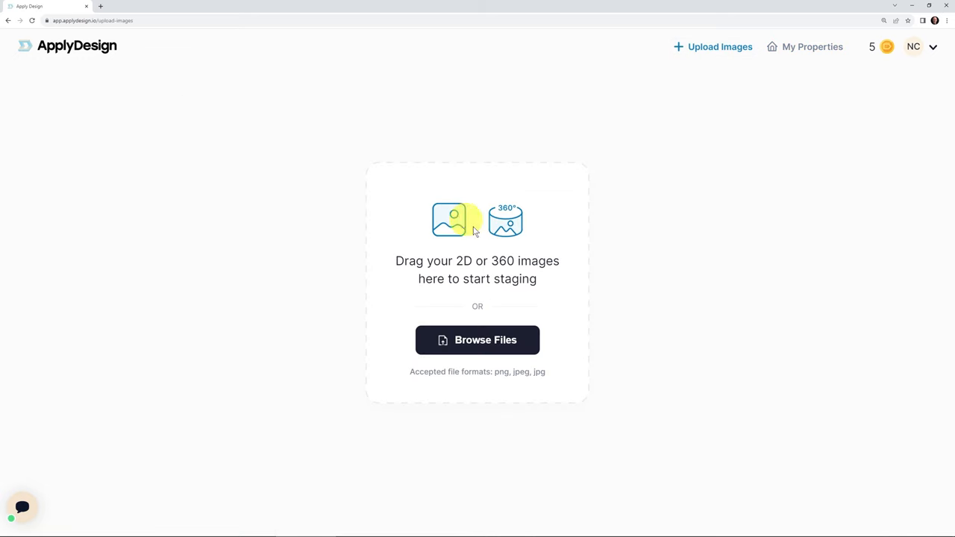
{"action": "mouse_move", "coordinate": [478, 341]}
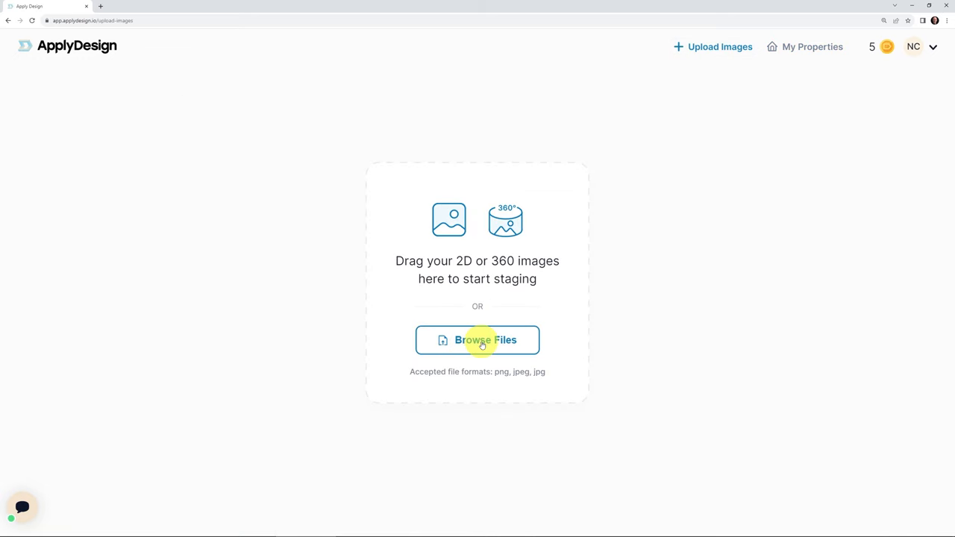
{"action": "left_click", "coordinate": [477, 340]}
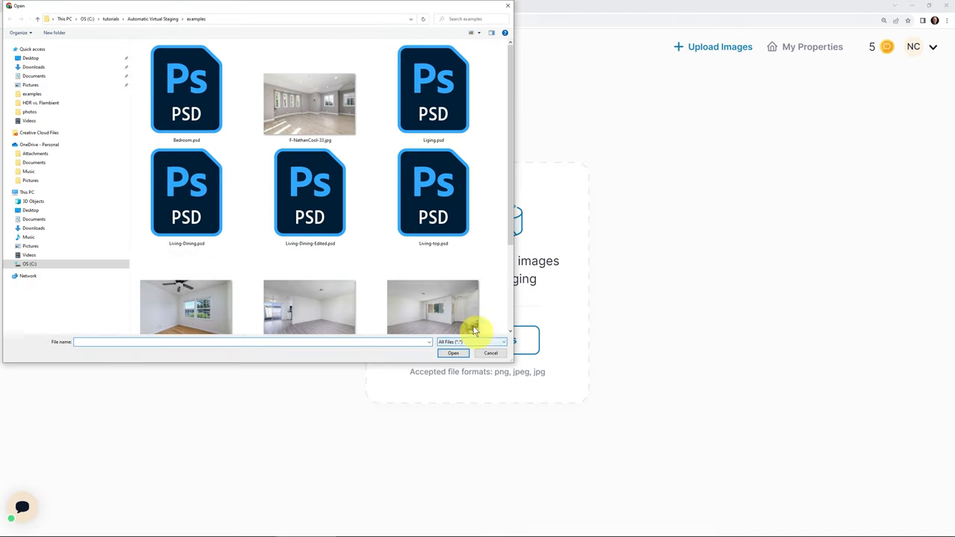
{"action": "left_click", "coordinate": [310, 104]}
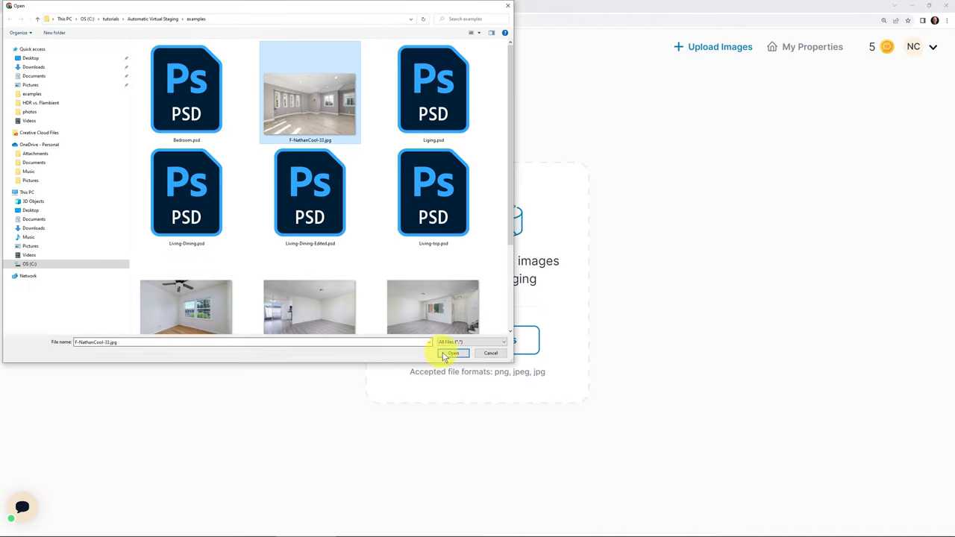
{"action": "left_click", "coordinate": [452, 353]}
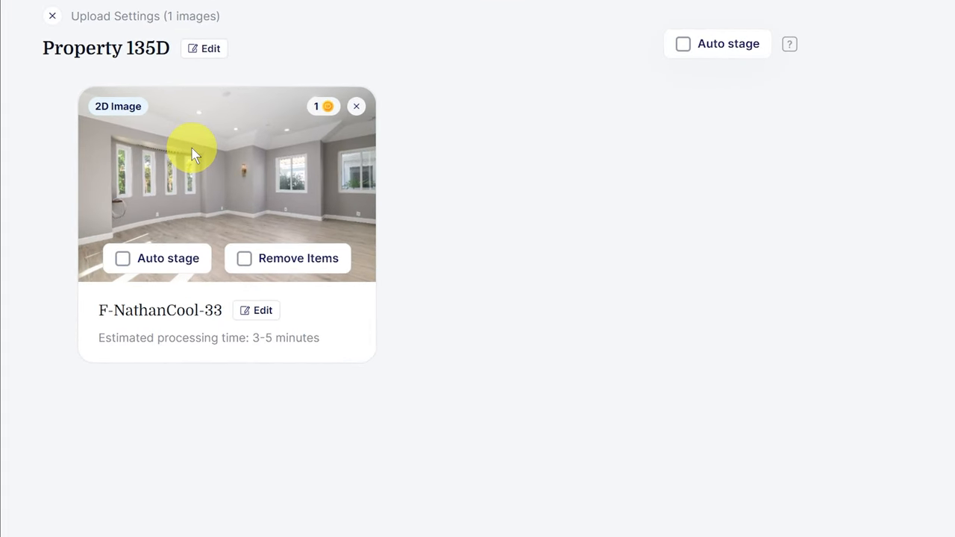
{"action": "mouse_move", "coordinate": [324, 106]}
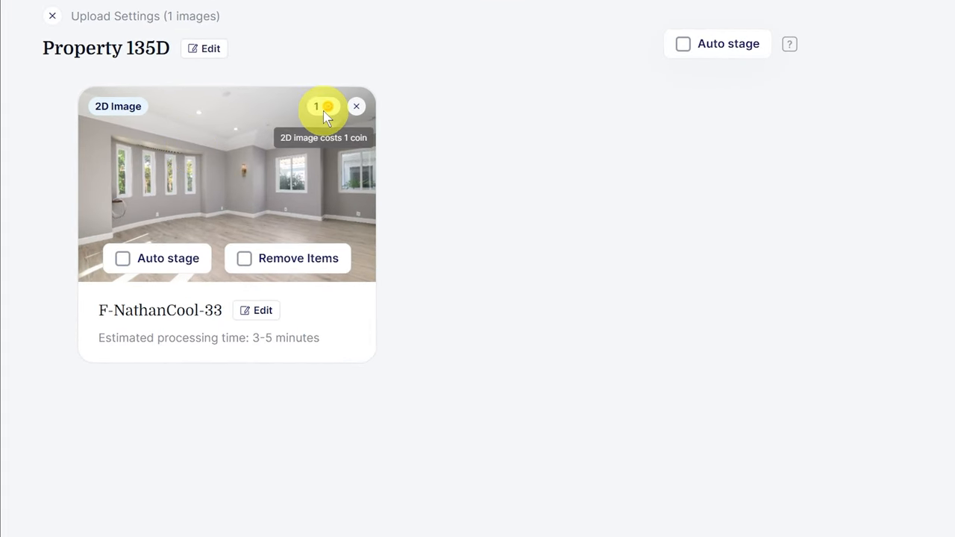
{"action": "mouse_move", "coordinate": [445, 130]}
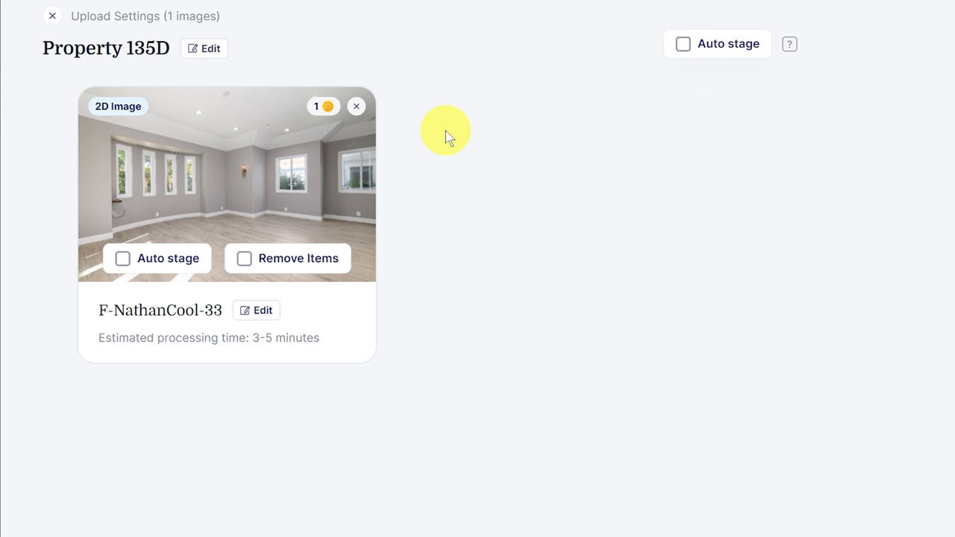
{"action": "mouse_move", "coordinate": [122, 258]}
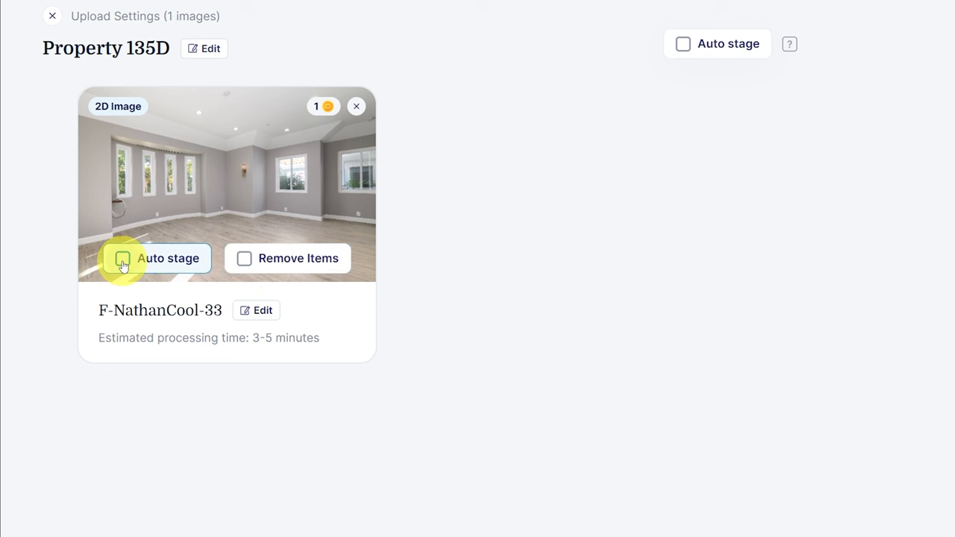
Step: Enable Auto stage for F-NathanCool-33 and set its room type to Office
{"action": "left_click", "coordinate": [122, 258]}
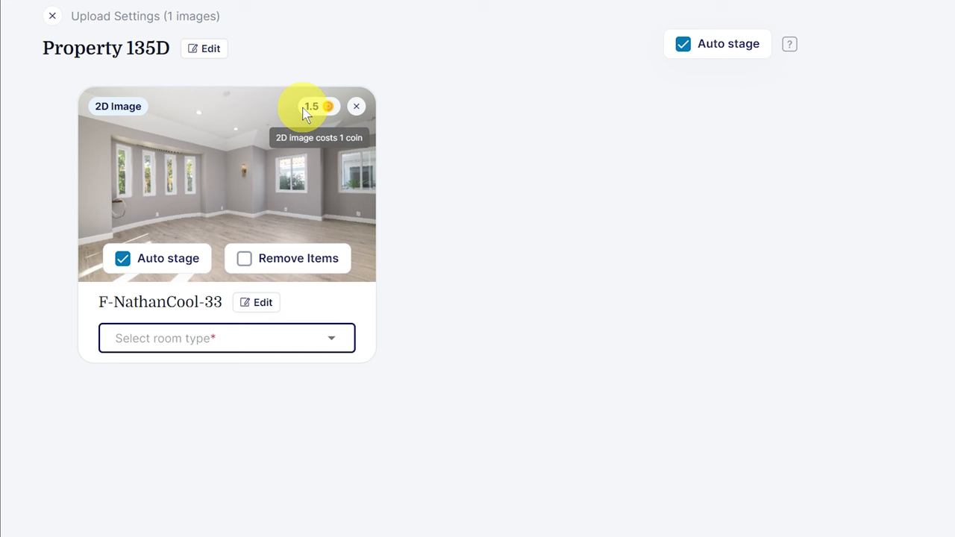
{"action": "mouse_move", "coordinate": [464, 229]}
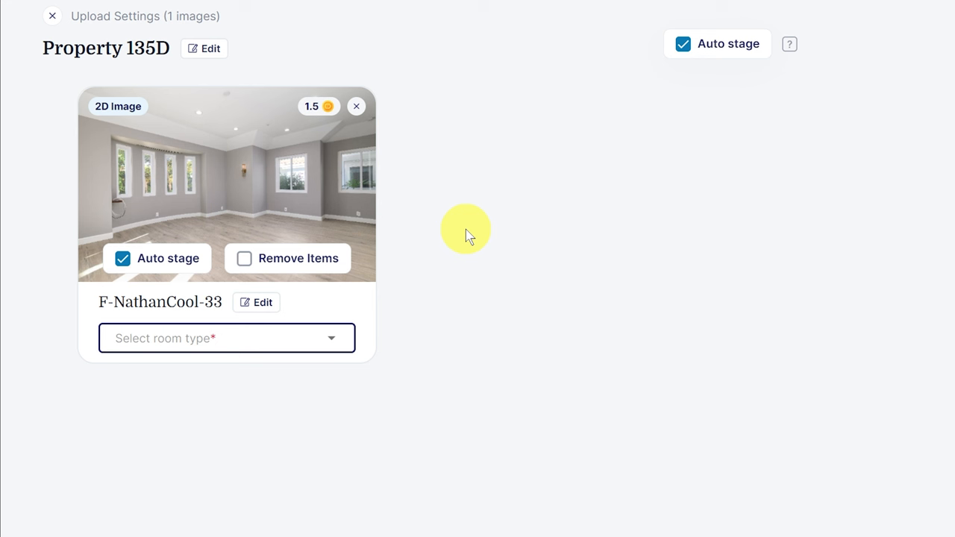
{"action": "mouse_move", "coordinate": [459, 246]}
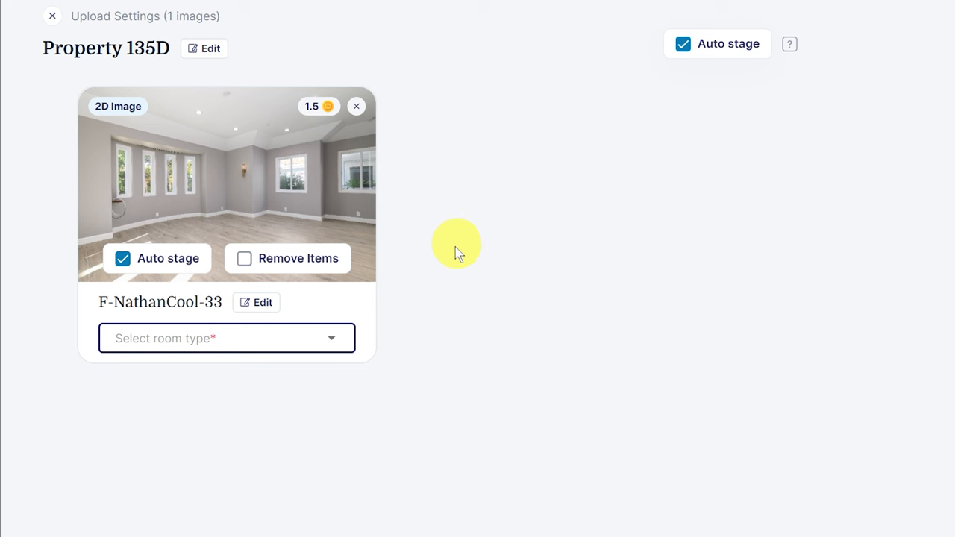
{"action": "mouse_move", "coordinate": [354, 360]}
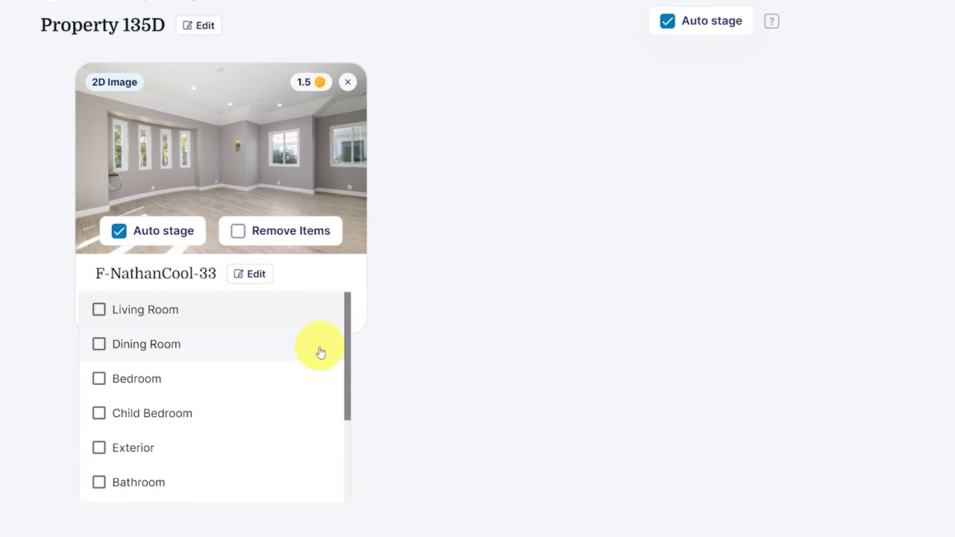
{"action": "scroll", "scroll_direction": "down", "scroll_amount": 3}
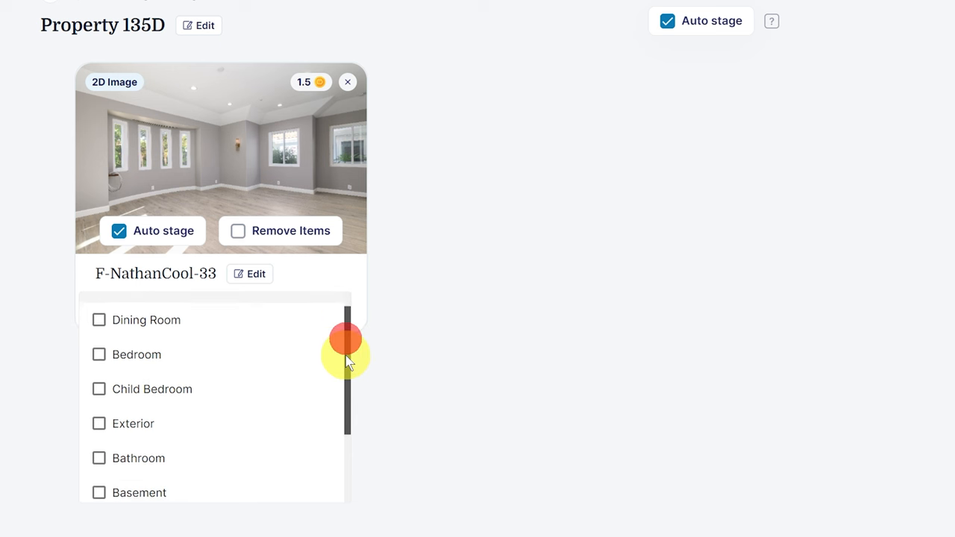
{"action": "scroll", "scroll_direction": "down", "scroll_amount": 3}
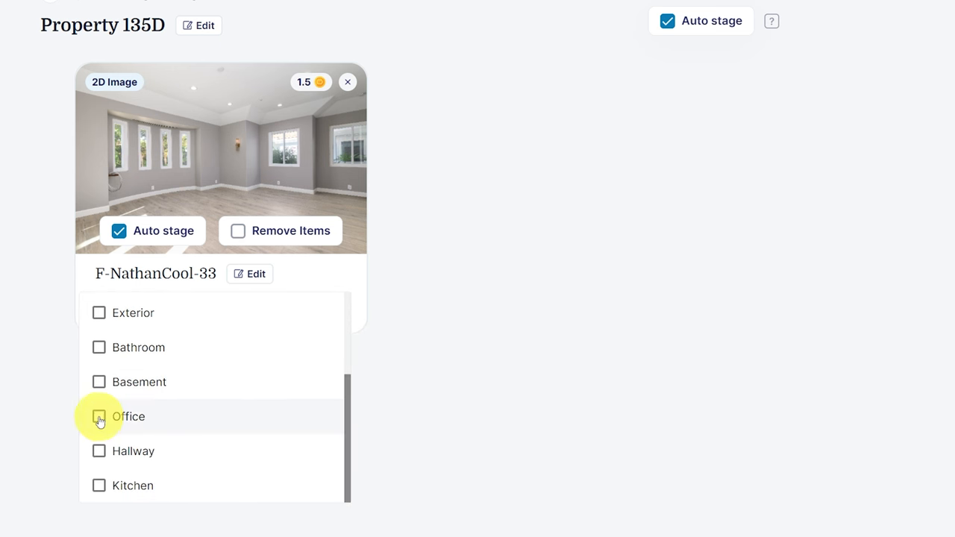
{"action": "left_click", "coordinate": [98, 416]}
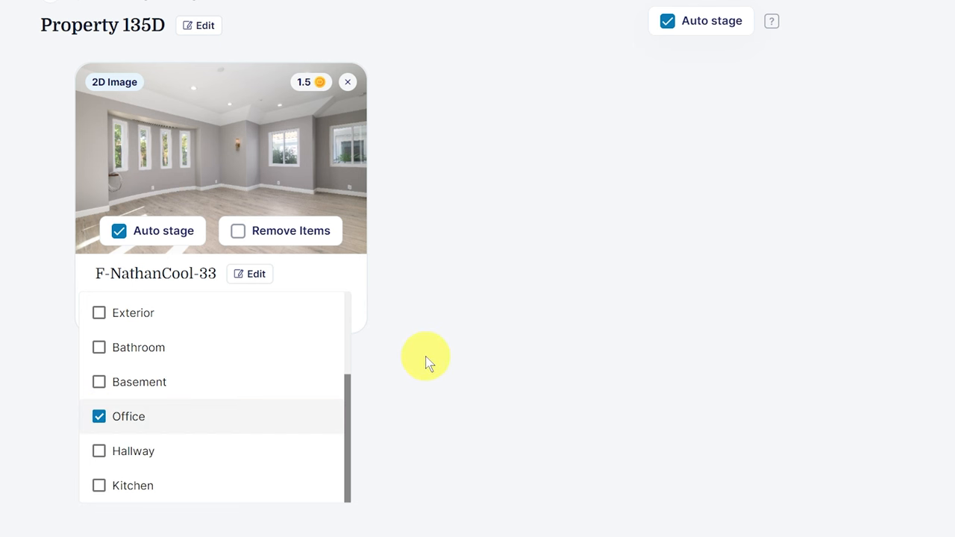
{"action": "left_click", "coordinate": [98, 416]}
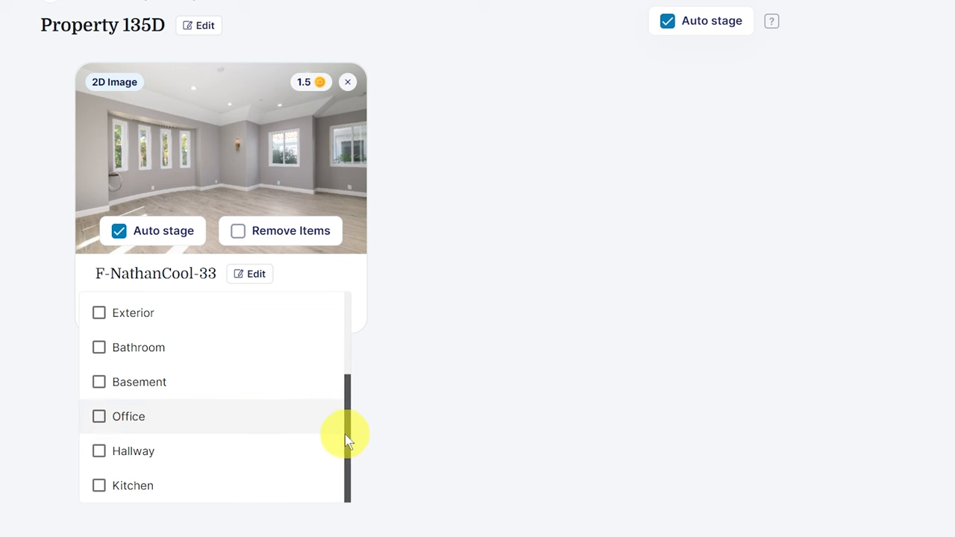
{"action": "scroll", "scroll_direction": "up", "scroll_amount": 3}
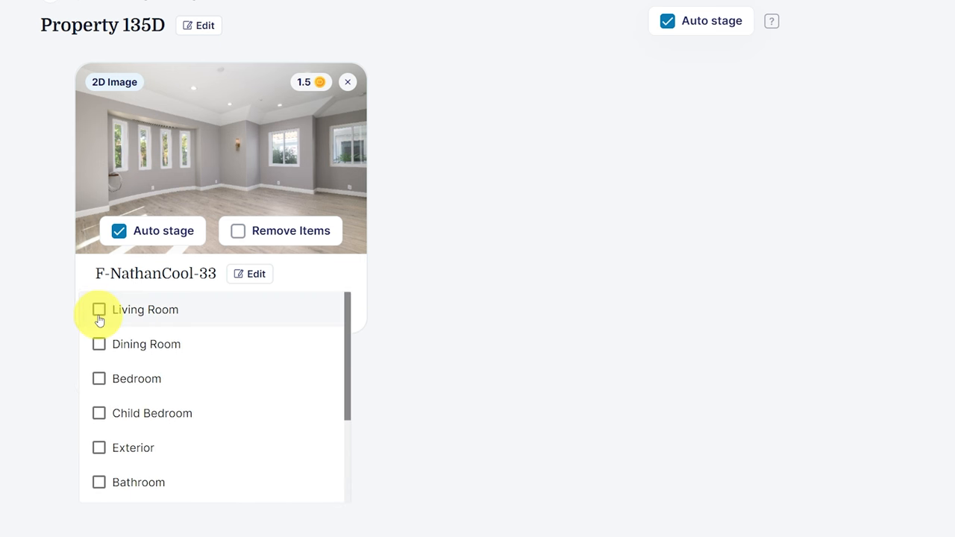
{"action": "left_click", "coordinate": [100, 309]}
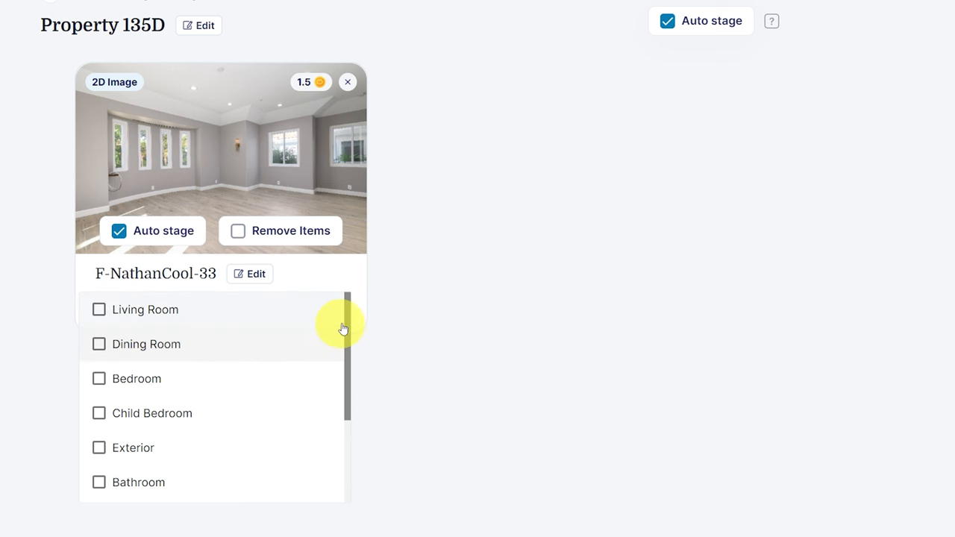
{"action": "scroll", "scroll_direction": "down", "scroll_amount": 3}
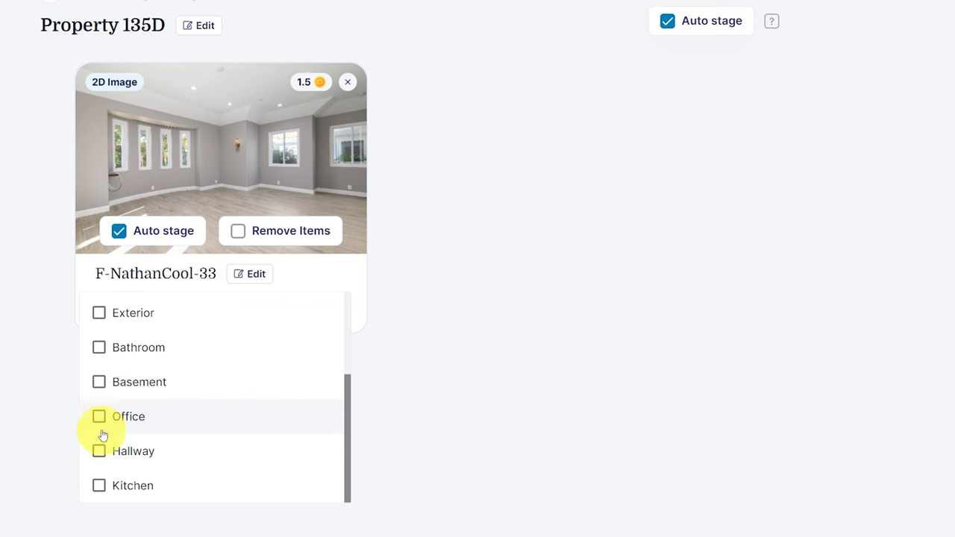
{"action": "mouse_move", "coordinate": [157, 431]}
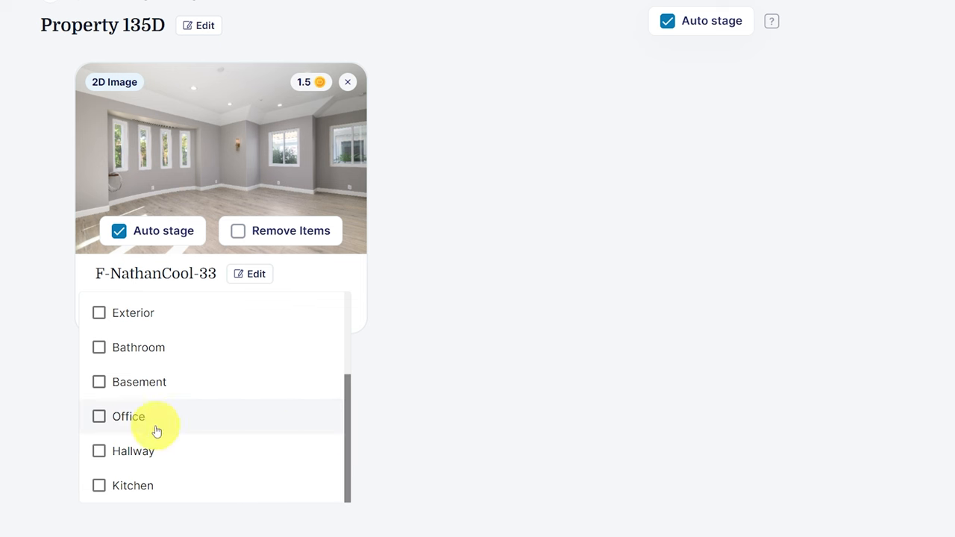
{"action": "left_click", "coordinate": [98, 416]}
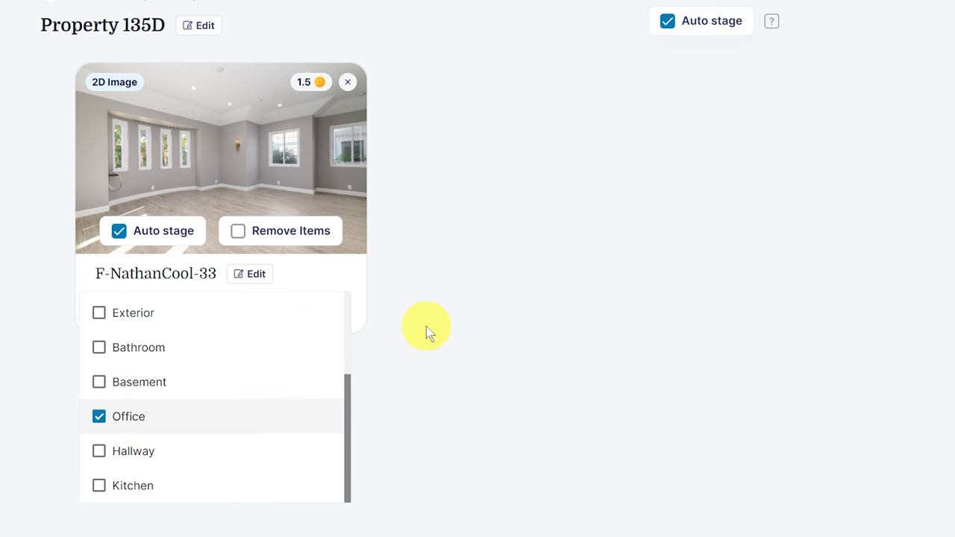
{"action": "left_click", "coordinate": [128, 416]}
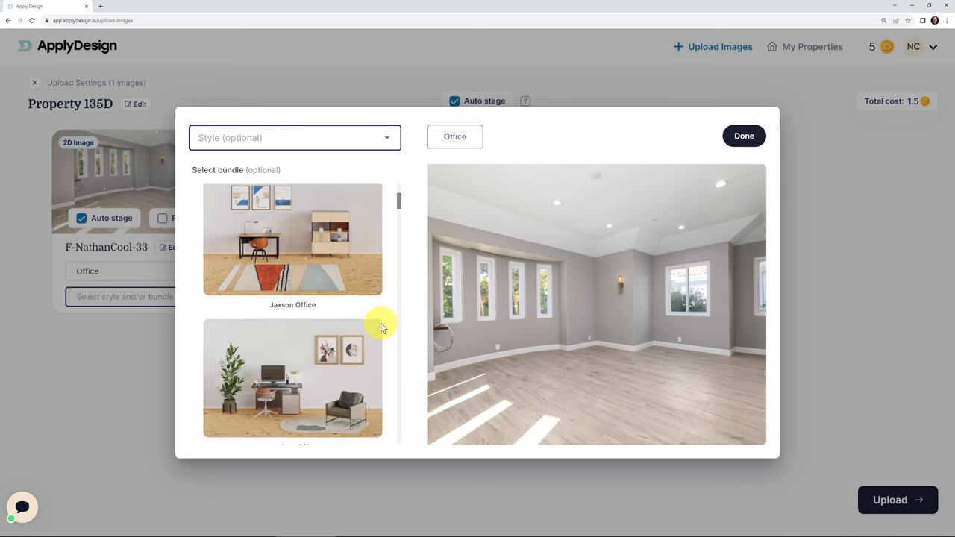
Step: Browse office bundles like Hub Workstations, then close the dialog without choosing one
{"action": "scroll", "scroll_direction": "down", "scroll_amount": 3}
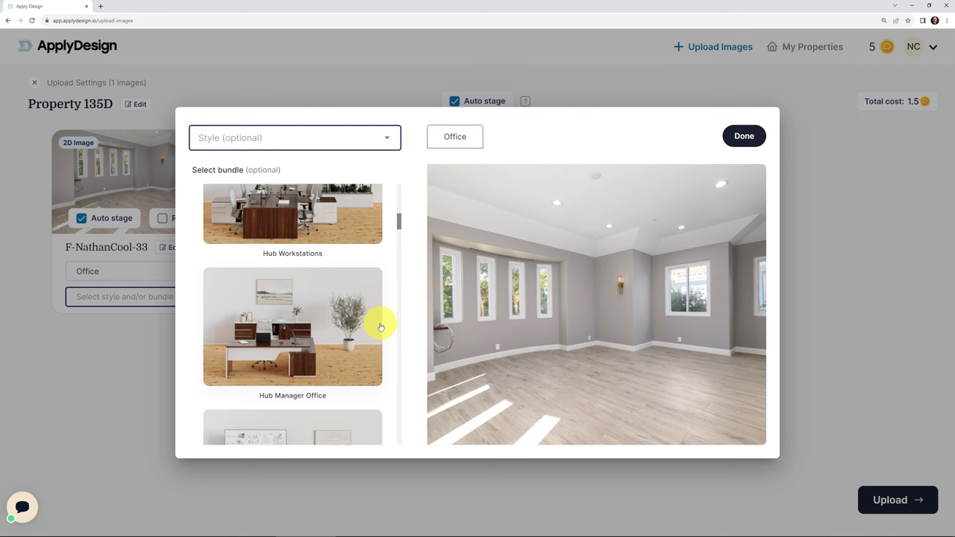
{"action": "mouse_move", "coordinate": [809, 56]}
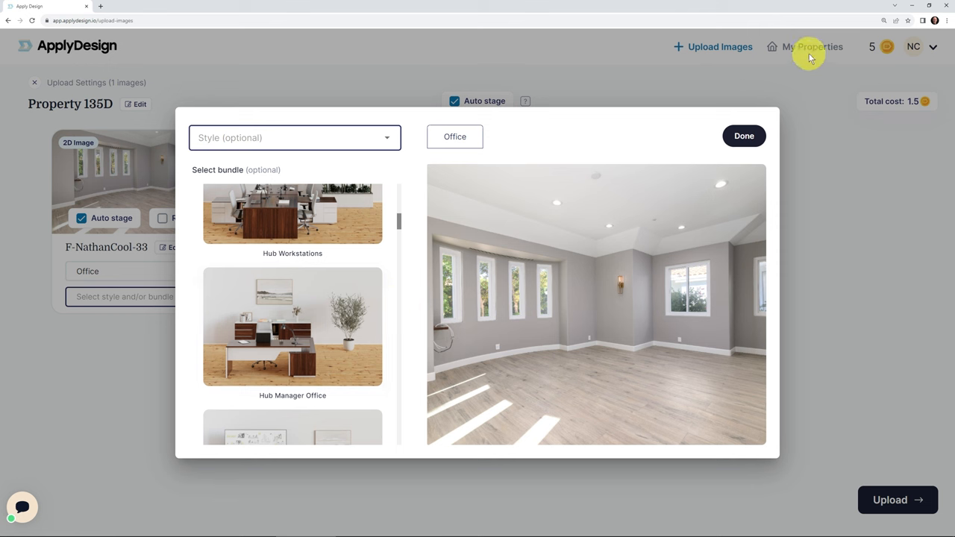
{"action": "left_click", "coordinate": [743, 135]}
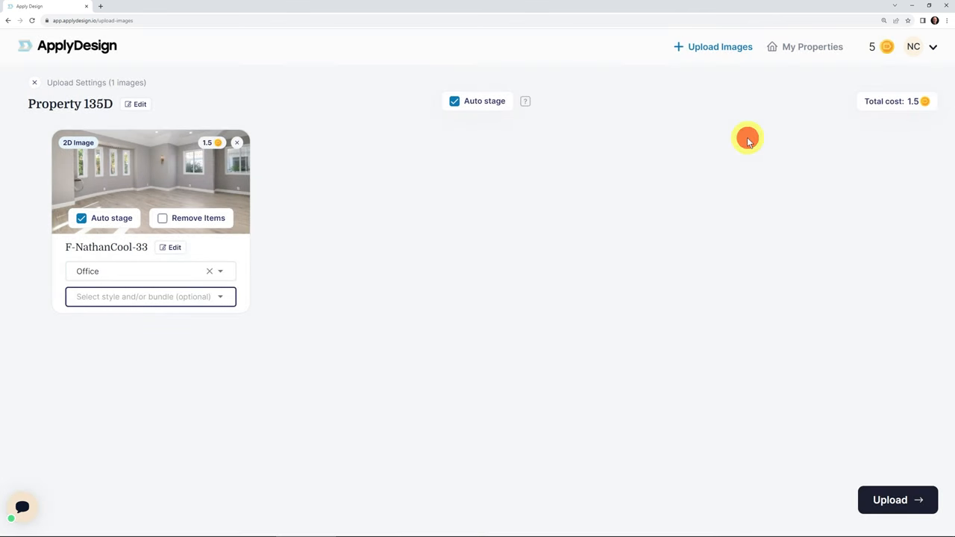
{"action": "mouse_move", "coordinate": [747, 140]}
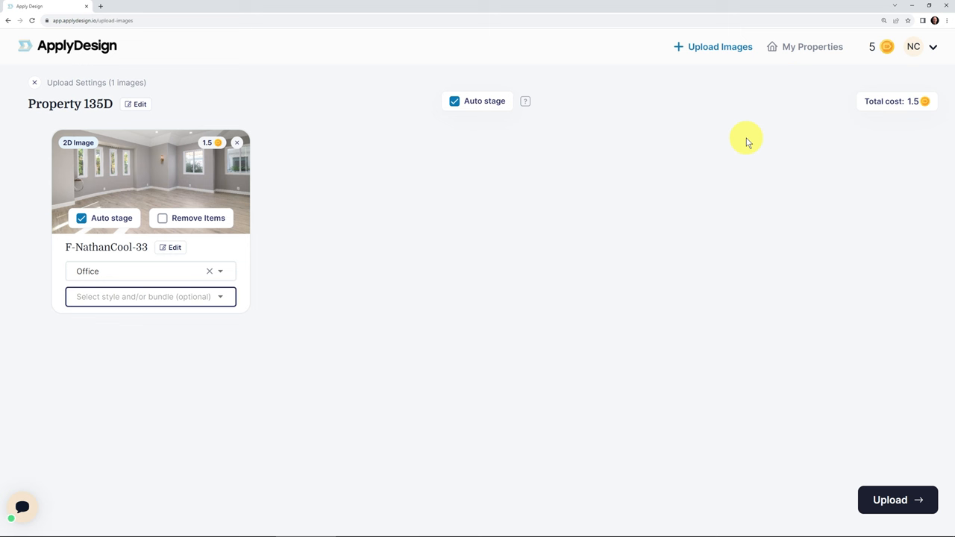
{"action": "mouse_move", "coordinate": [209, 286]}
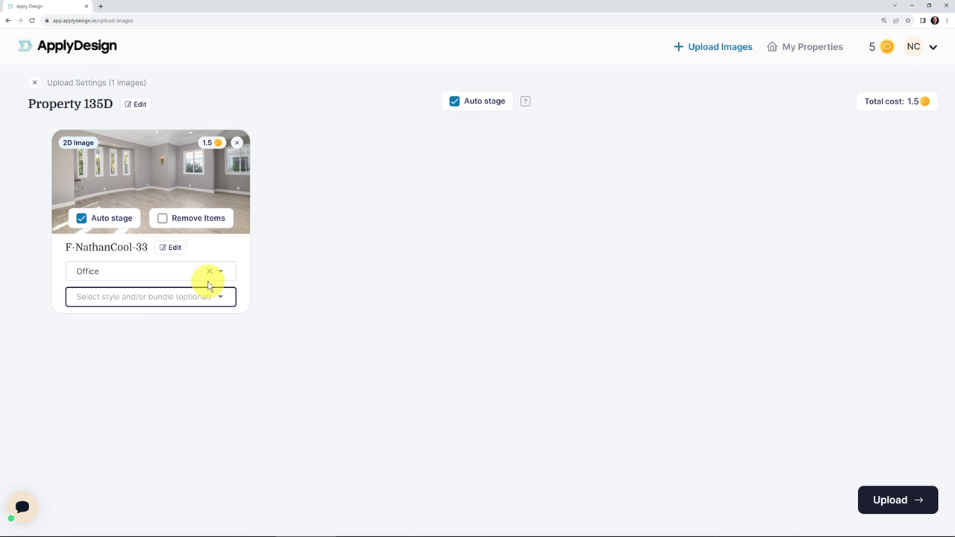
{"action": "mouse_move", "coordinate": [686, 397]}
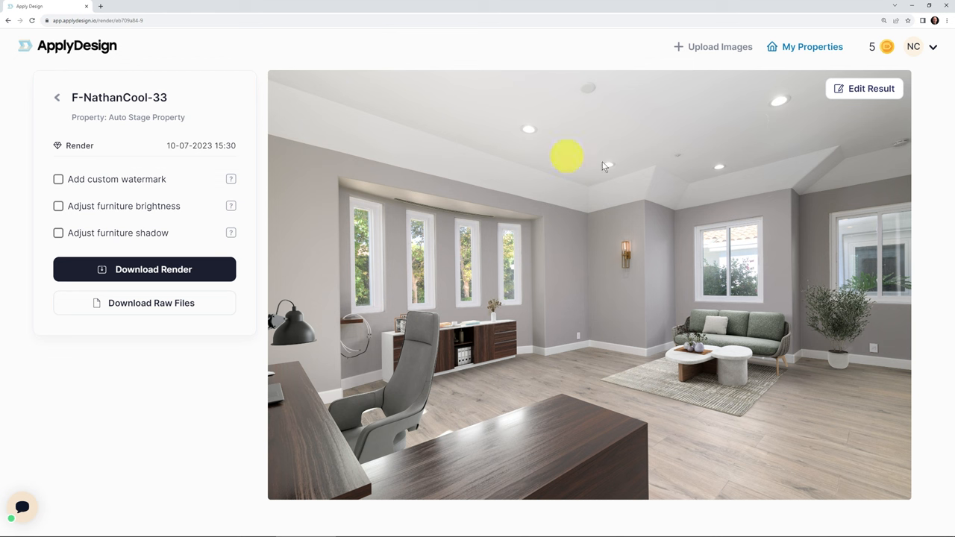
{"action": "mouse_move", "coordinate": [863, 89]}
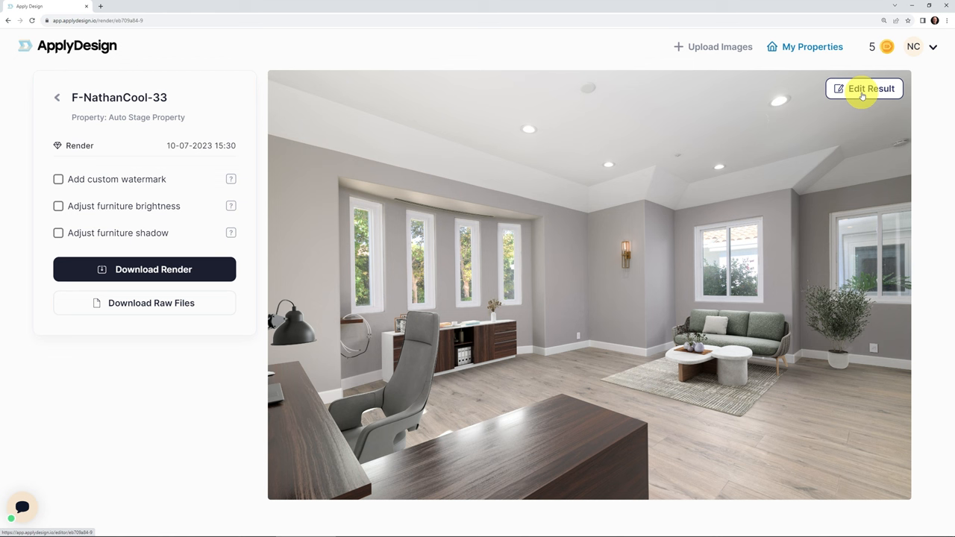
{"action": "mouse_move", "coordinate": [813, 105]}
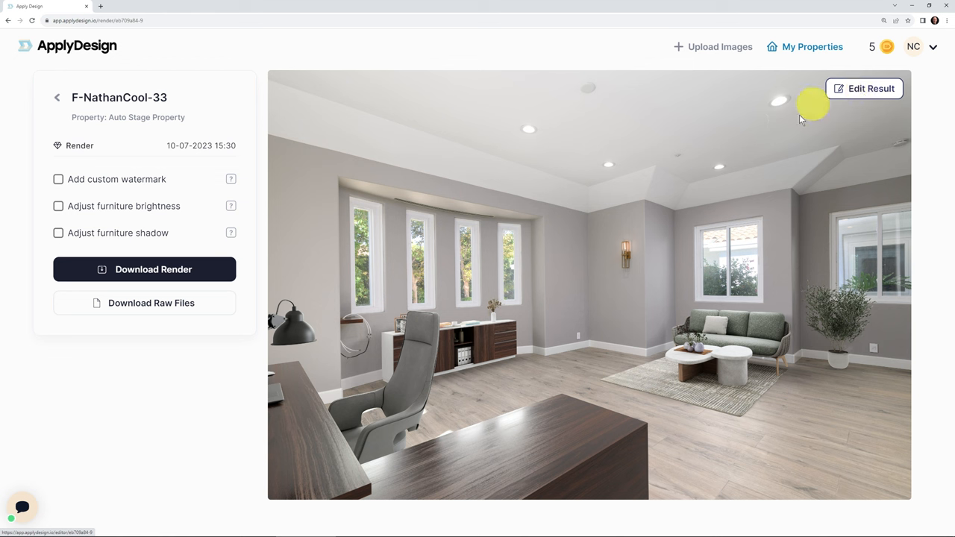
{"action": "mouse_move", "coordinate": [861, 116]}
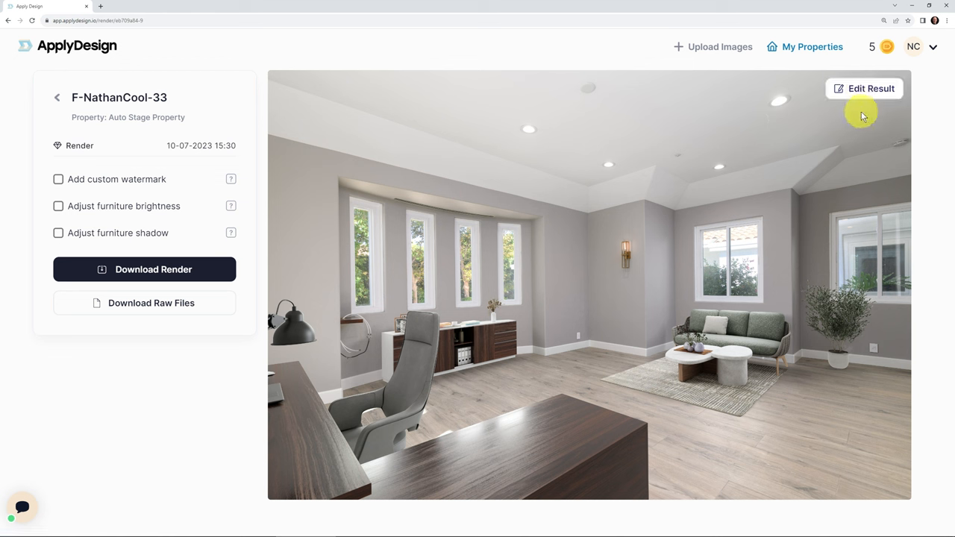
Step: Open the auto-staged F-NathanCool-33 office render in the furniture editor via Edit Result
{"action": "left_click", "coordinate": [864, 88]}
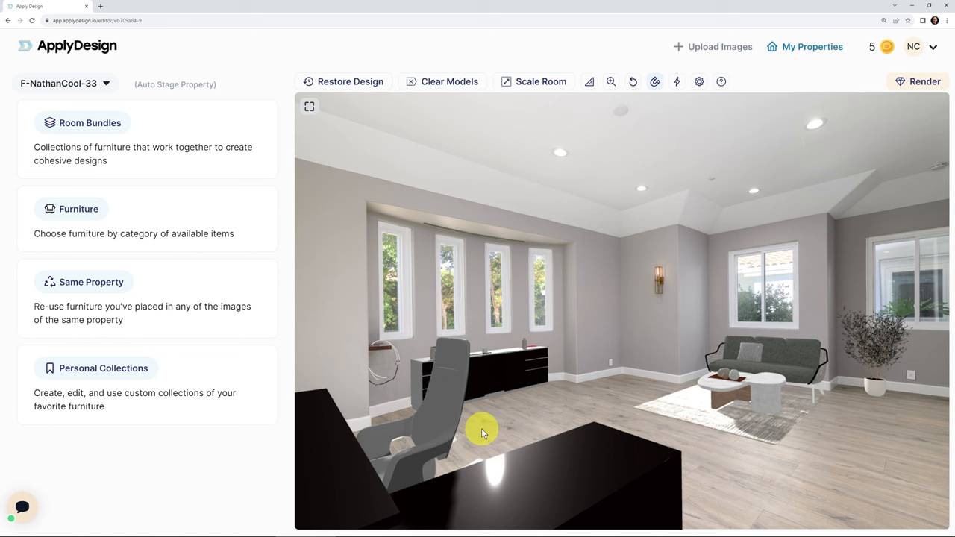
{"action": "mouse_move", "coordinate": [596, 358]}
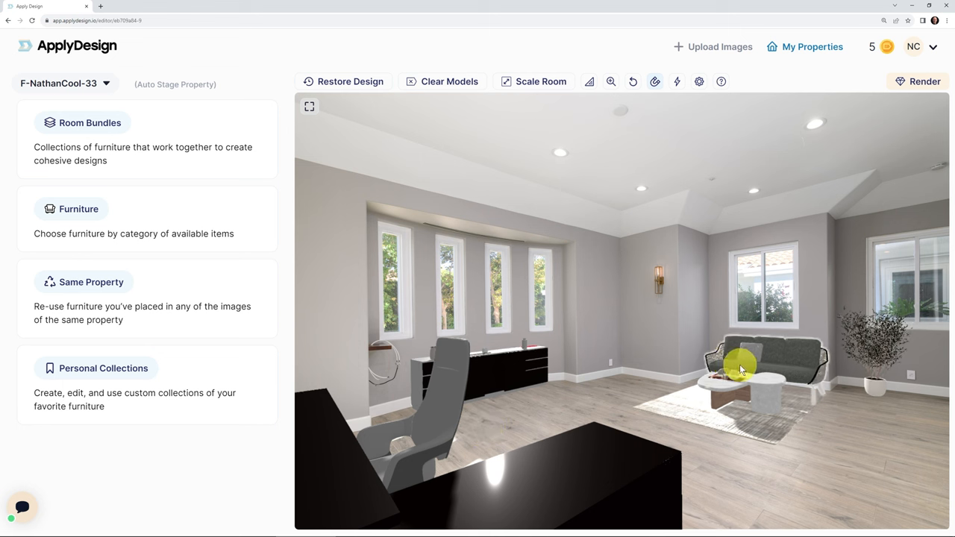
{"action": "mouse_move", "coordinate": [673, 215]}
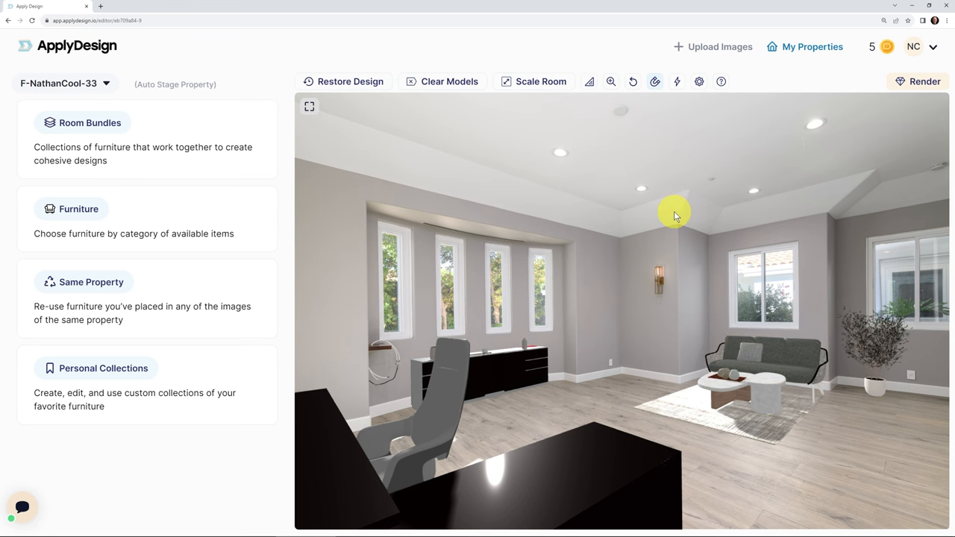
Step: Exit the furniture editor back to the finished F-NathanCool-33 office render page
{"action": "left_click", "coordinate": [924, 81]}
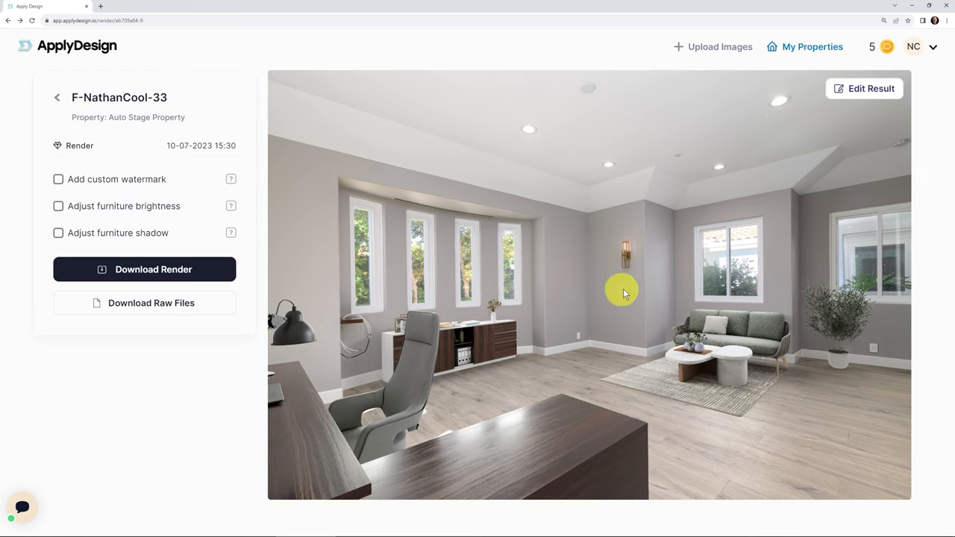
{"action": "mouse_move", "coordinate": [649, 311]}
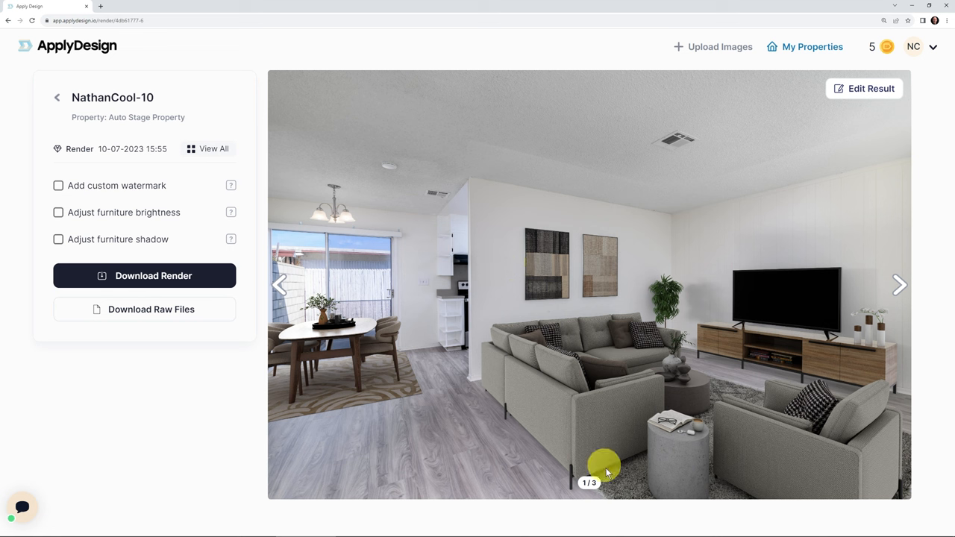
{"action": "mouse_move", "coordinate": [478, 319]}
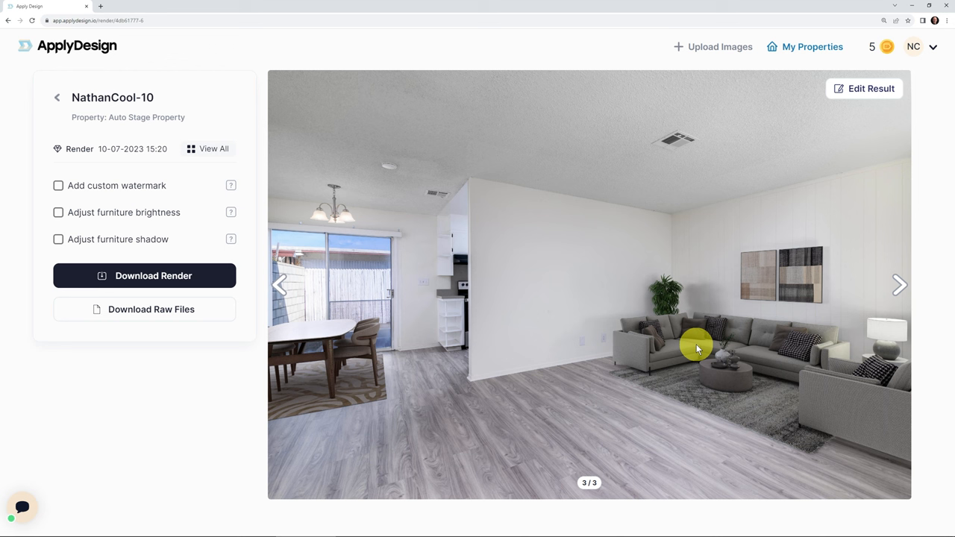
{"action": "mouse_move", "coordinate": [318, 332]}
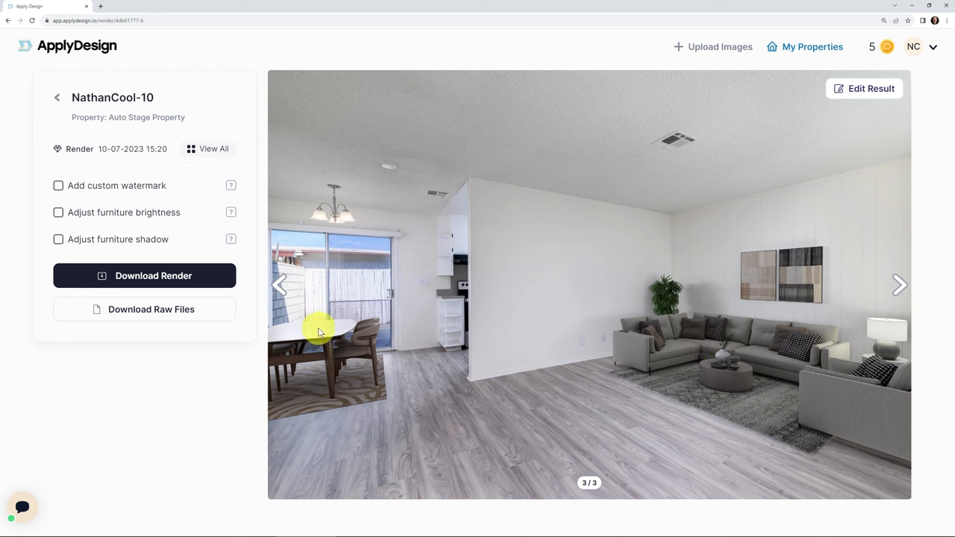
{"action": "mouse_move", "coordinate": [754, 355]}
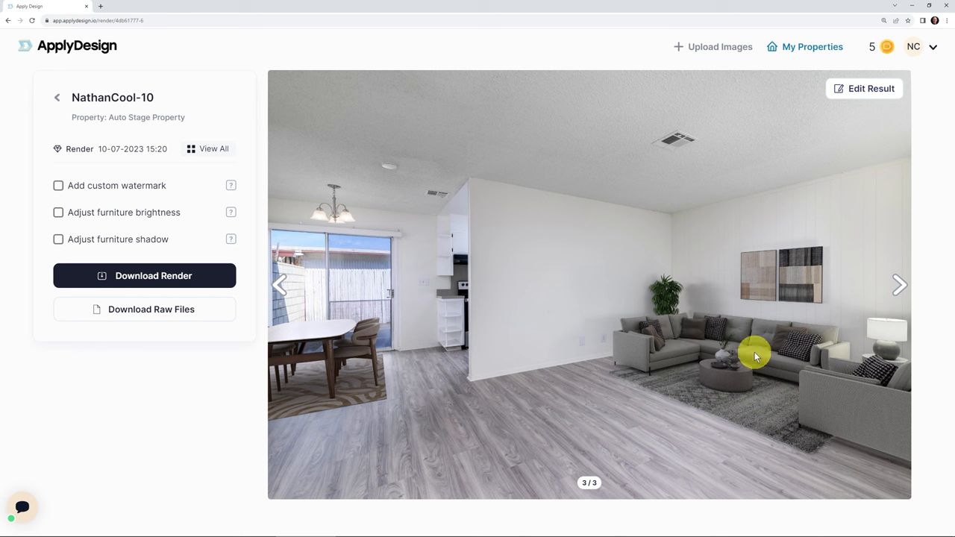
{"action": "mouse_move", "coordinate": [802, 282]}
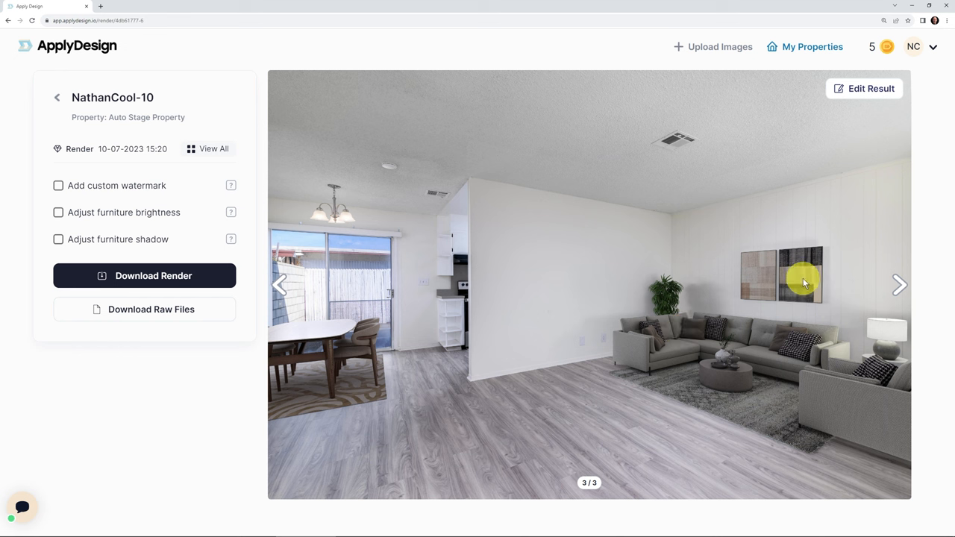
{"action": "mouse_move", "coordinate": [346, 321]}
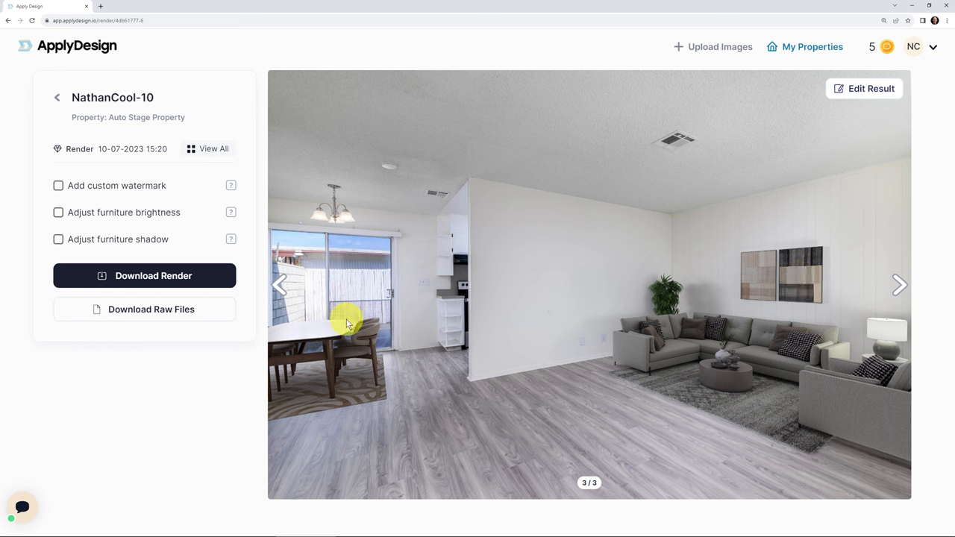
{"action": "mouse_move", "coordinate": [334, 216]}
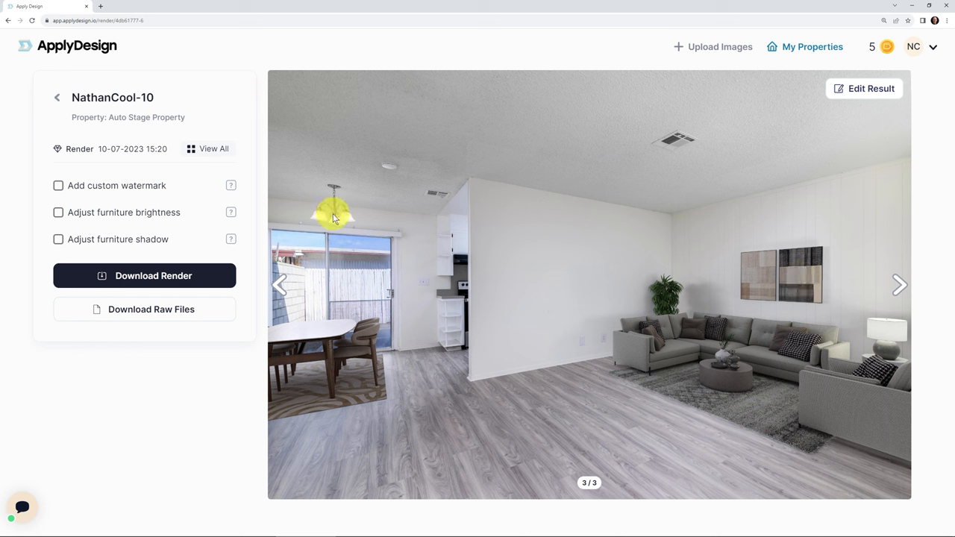
{"action": "mouse_move", "coordinate": [659, 389]}
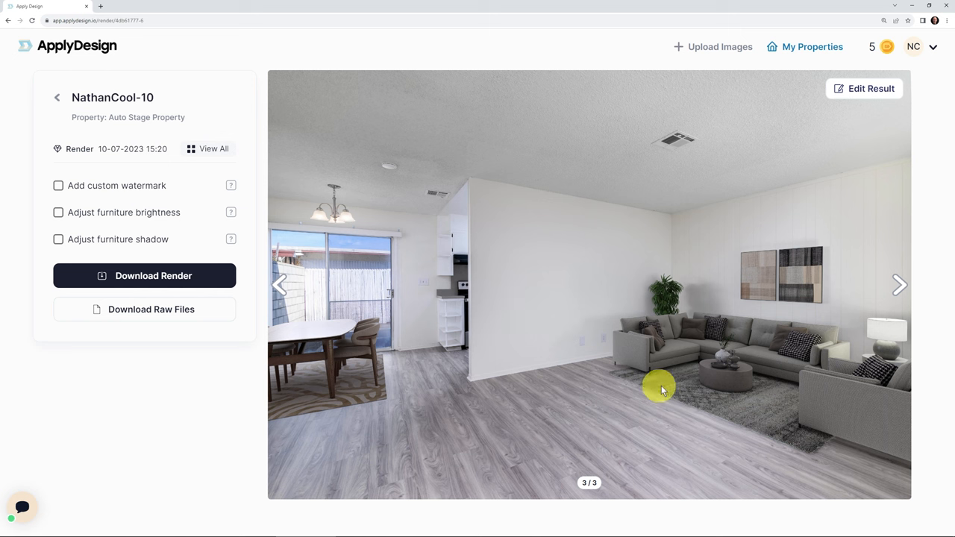
{"action": "mouse_move", "coordinate": [771, 362]}
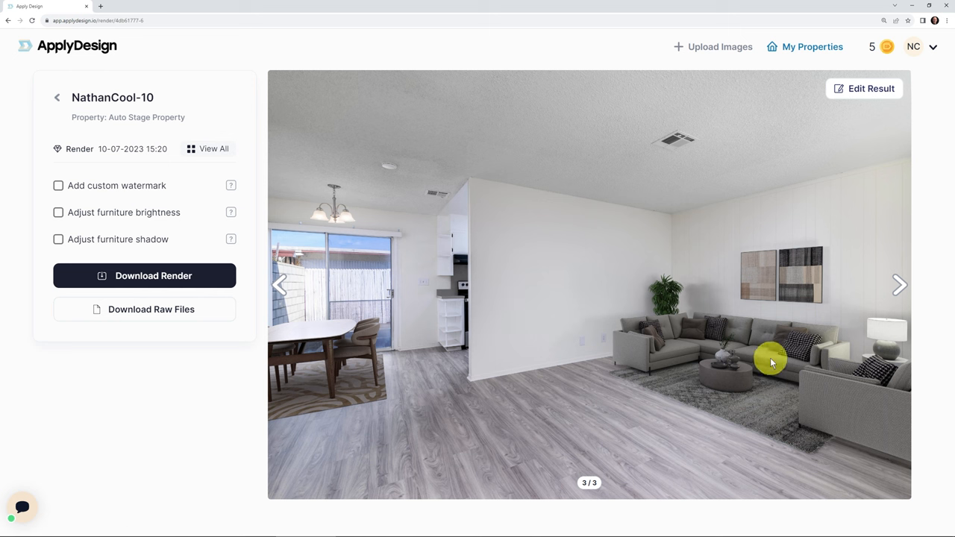
{"action": "mouse_move", "coordinate": [865, 298]}
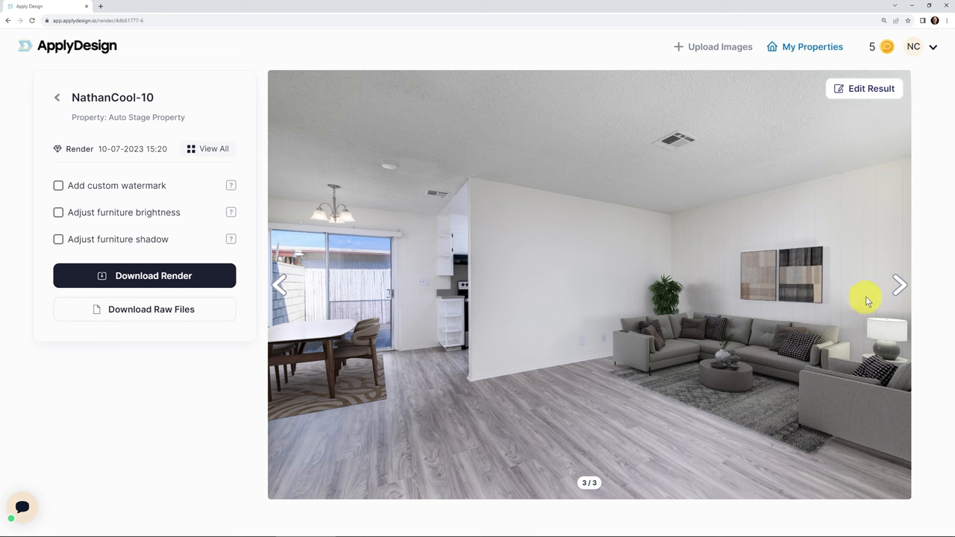
{"action": "mouse_move", "coordinate": [902, 287]}
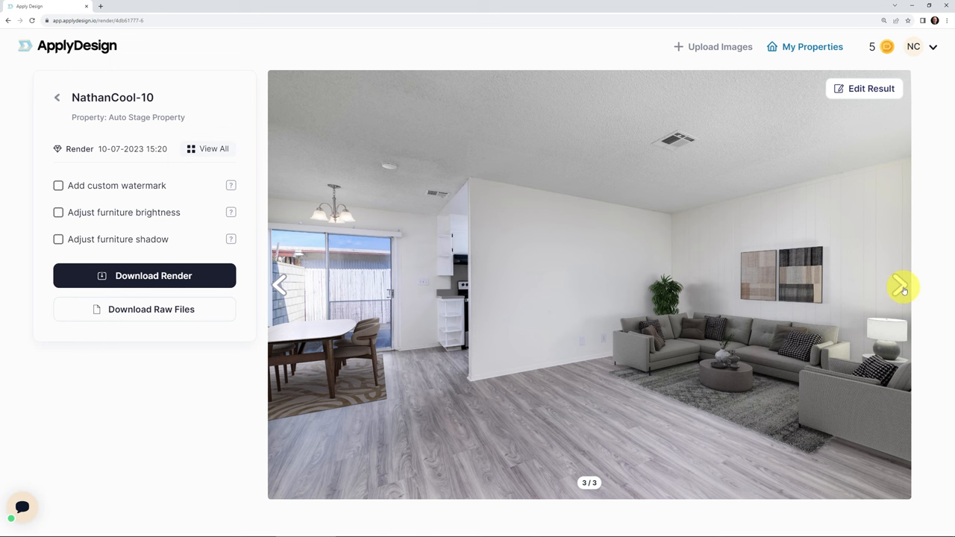
Step: Show living-dining render 2/3 with the sectional sofa, TV and wooden media console
{"action": "left_click", "coordinate": [279, 285]}
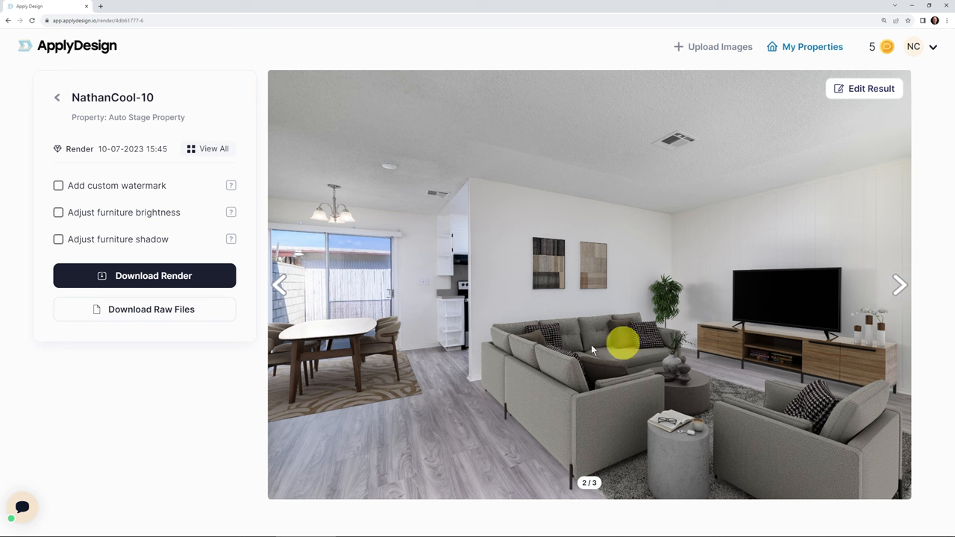
{"action": "mouse_move", "coordinate": [569, 344]}
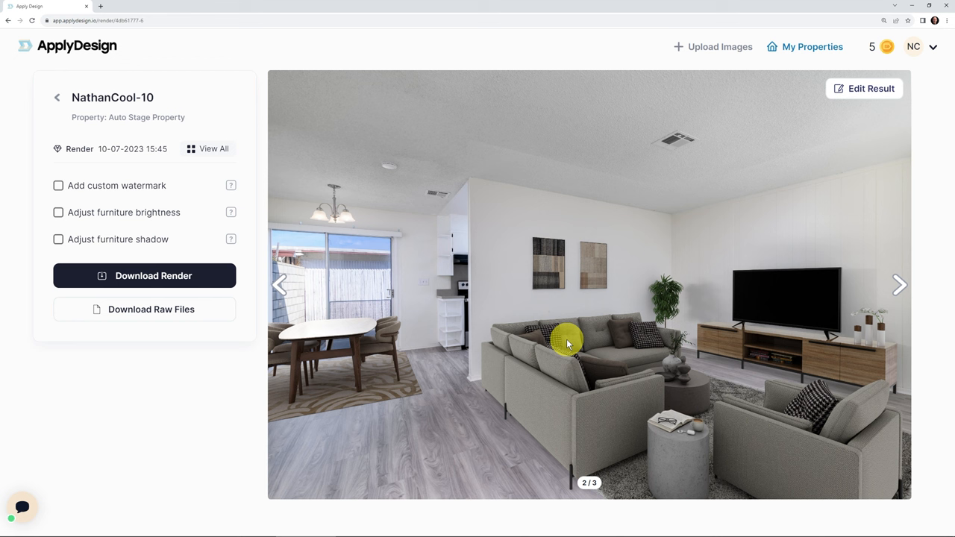
{"action": "mouse_move", "coordinate": [325, 337]}
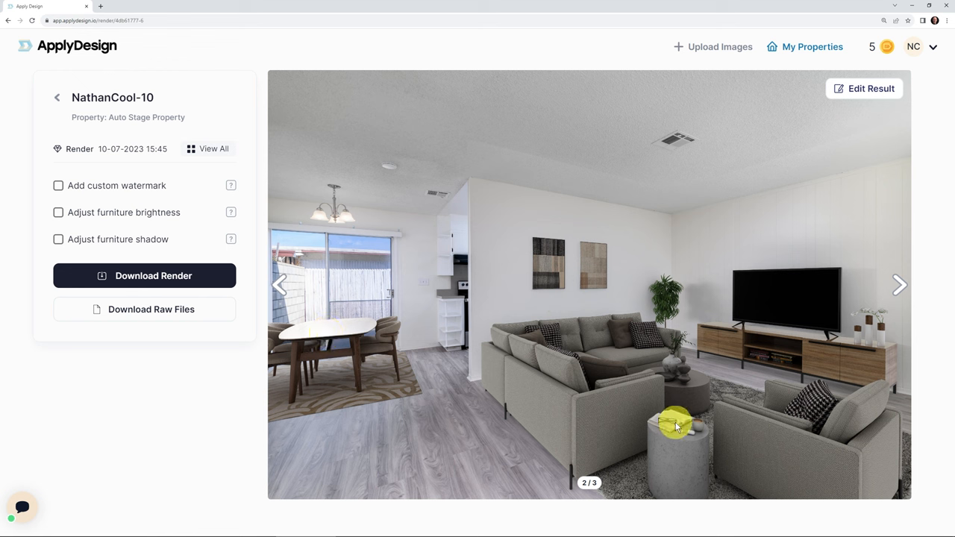
{"action": "mouse_move", "coordinate": [688, 450]}
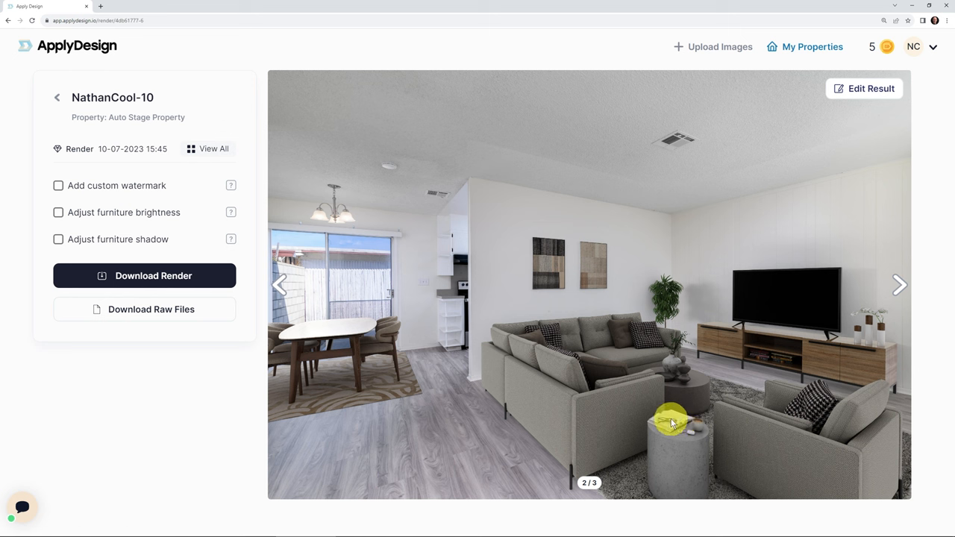
{"action": "mouse_move", "coordinate": [595, 259]}
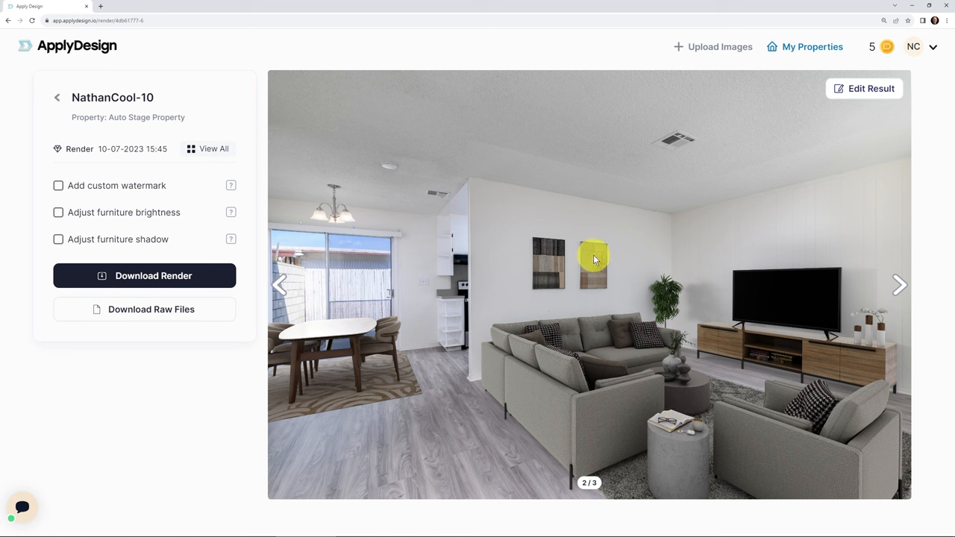
{"action": "mouse_move", "coordinate": [597, 287]}
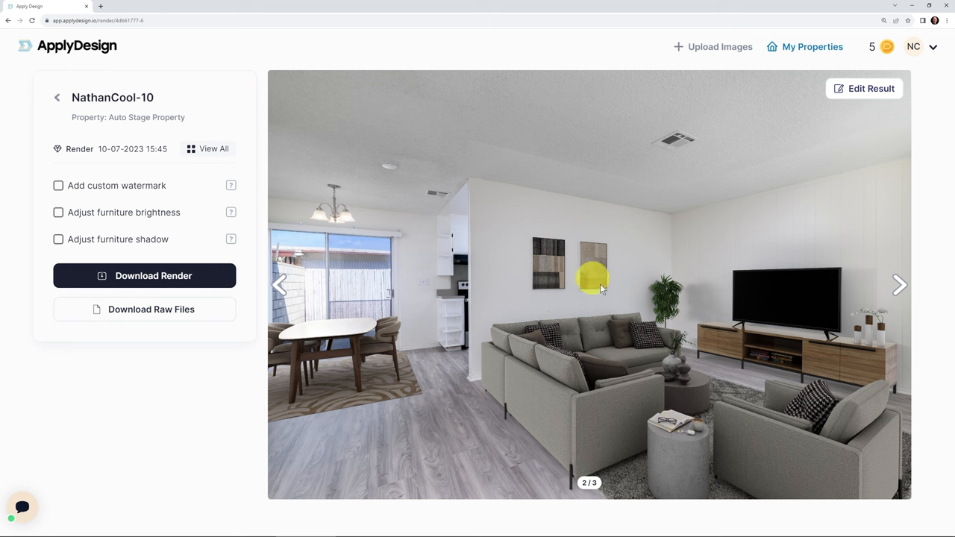
{"action": "mouse_move", "coordinate": [779, 349]}
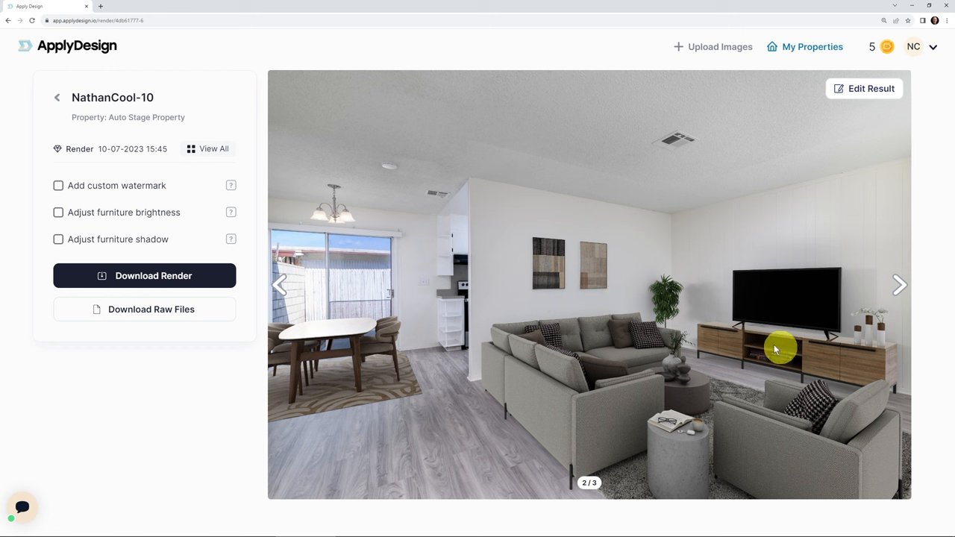
{"action": "mouse_move", "coordinate": [794, 338]}
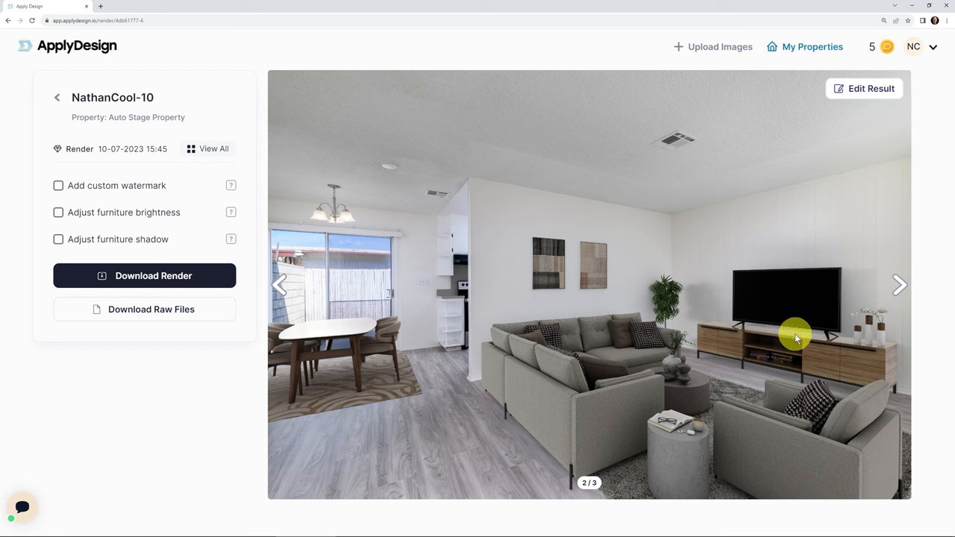
{"action": "mouse_move", "coordinate": [783, 332]}
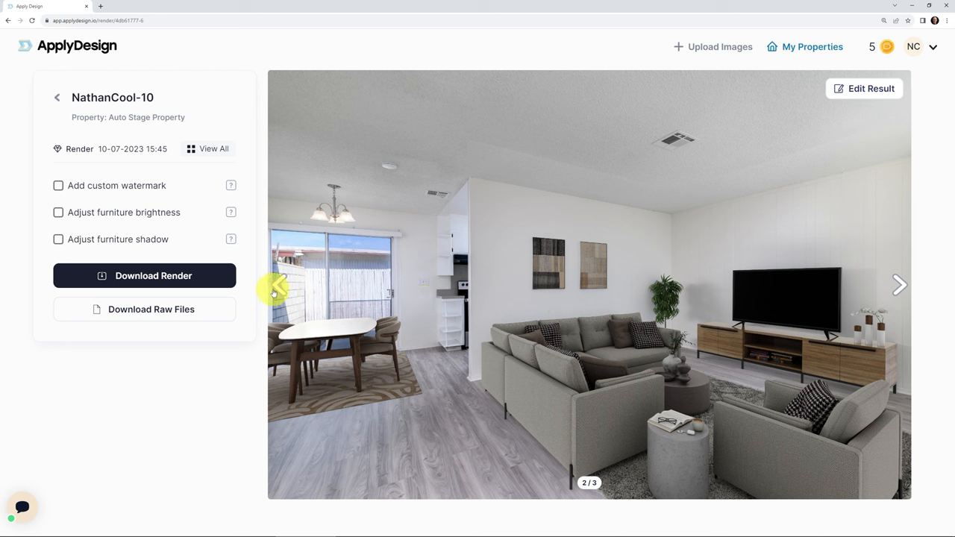
Step: Show living-dining render 1/3 with a dining-table plant and larger wall art
{"action": "left_click", "coordinate": [279, 284]}
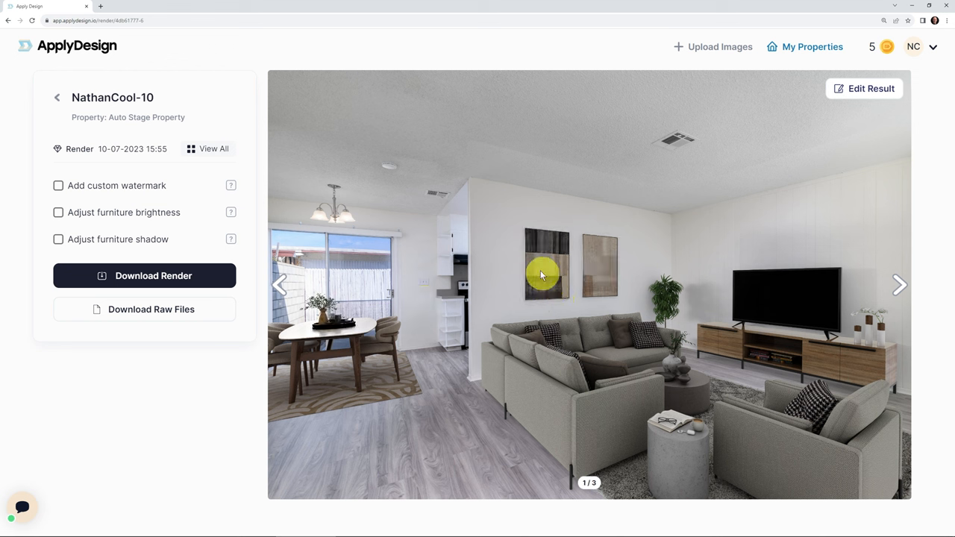
{"action": "mouse_move", "coordinate": [557, 269]}
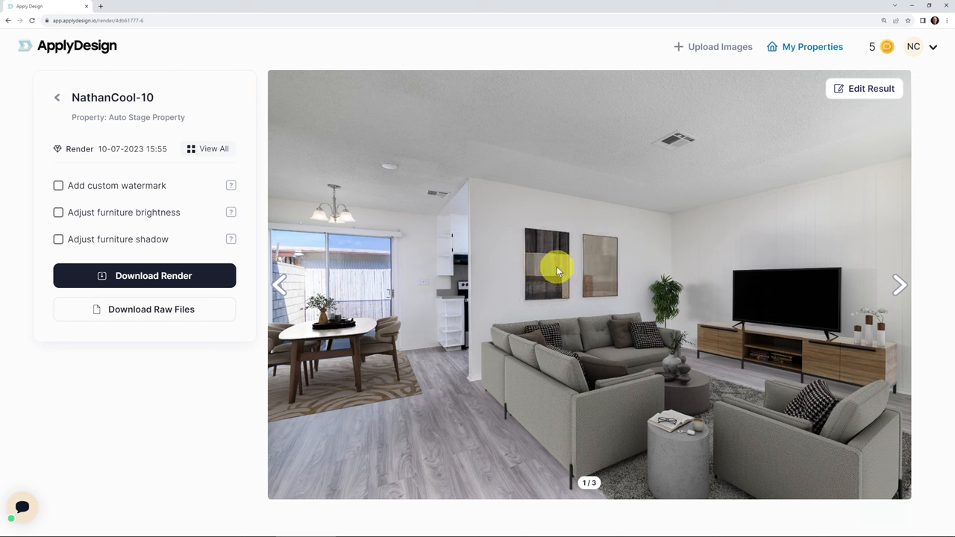
{"action": "mouse_move", "coordinate": [600, 282]}
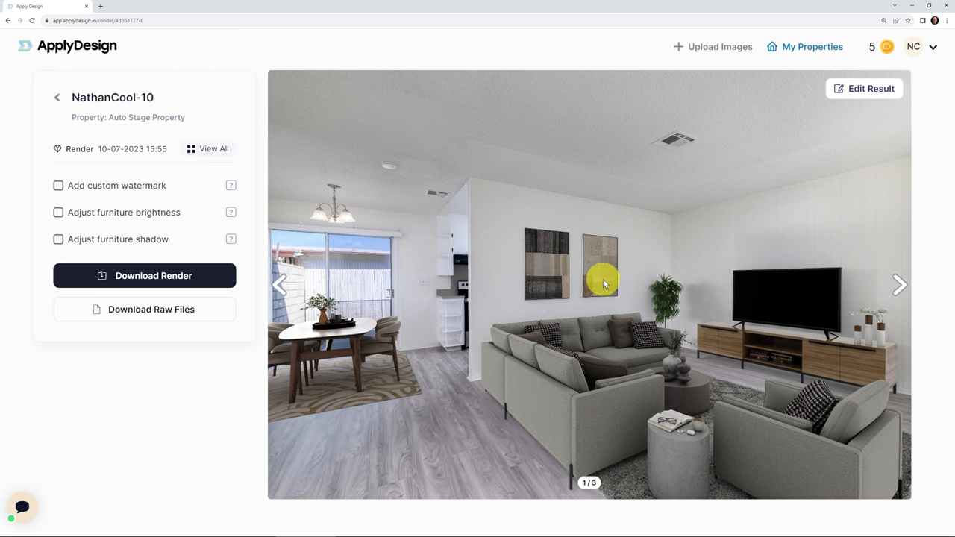
{"action": "mouse_move", "coordinate": [339, 320]}
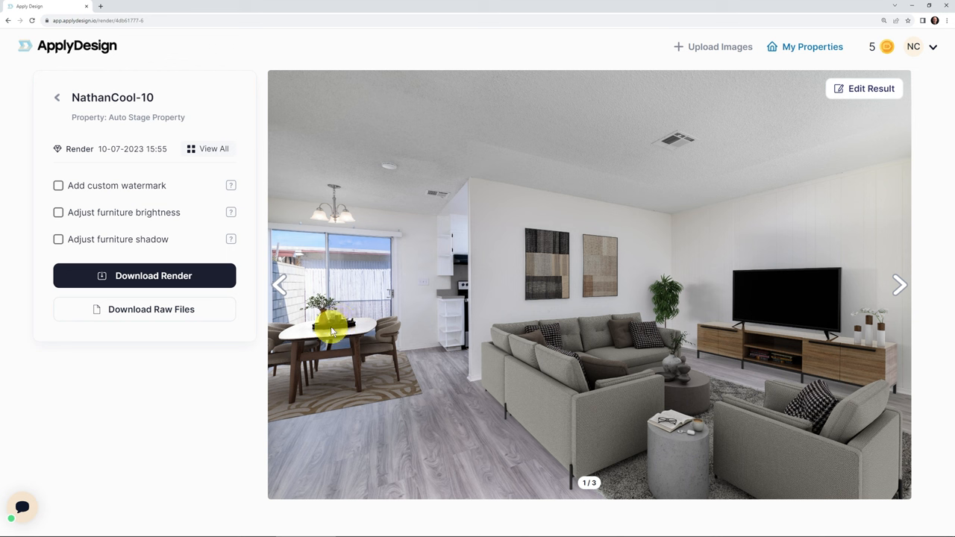
{"action": "mouse_move", "coordinate": [144, 309]}
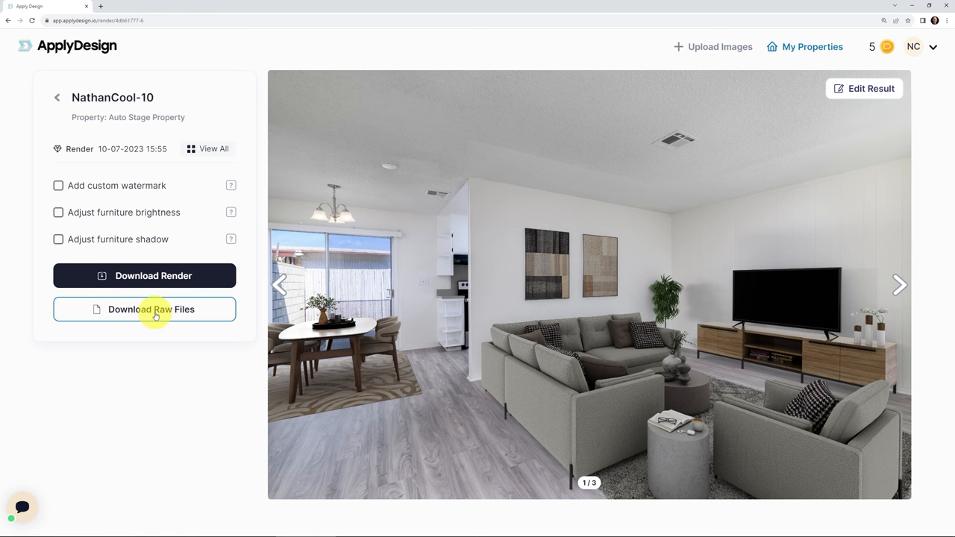
Step: Download this living-dining render's raw files in layered PSD format
{"action": "left_click", "coordinate": [143, 309]}
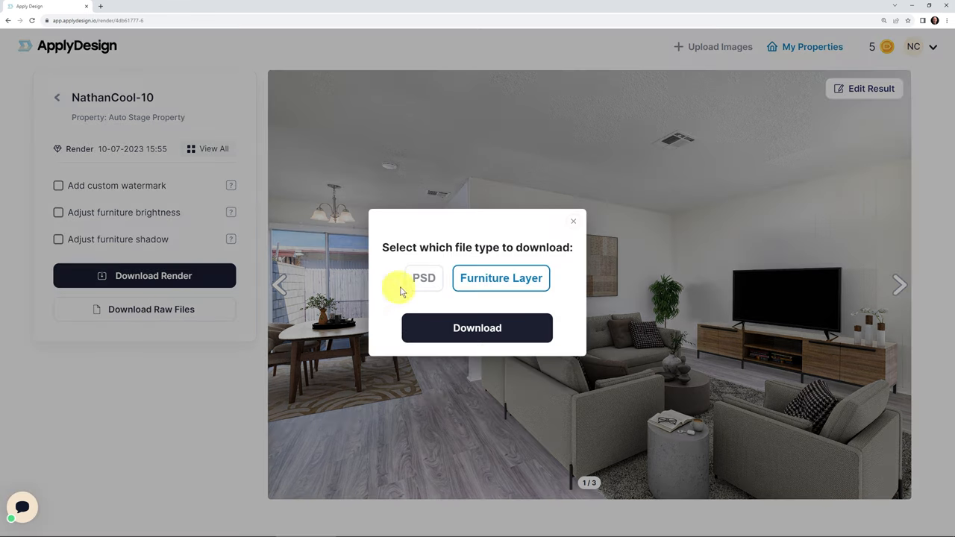
{"action": "left_click", "coordinate": [423, 278]}
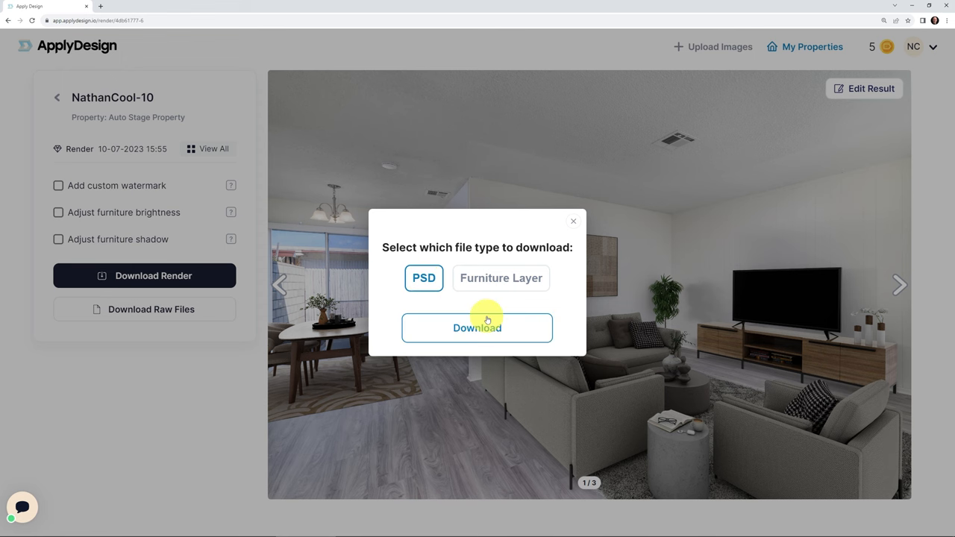
{"action": "left_click", "coordinate": [477, 327]}
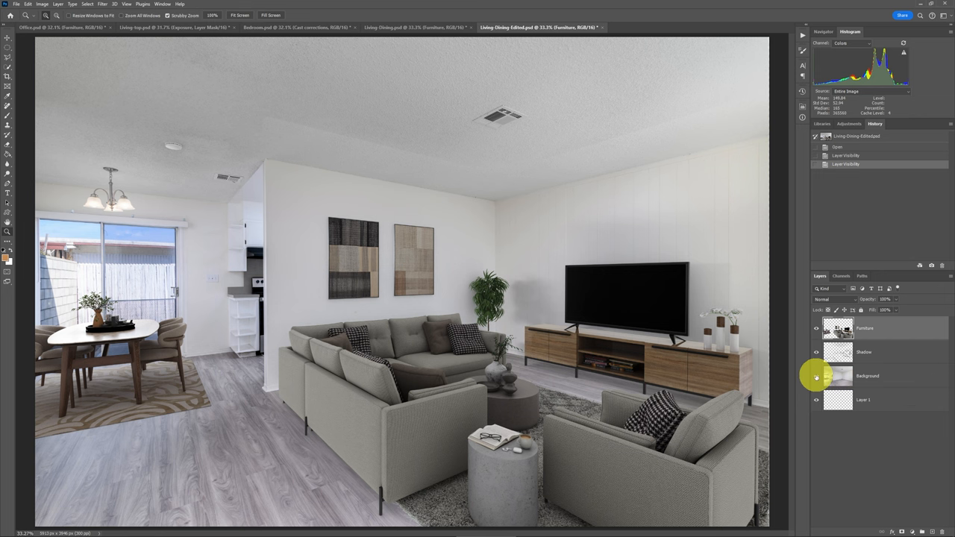
Step: Toggle the Furniture and Shadow layers' visibility to compare the empty and furnished room
{"action": "left_click", "coordinate": [816, 328]}
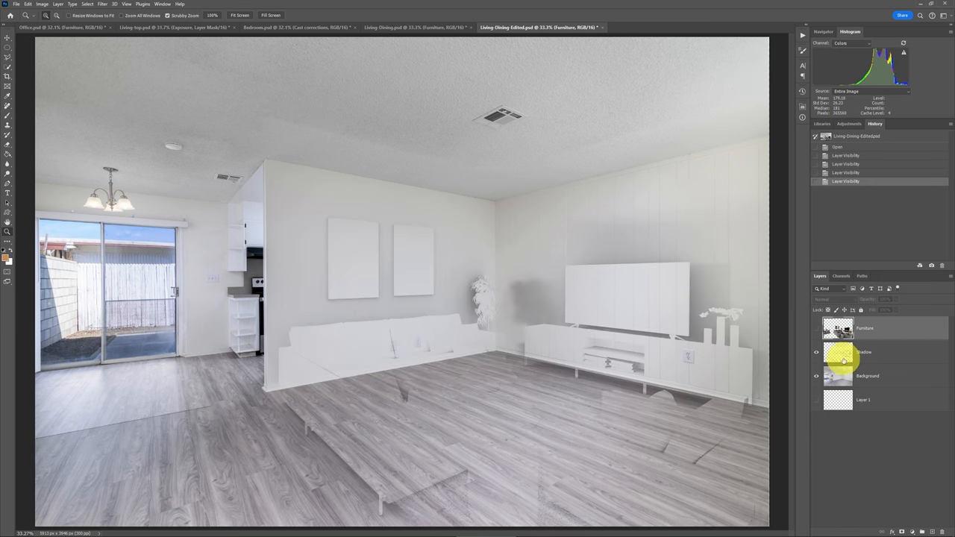
{"action": "left_click", "coordinate": [816, 329]}
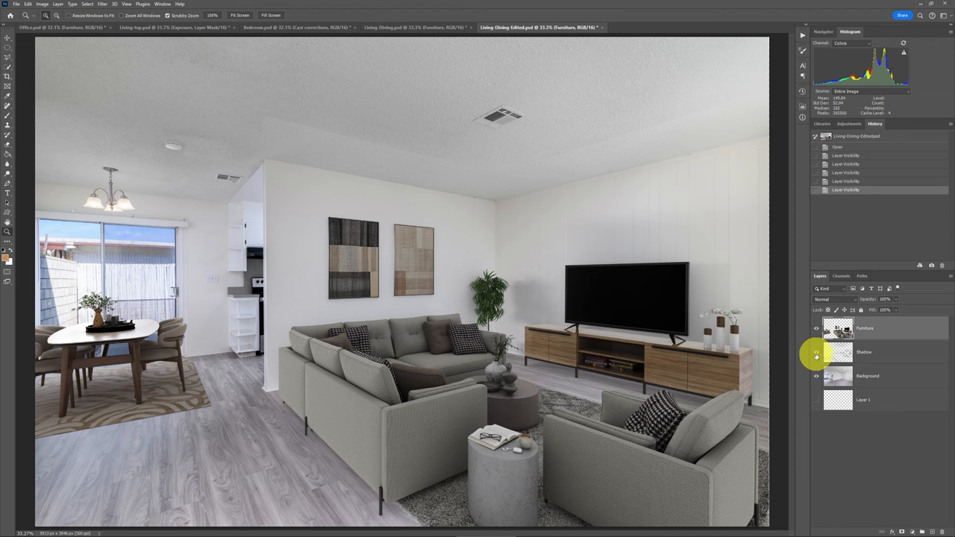
{"action": "left_click", "coordinate": [816, 352]}
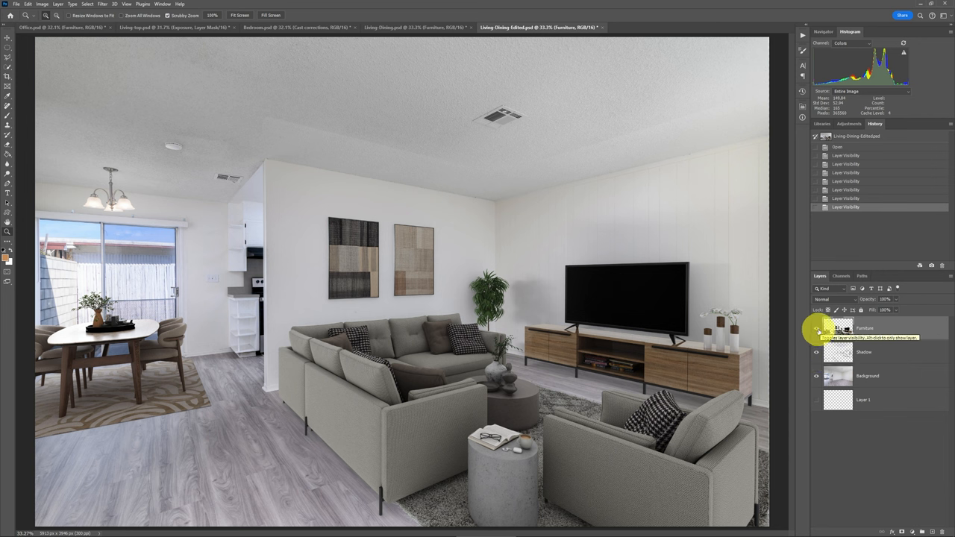
{"action": "left_click", "coordinate": [816, 328]}
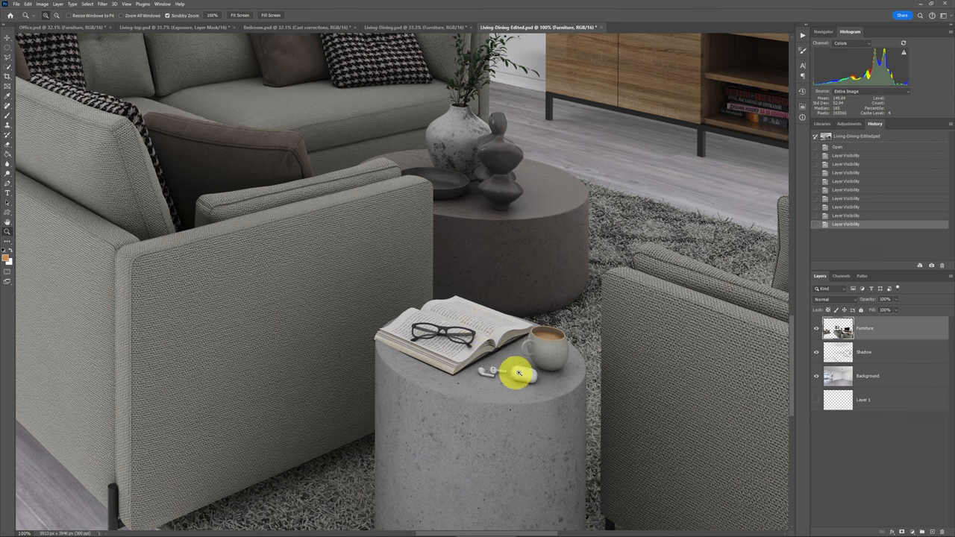
{"action": "left_click_drag", "start_coordinate": [520, 373], "coordinate": [460, 364]}
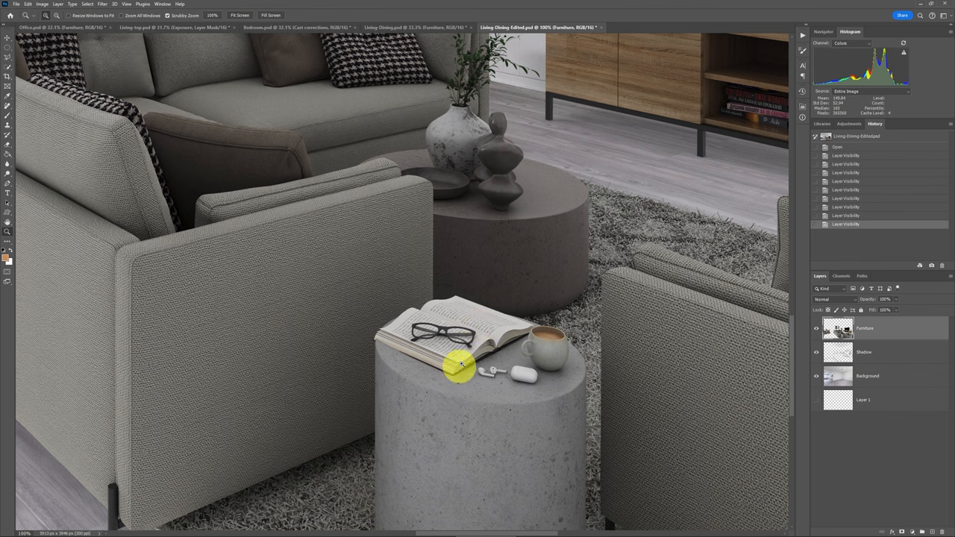
{"action": "mouse_move", "coordinate": [418, 307]}
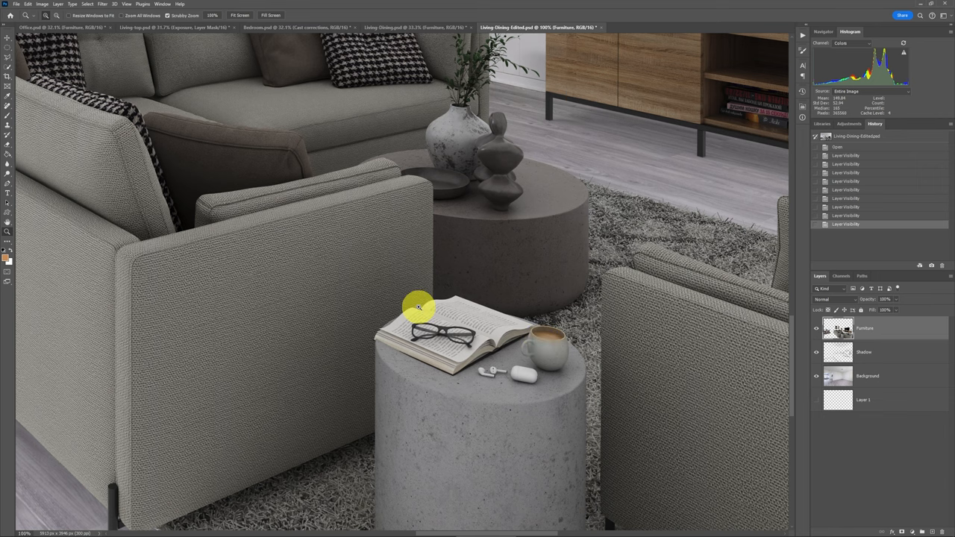
{"action": "left_click", "coordinate": [239, 15]}
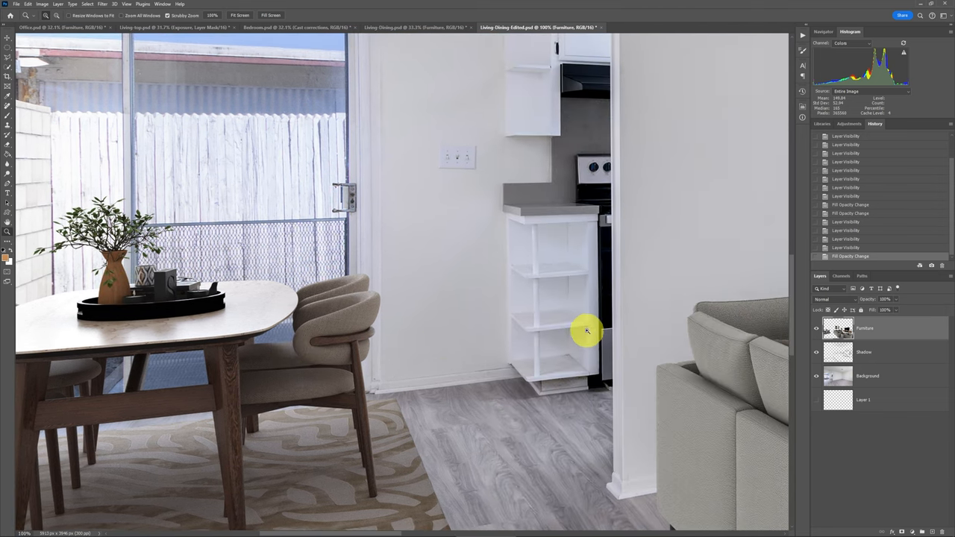
{"action": "left_click_drag", "start_coordinate": [587, 332], "coordinate": [644, 323]}
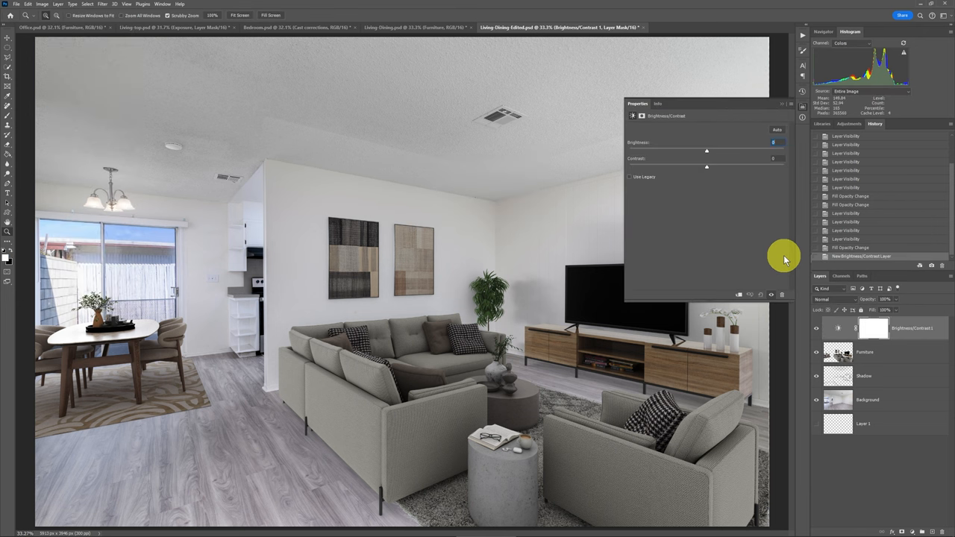
{"action": "mouse_move", "coordinate": [754, 306]}
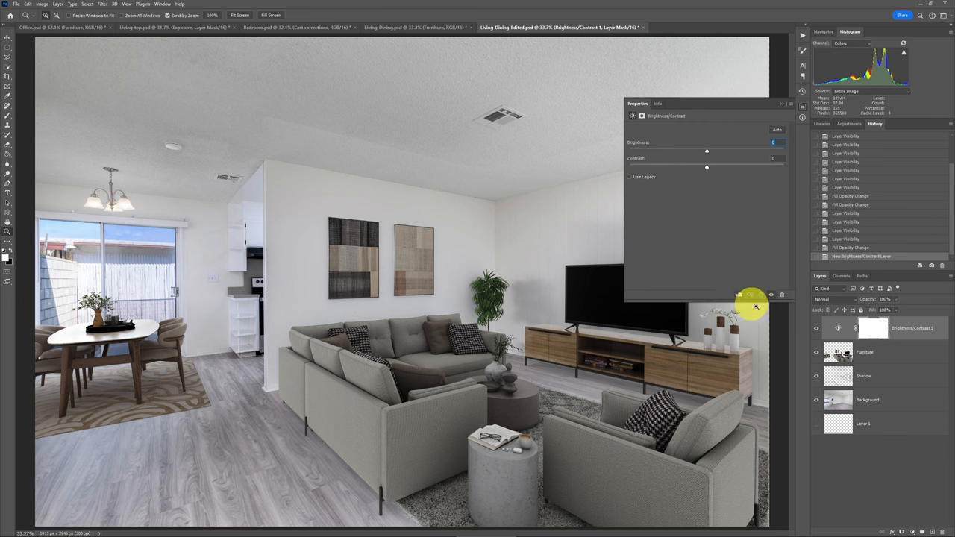
{"action": "mouse_move", "coordinate": [741, 299]}
{"action": "type", "text": "5"}
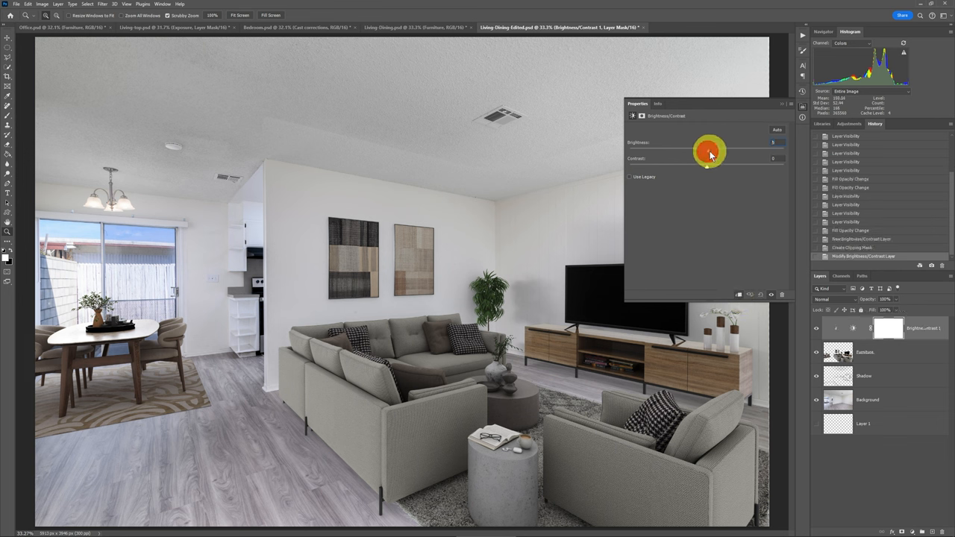
Step: Raise Brightness slightly on the Brightness/Contrast layer clipped to Furniture
{"action": "left_click_drag", "start_coordinate": [707, 154], "coordinate": [720, 154]}
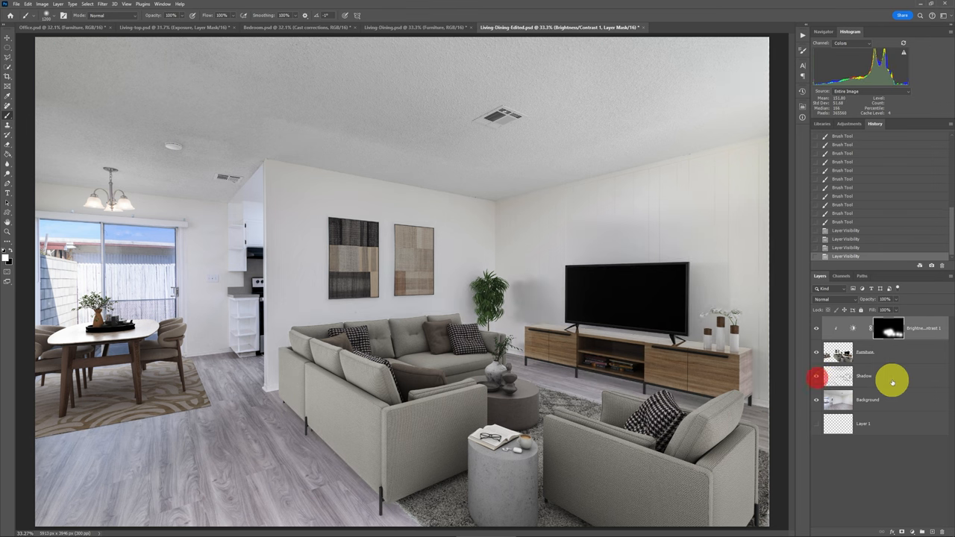
Step: Toggle the Shadow layer to compare, then paint out part of the furniture shadow
{"action": "left_click", "coordinate": [865, 375]}
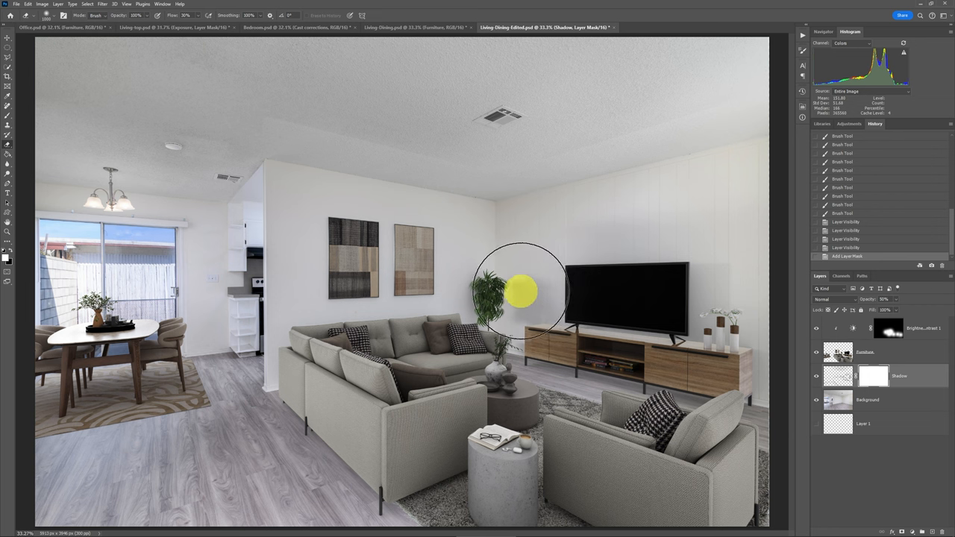
{"action": "left_click", "coordinate": [537, 298]}
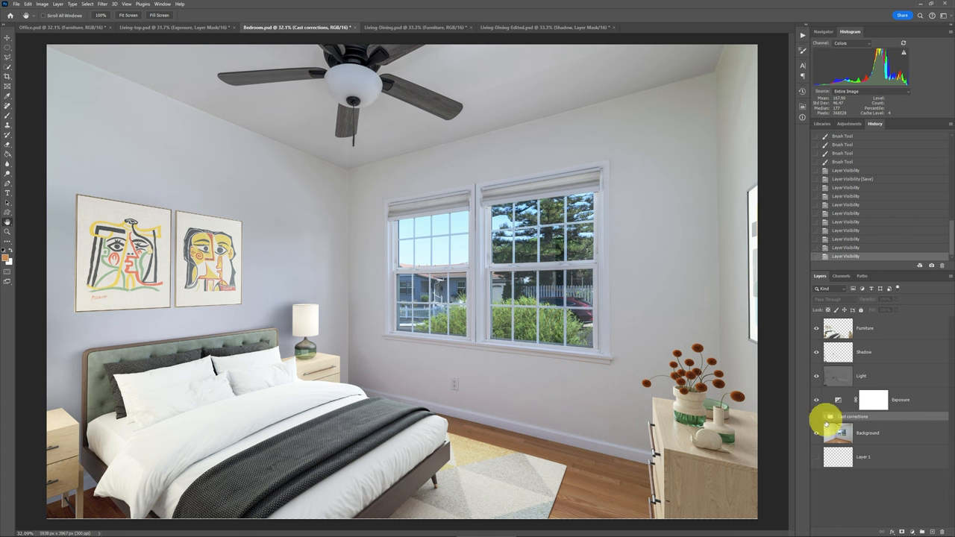
Step: Hide and re-show the Cast corrections group in Bedroom.psd to compare
{"action": "left_click", "coordinate": [816, 417]}
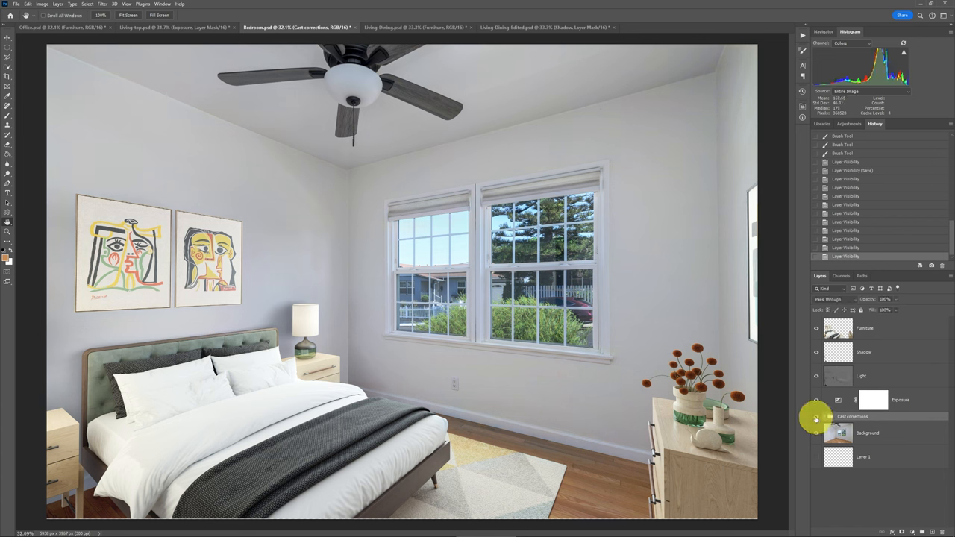
{"action": "left_click", "coordinate": [816, 416]}
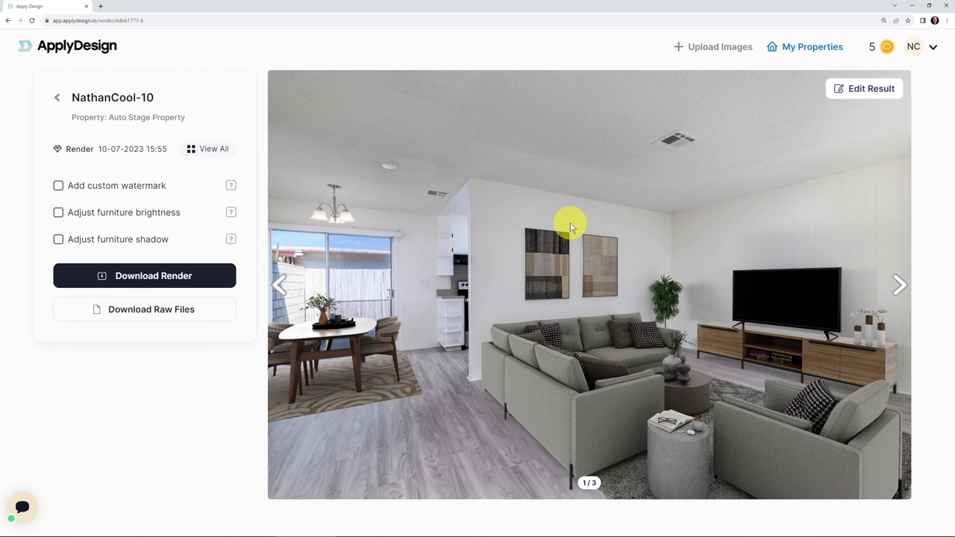
{"action": "mouse_move", "coordinate": [864, 88]}
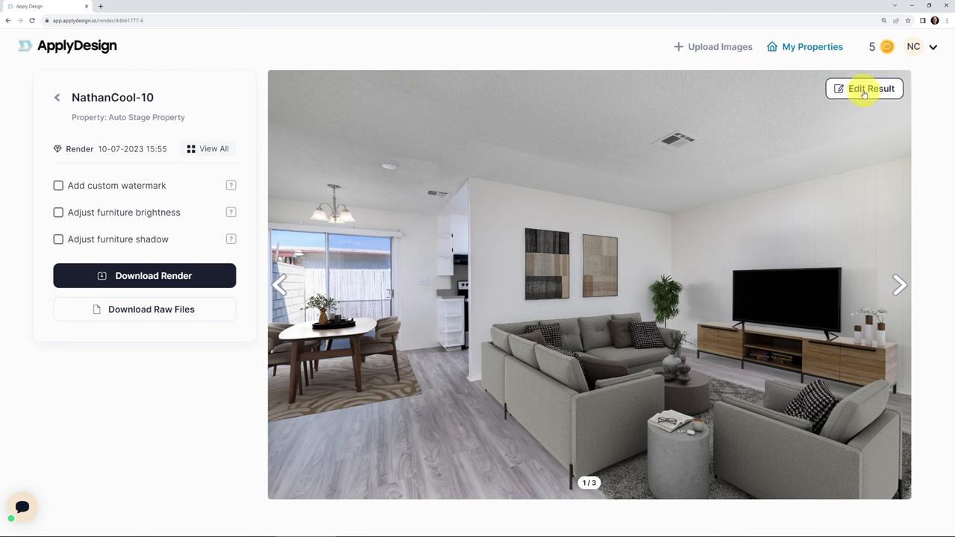
Step: Open NathanCool-10's living-dining render in the editor with Edit Result
{"action": "left_click", "coordinate": [863, 89]}
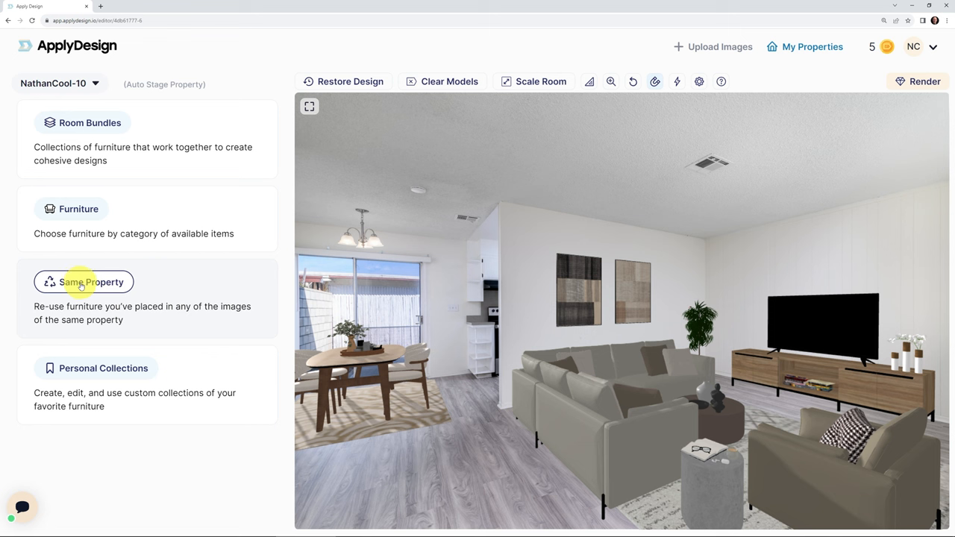
{"action": "mouse_move", "coordinate": [120, 273]}
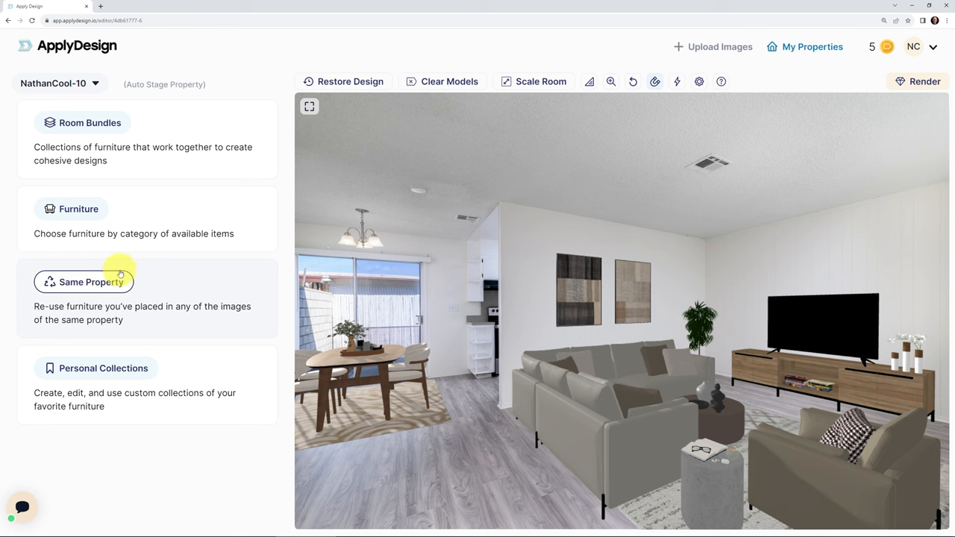
Step: Show the Same Property image list and scroll through it
{"action": "left_click", "coordinate": [83, 281]}
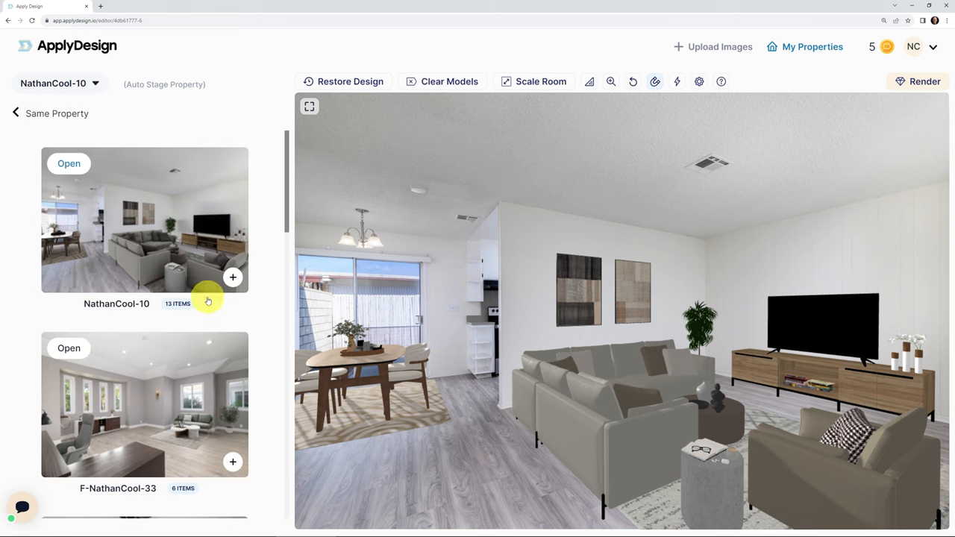
{"action": "scroll", "scroll_direction": "down", "scroll_amount": 3}
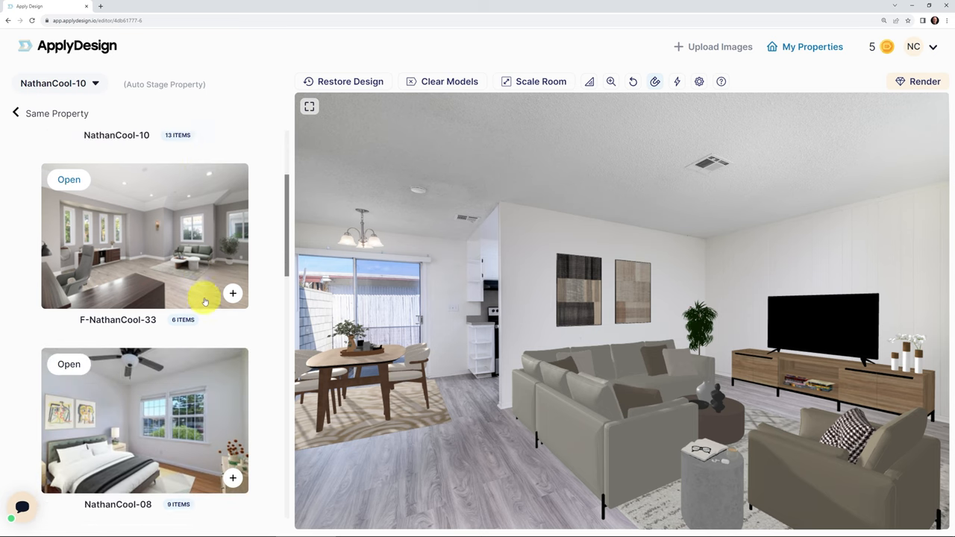
{"action": "scroll", "scroll_direction": "down", "scroll_amount": 3}
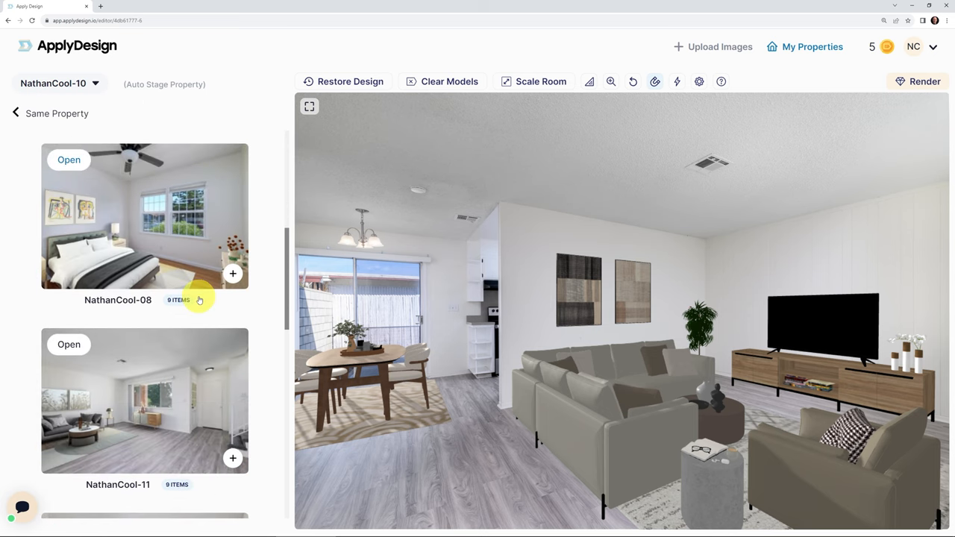
{"action": "scroll", "scroll_direction": "down", "scroll_amount": 3}
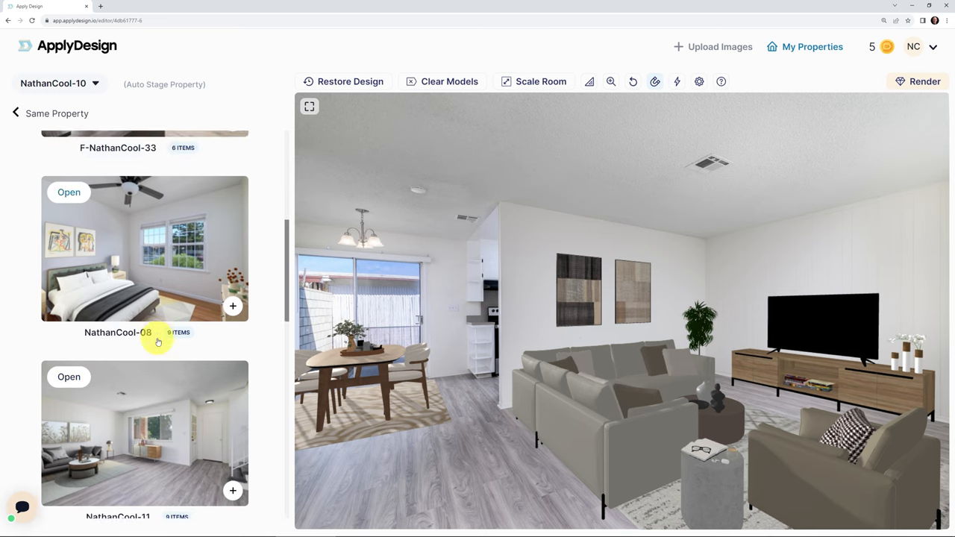
{"action": "scroll", "scroll_direction": "down", "scroll_amount": 3}
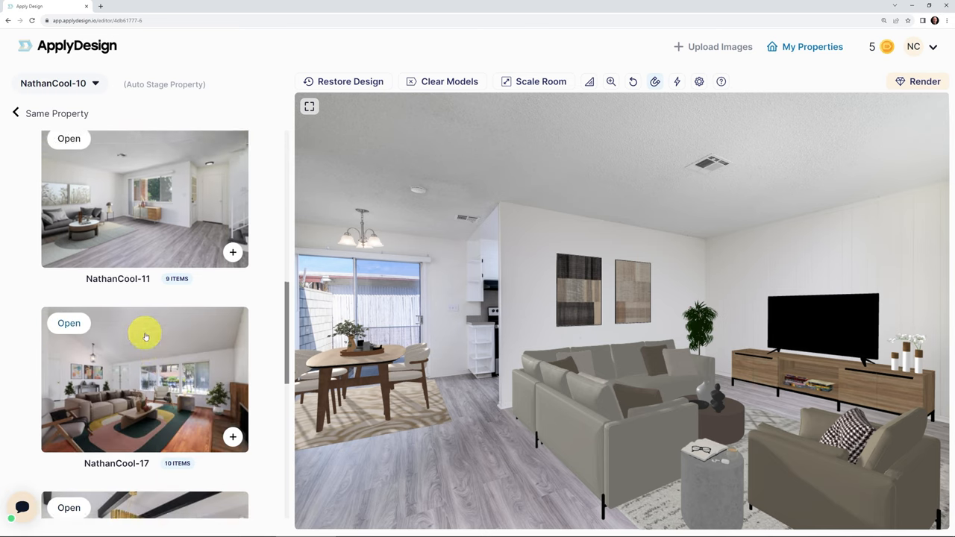
{"action": "scroll", "scroll_direction": "up", "scroll_amount": 3}
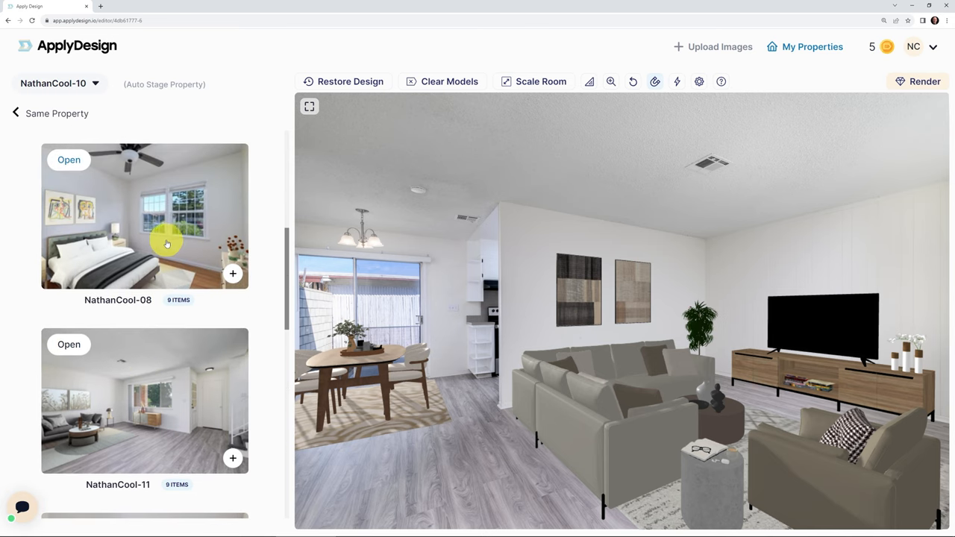
Step: Open NathanCool-08 and scroll through its staged furniture items
{"action": "left_click", "coordinate": [68, 160]}
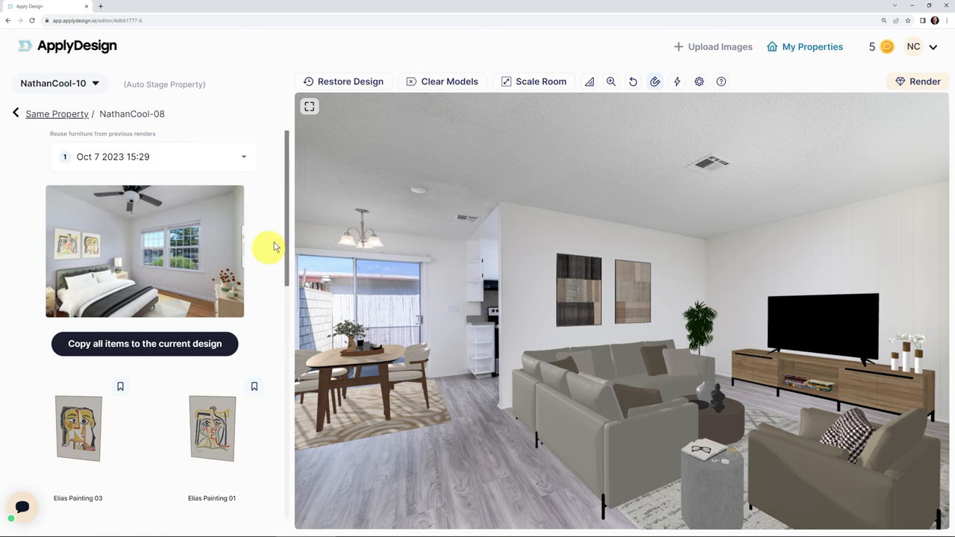
{"action": "scroll", "scroll_direction": "down", "scroll_amount": 3}
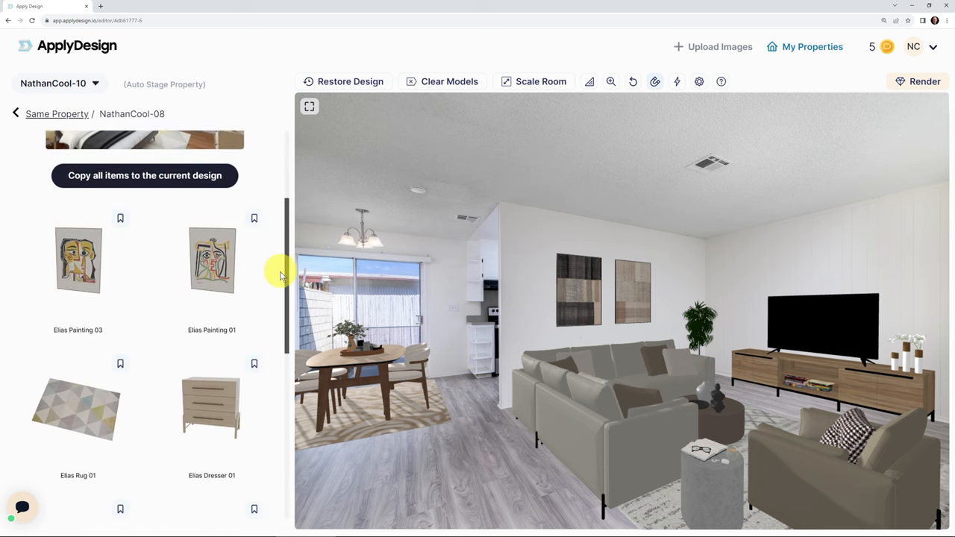
{"action": "scroll", "scroll_direction": "down", "scroll_amount": 3}
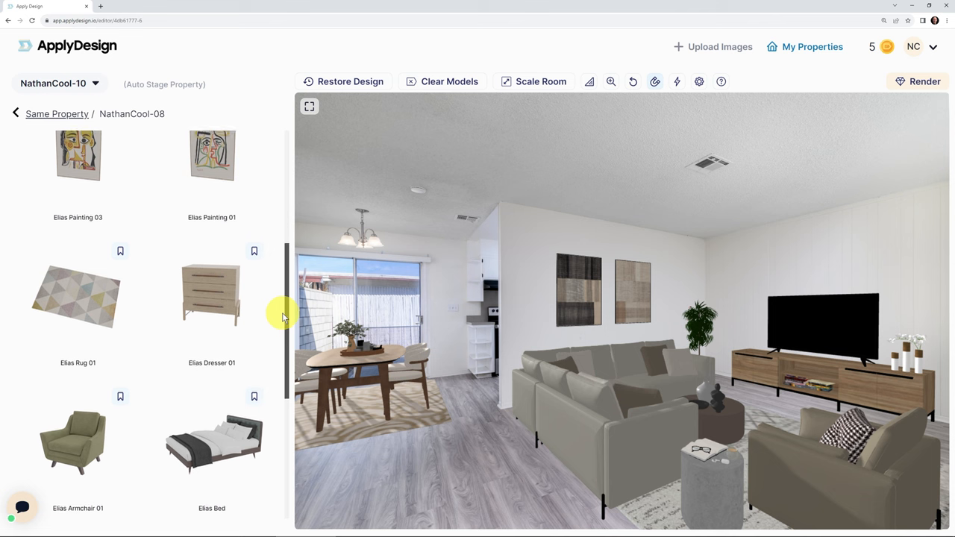
{"action": "scroll", "scroll_direction": "up", "scroll_amount": 3}
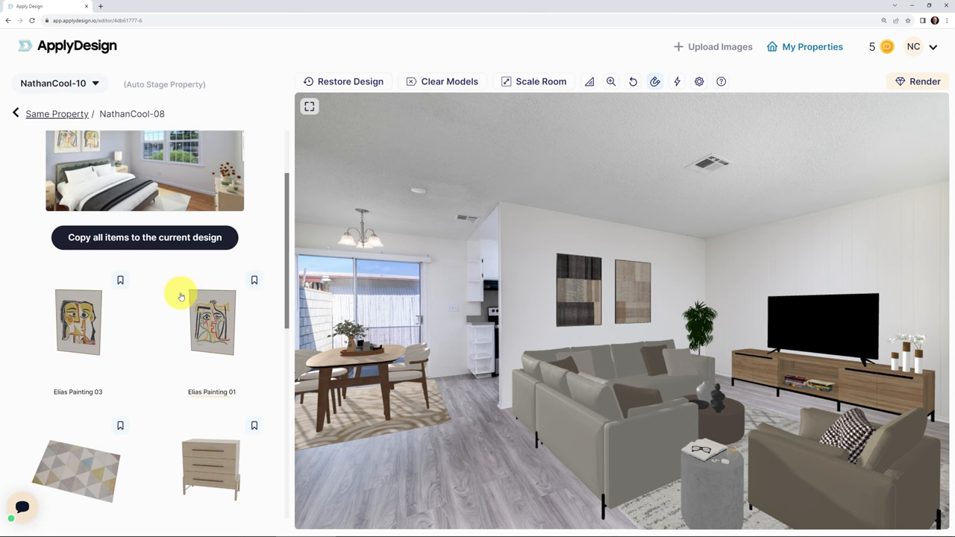
{"action": "mouse_move", "coordinate": [231, 330]}
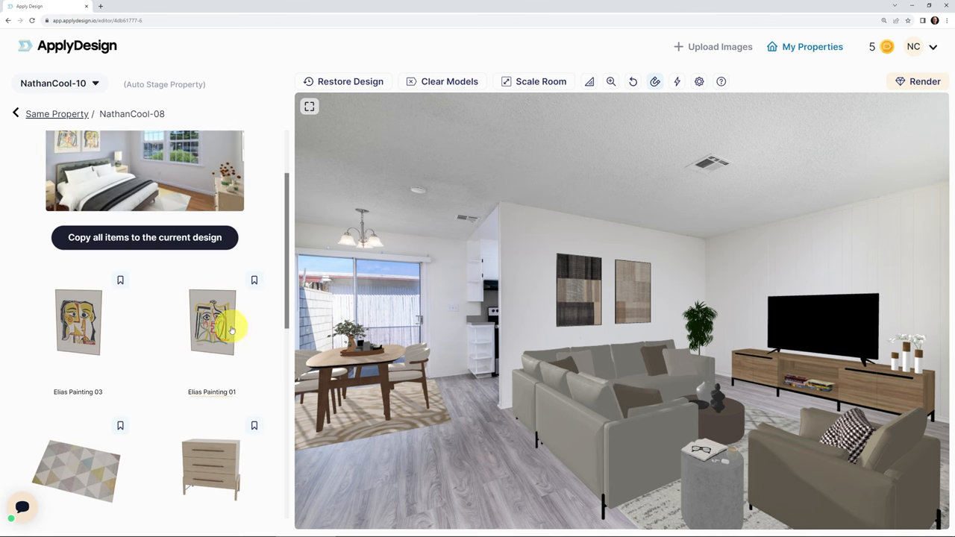
{"action": "mouse_move", "coordinate": [257, 352]}
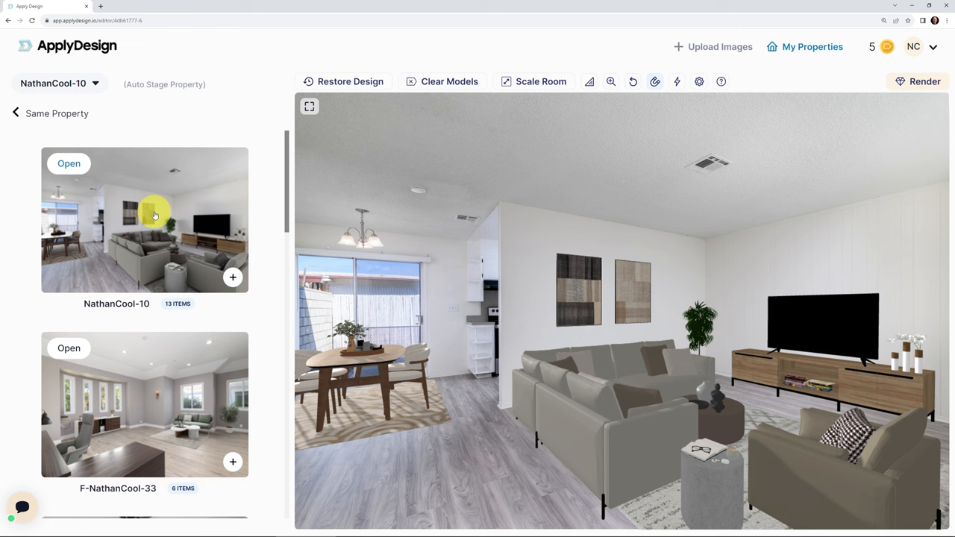
Step: Save Duke Painting 02 to a personal collection and return to the property image list
{"action": "left_click", "coordinate": [578, 289]}
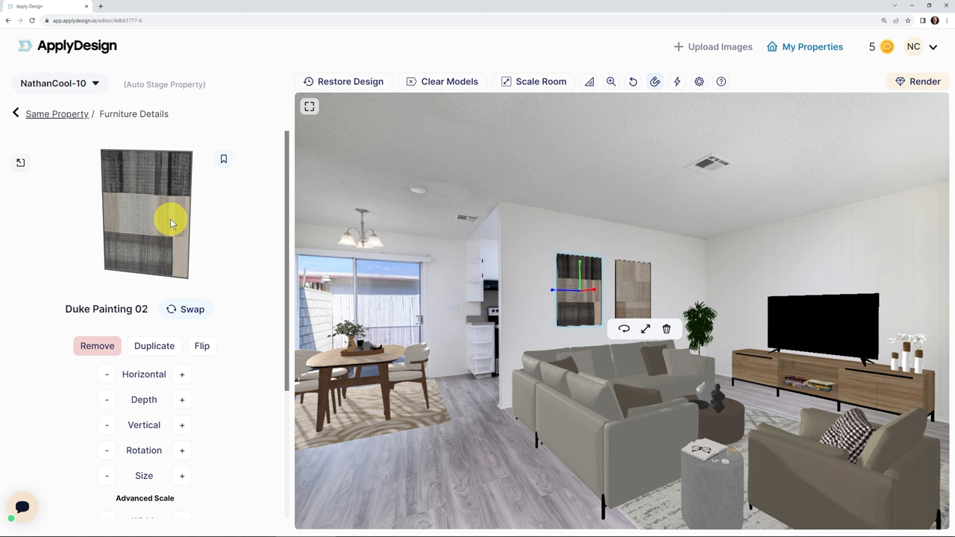
{"action": "mouse_move", "coordinate": [247, 177]}
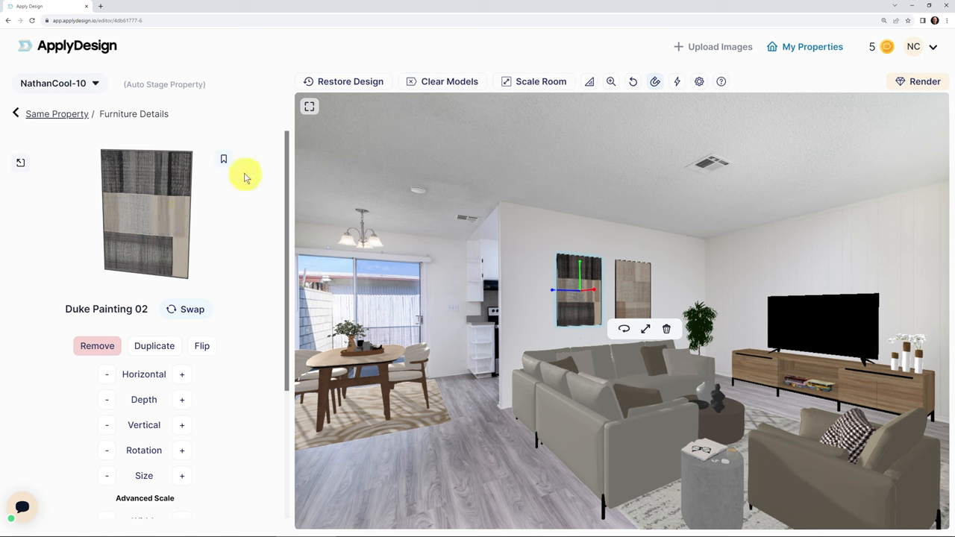
{"action": "mouse_move", "coordinate": [223, 159]}
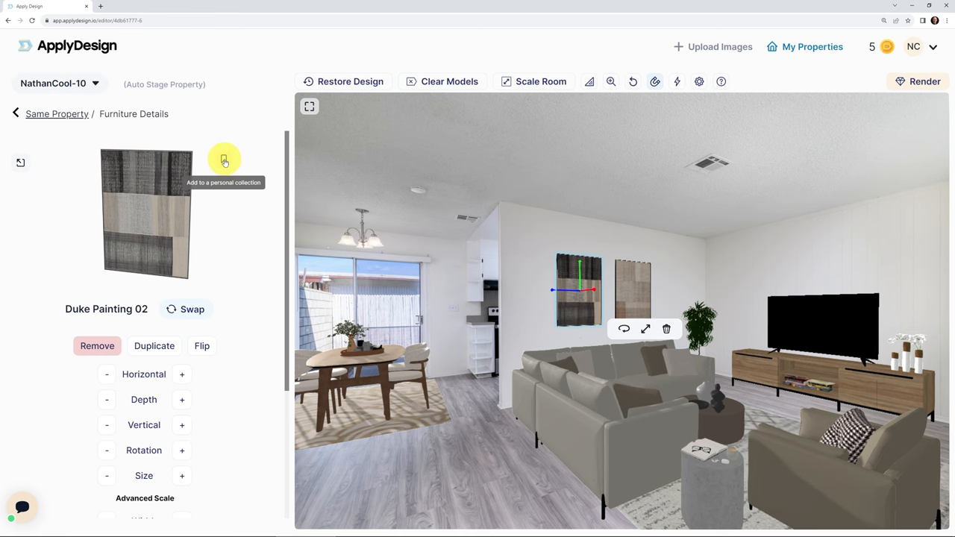
{"action": "left_click", "coordinate": [224, 161]}
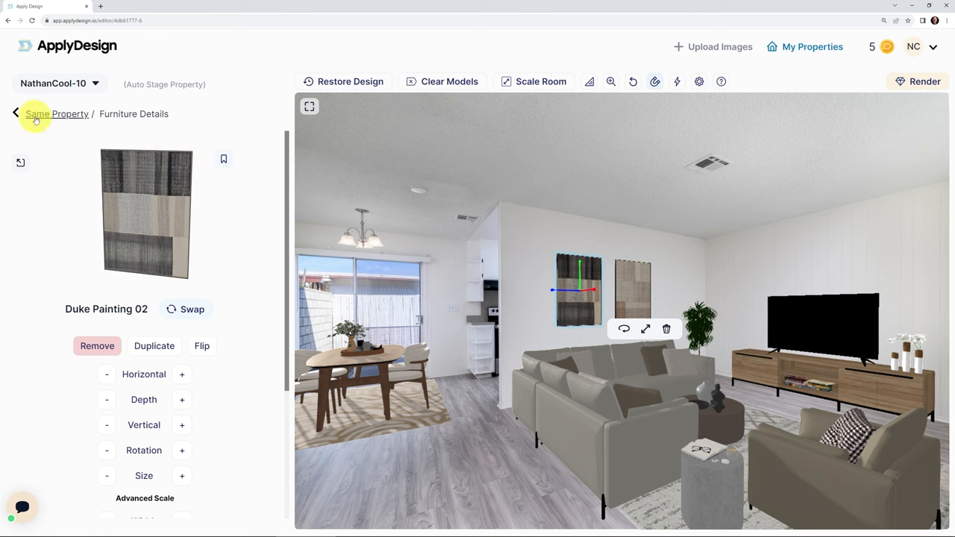
{"action": "left_click", "coordinate": [57, 114]}
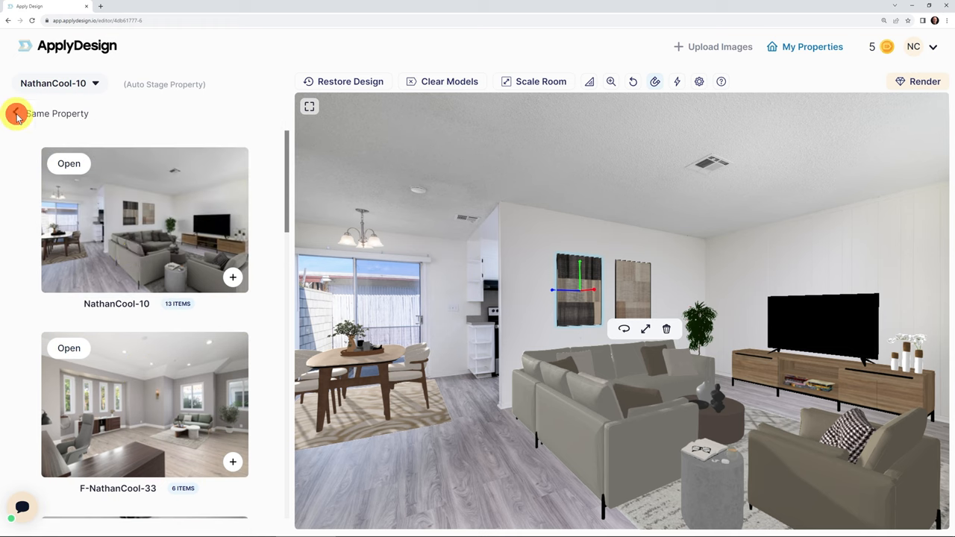
Step: Open Personal Collections, browse the Fave living areas items, and return to the collections list
{"action": "left_click", "coordinate": [17, 114]}
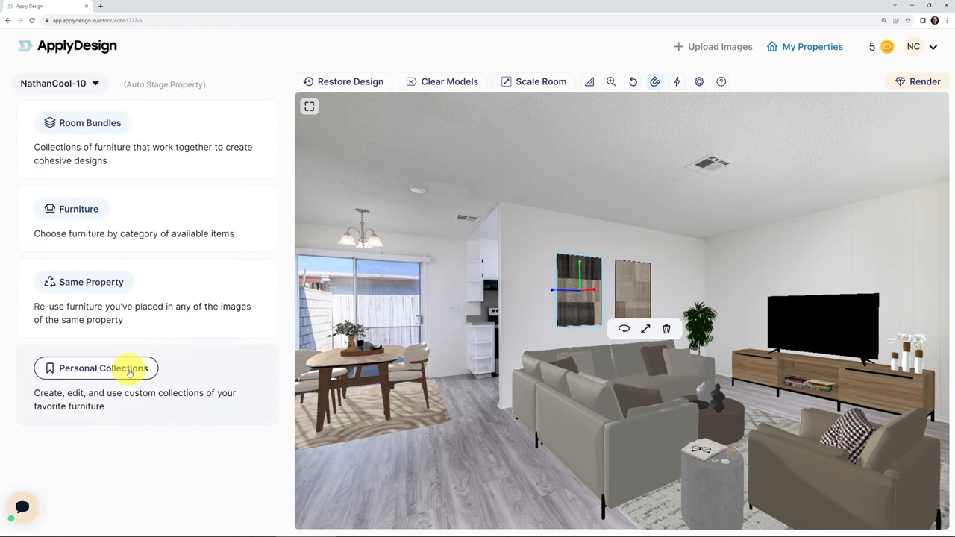
{"action": "left_click", "coordinate": [96, 367]}
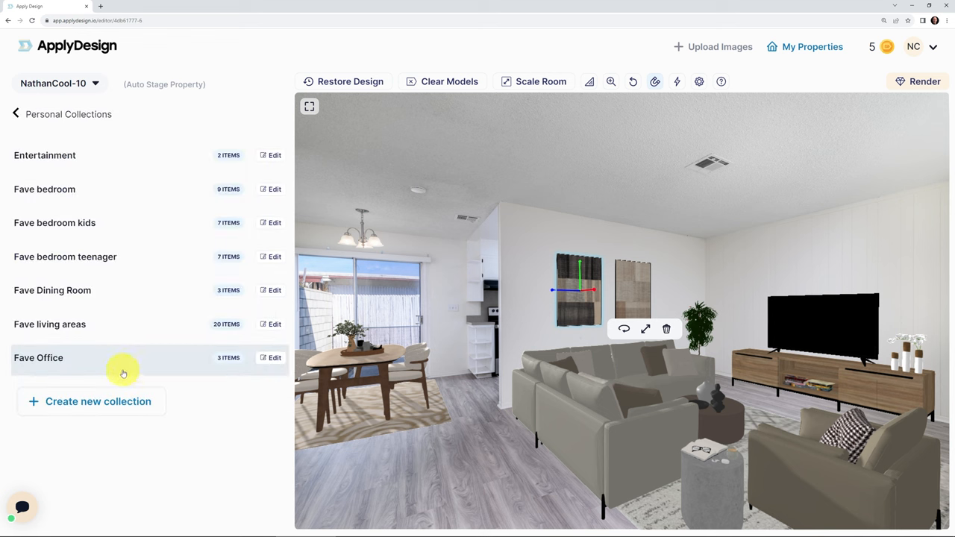
{"action": "mouse_move", "coordinate": [86, 279]}
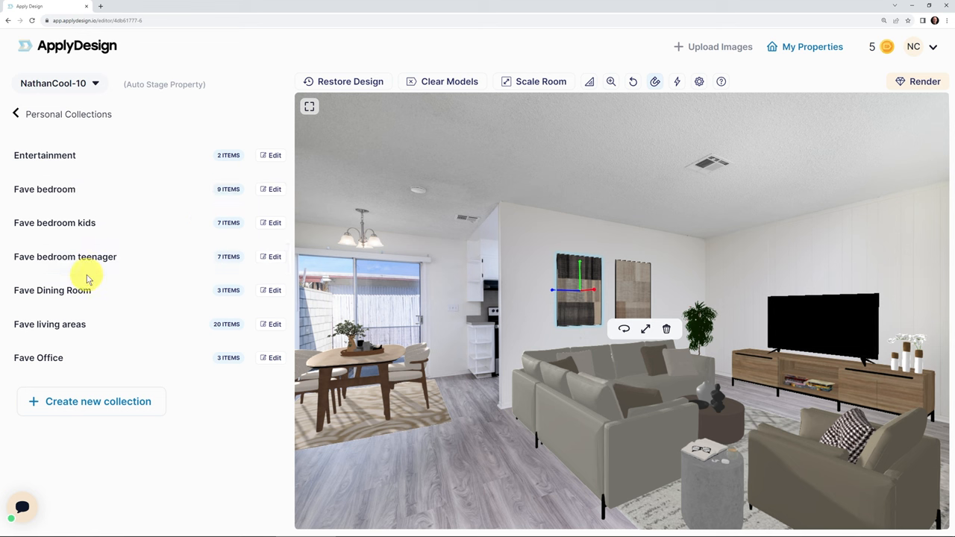
{"action": "mouse_move", "coordinate": [67, 324]}
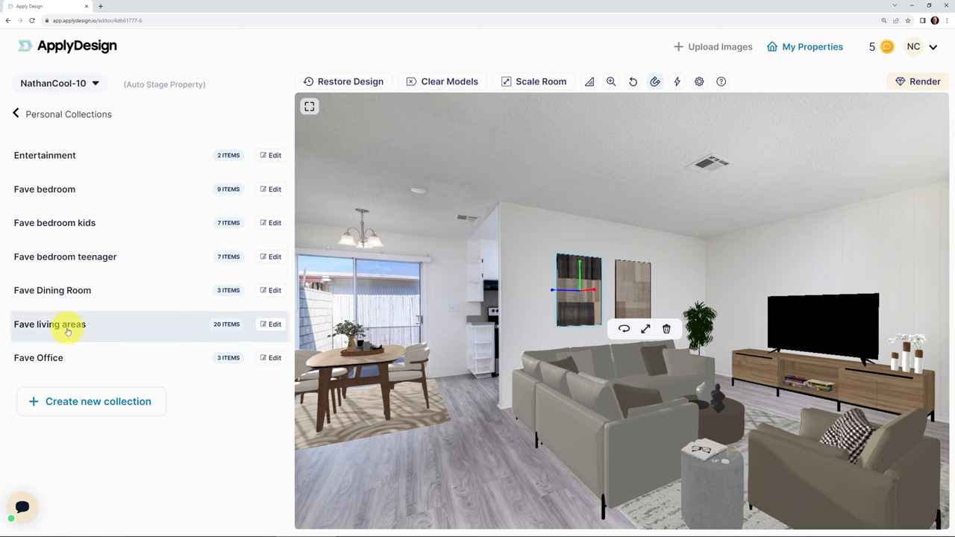
{"action": "left_click", "coordinate": [49, 324]}
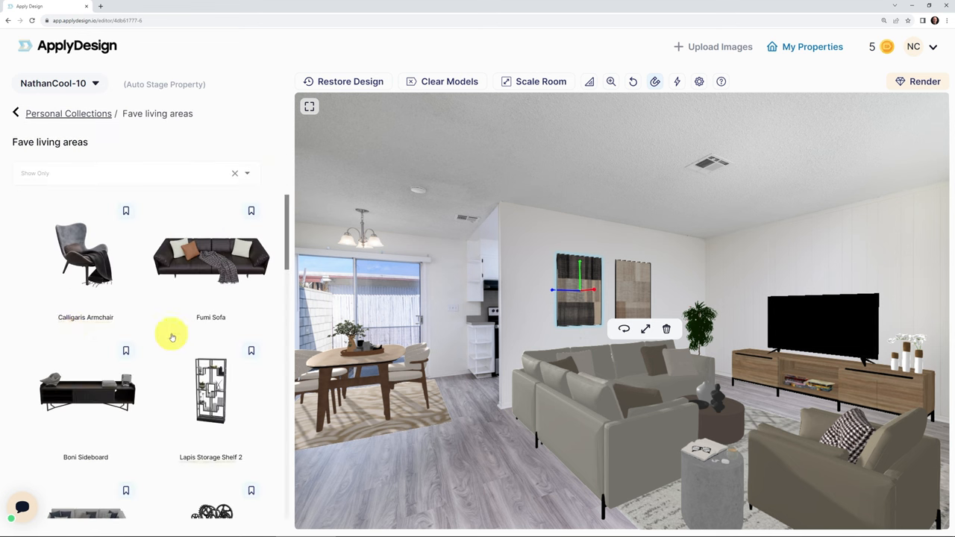
{"action": "scroll", "scroll_direction": "down", "scroll_amount": 3}
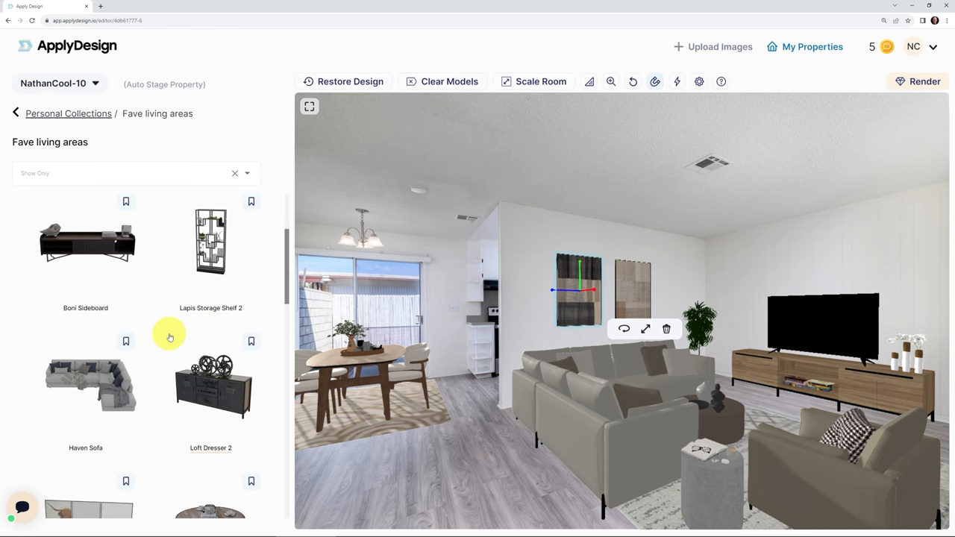
{"action": "scroll", "scroll_direction": "down", "scroll_amount": 3}
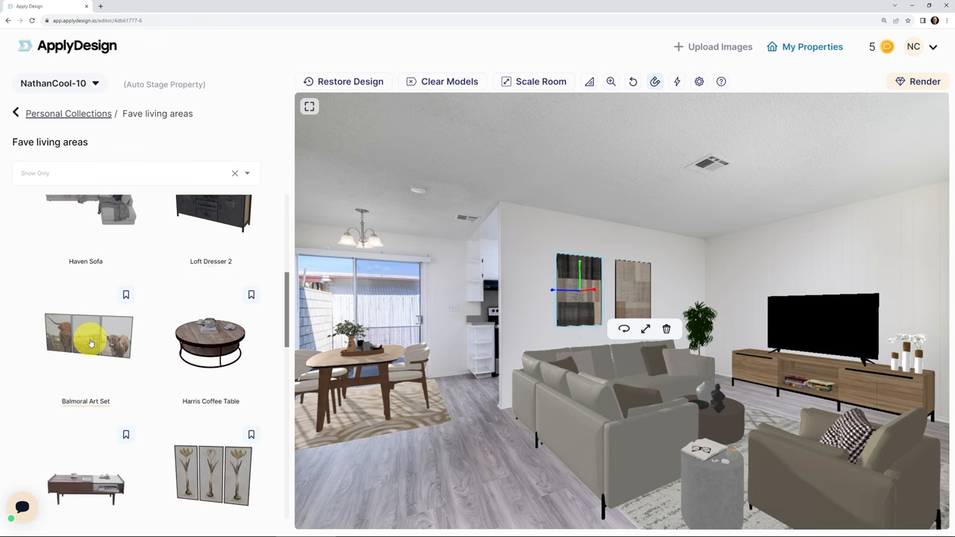
{"action": "scroll", "scroll_direction": "down", "scroll_amount": 3}
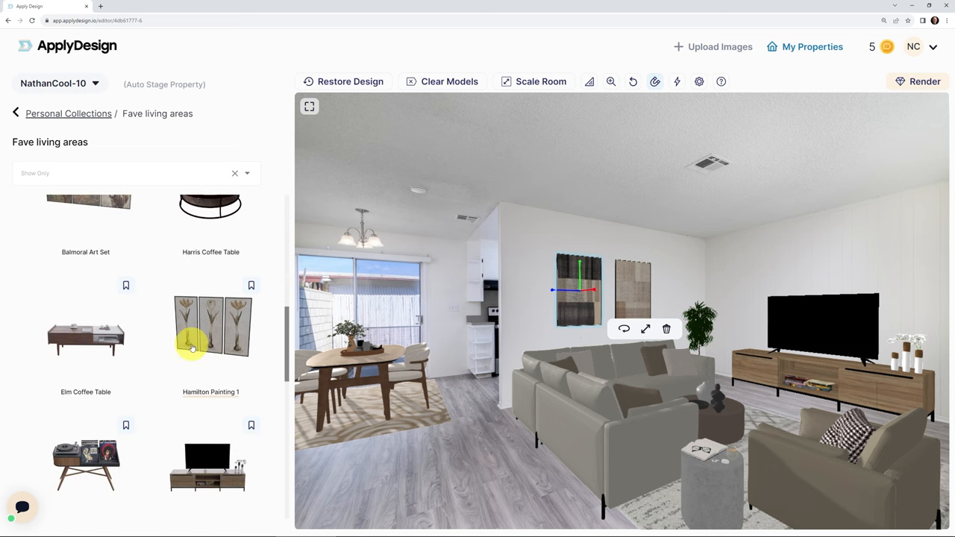
{"action": "scroll", "scroll_direction": "down", "scroll_amount": 3}
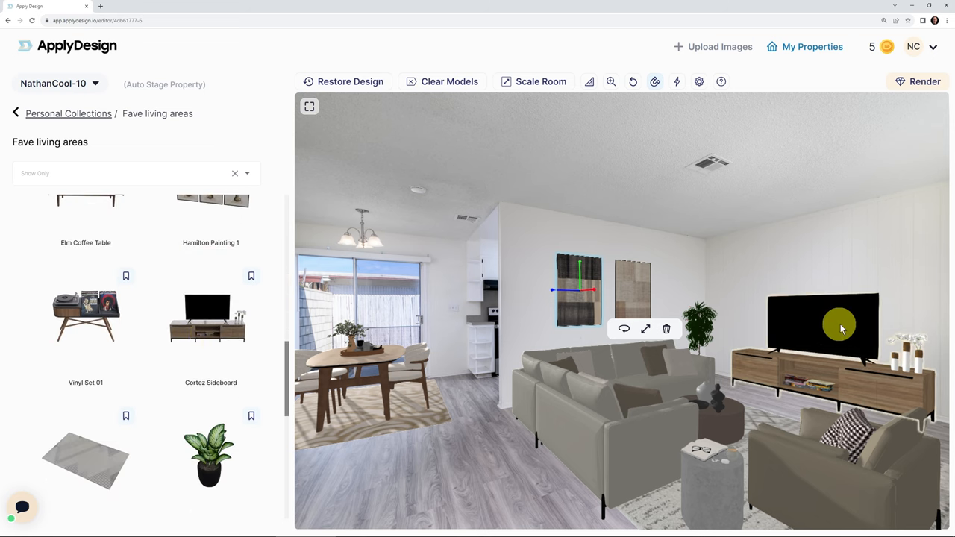
{"action": "mouse_move", "coordinate": [205, 313]}
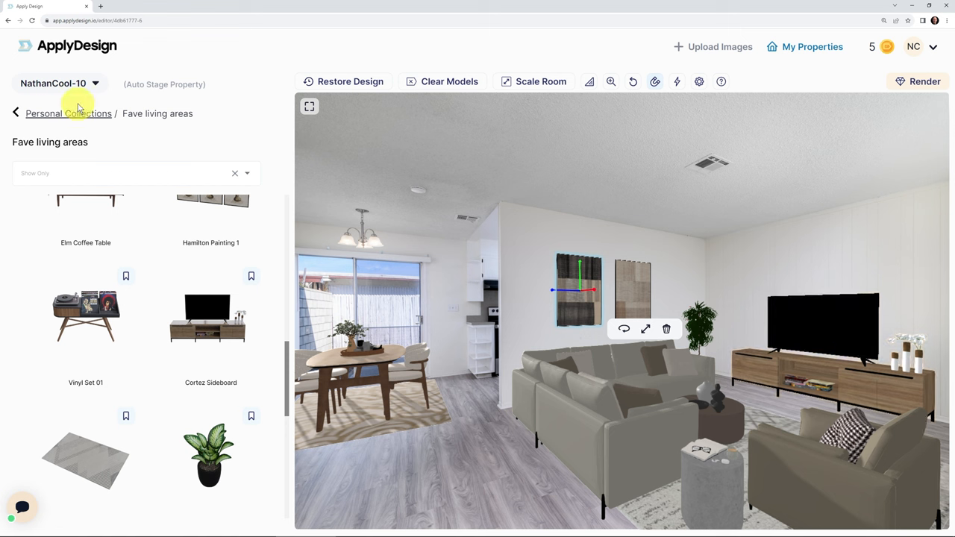
{"action": "left_click", "coordinate": [15, 112]}
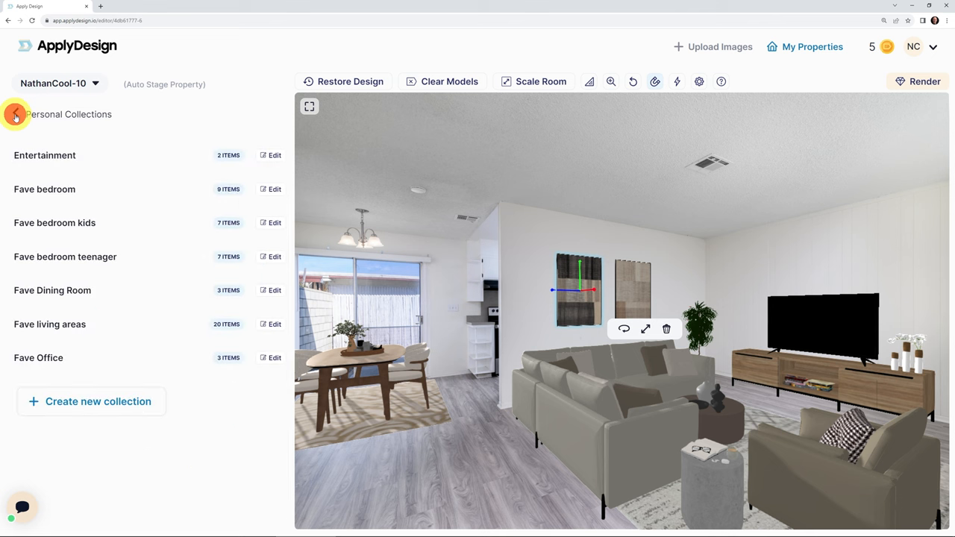
Step: Browse the Sofas category in the furniture catalog
{"action": "left_click", "coordinate": [15, 115]}
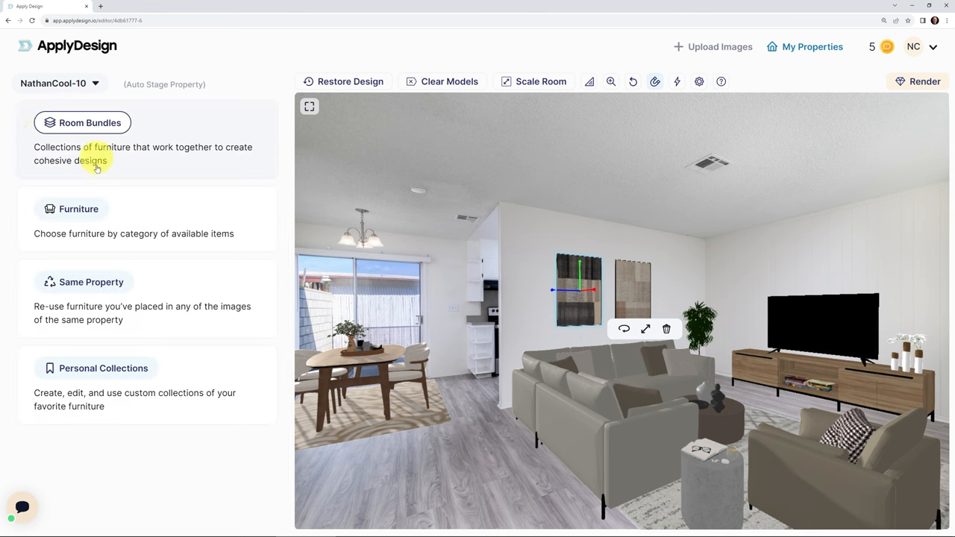
{"action": "mouse_move", "coordinate": [265, 215]}
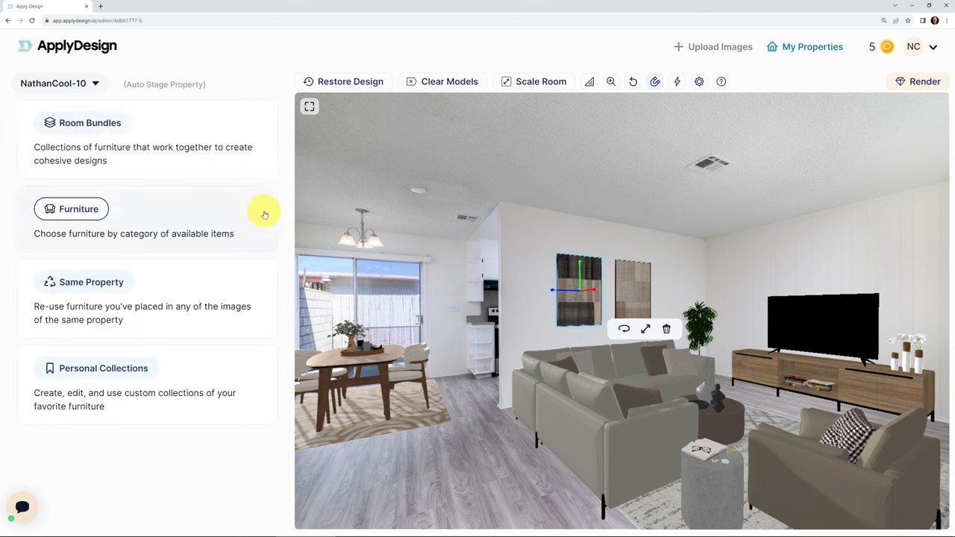
{"action": "mouse_move", "coordinate": [59, 203]}
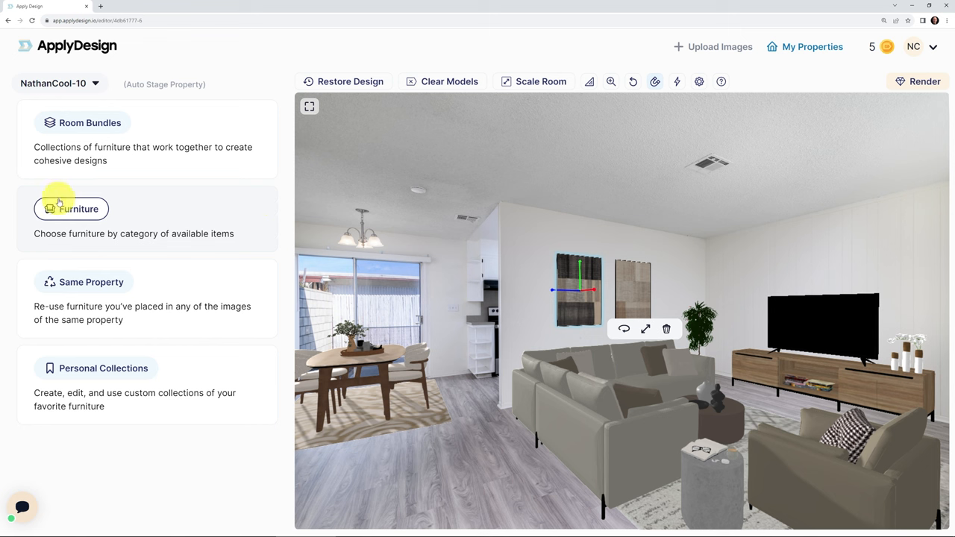
{"action": "left_click", "coordinate": [77, 208]}
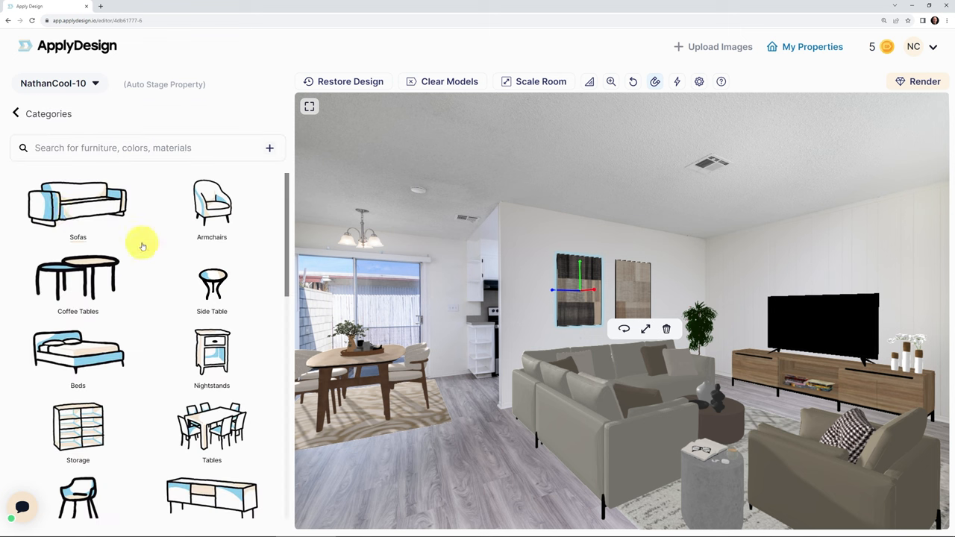
{"action": "mouse_move", "coordinate": [120, 250]}
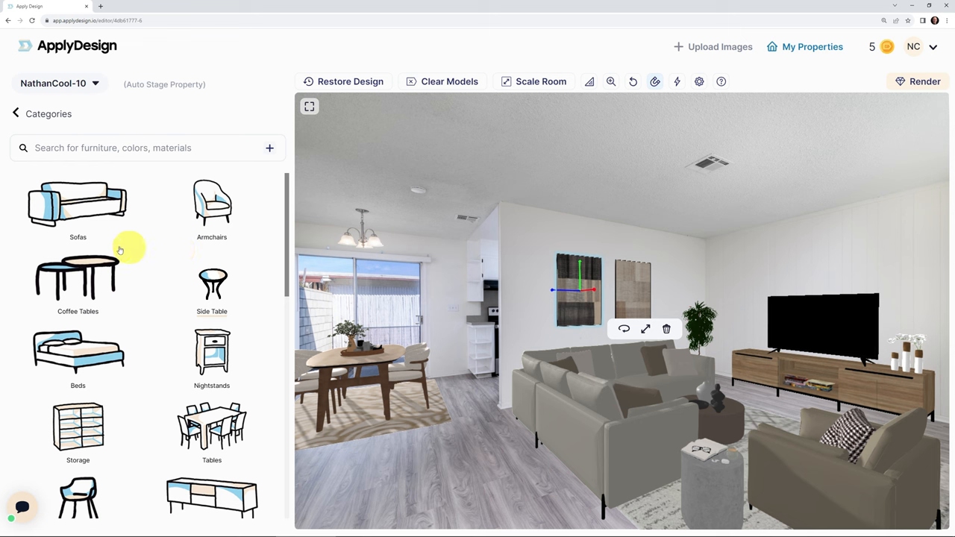
{"action": "left_click", "coordinate": [77, 201]}
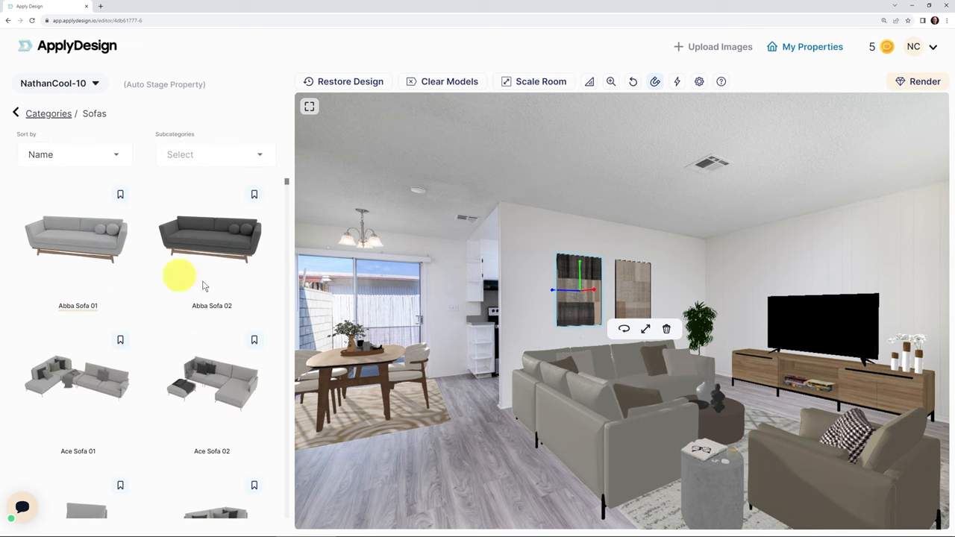
{"action": "scroll", "scroll_direction": "down", "scroll_amount": 3}
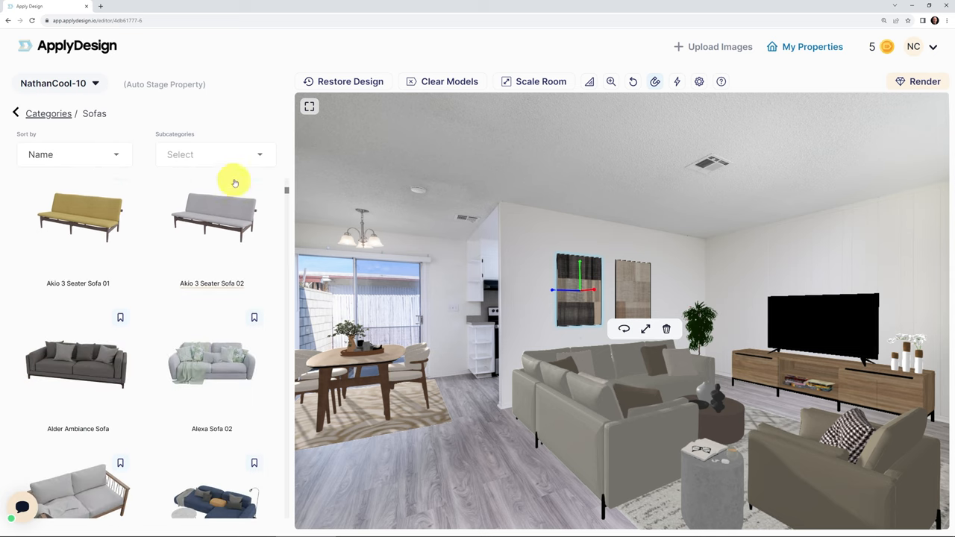
{"action": "mouse_move", "coordinate": [241, 84]}
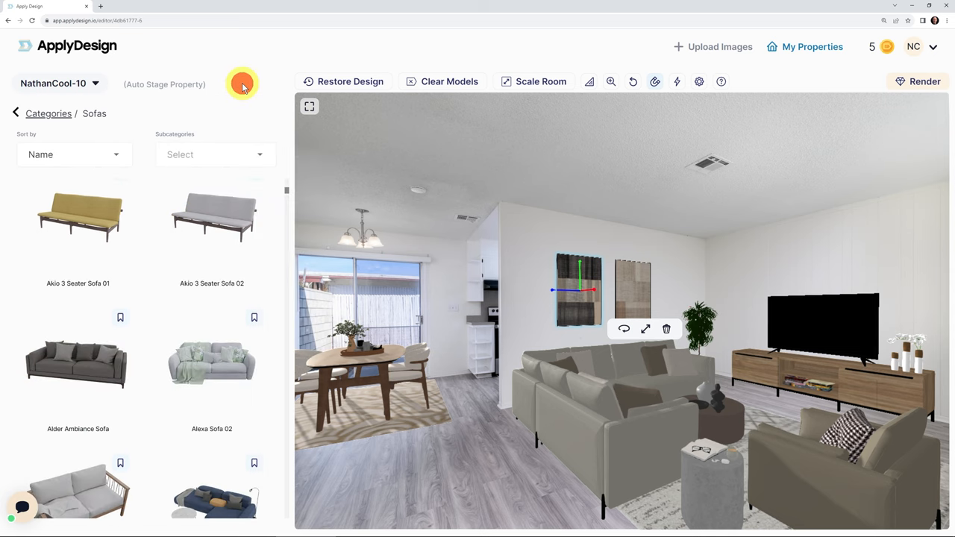
{"action": "mouse_move", "coordinate": [244, 308]}
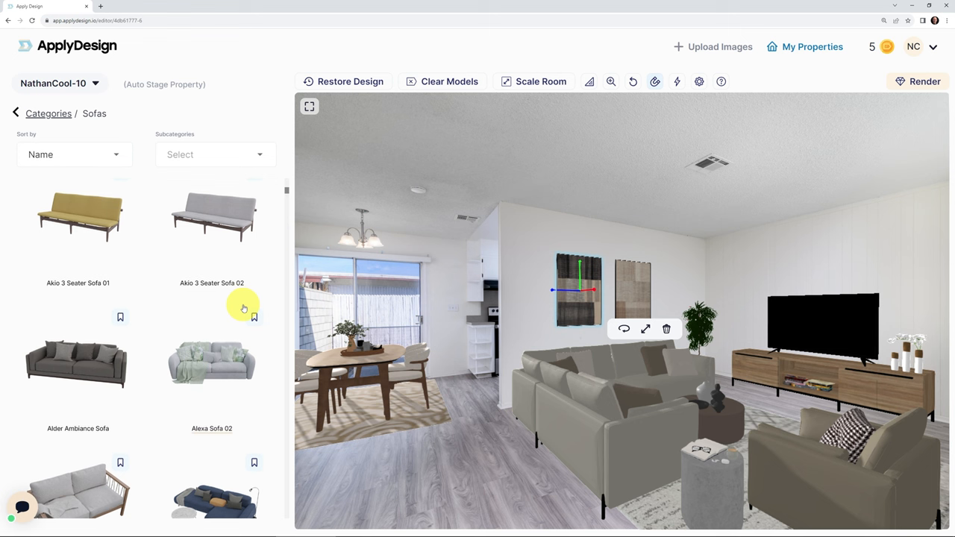
{"action": "scroll", "scroll_direction": "down", "scroll_amount": 3}
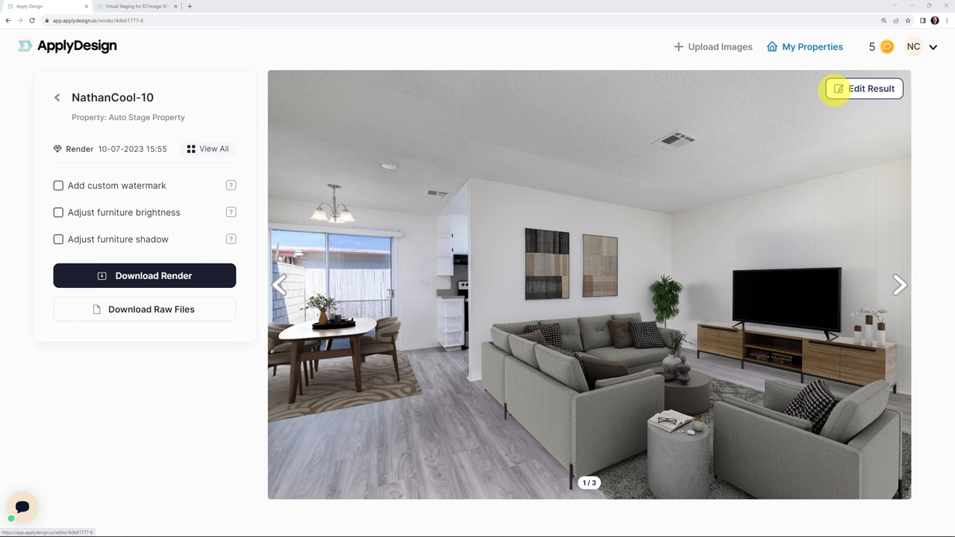
Step: Reopen Living-Dining Edited.psd and turn the furniture layers back on over the empty room
{"action": "left_click", "coordinate": [870, 88]}
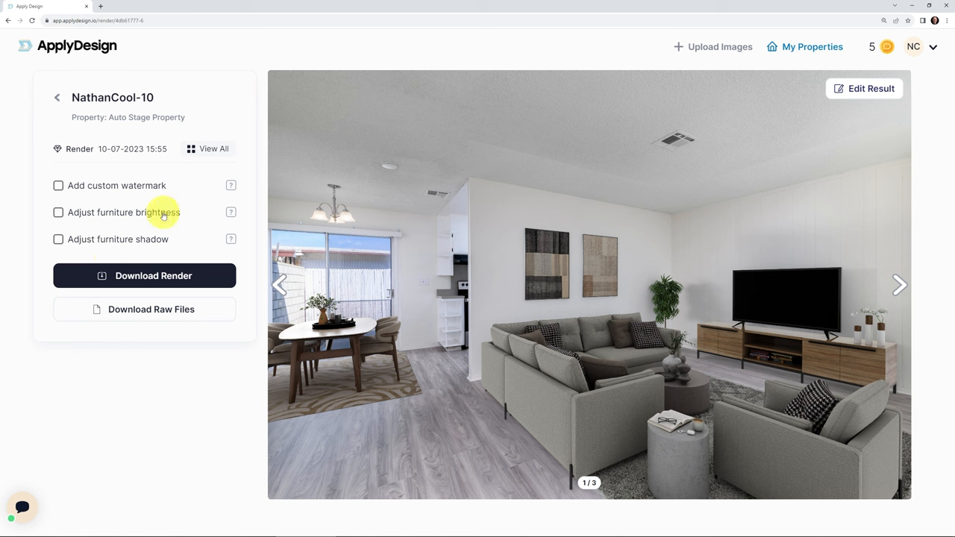
{"action": "mouse_move", "coordinate": [121, 225]}
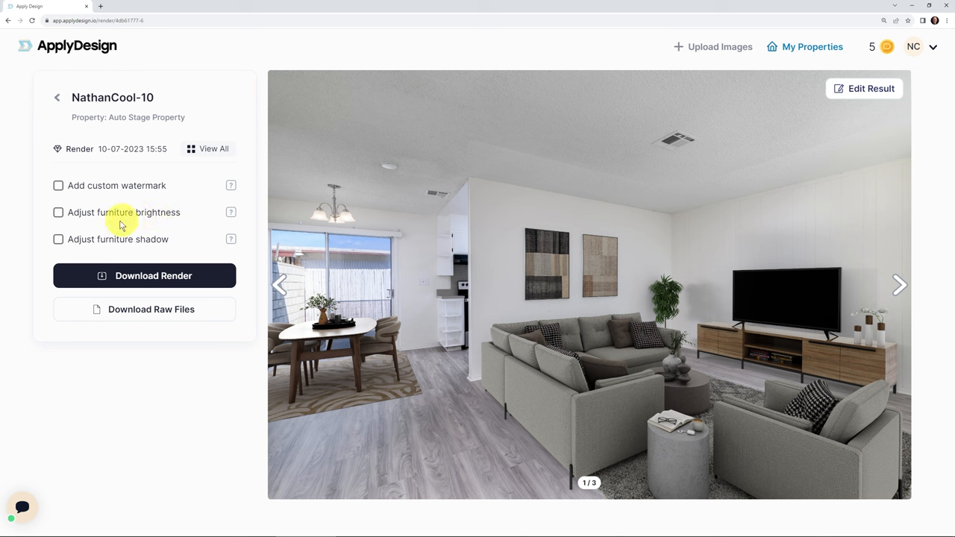
{"action": "mouse_move", "coordinate": [111, 243]}
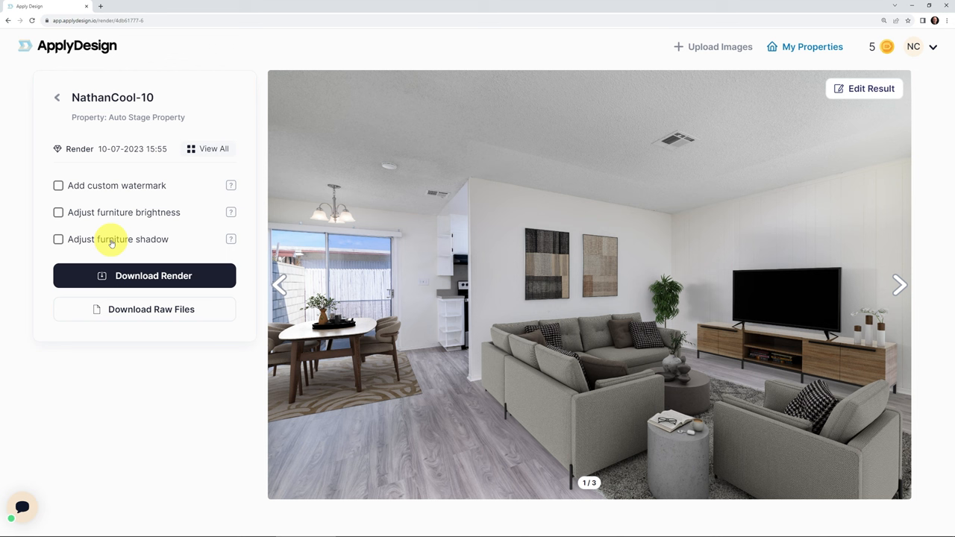
{"action": "mouse_move", "coordinate": [114, 377]}
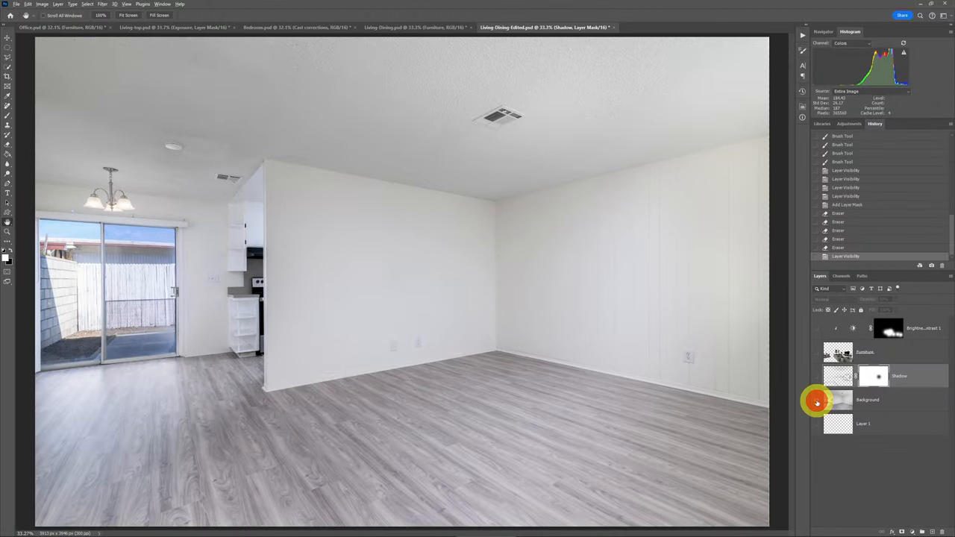
{"action": "left_click", "coordinate": [816, 351]}
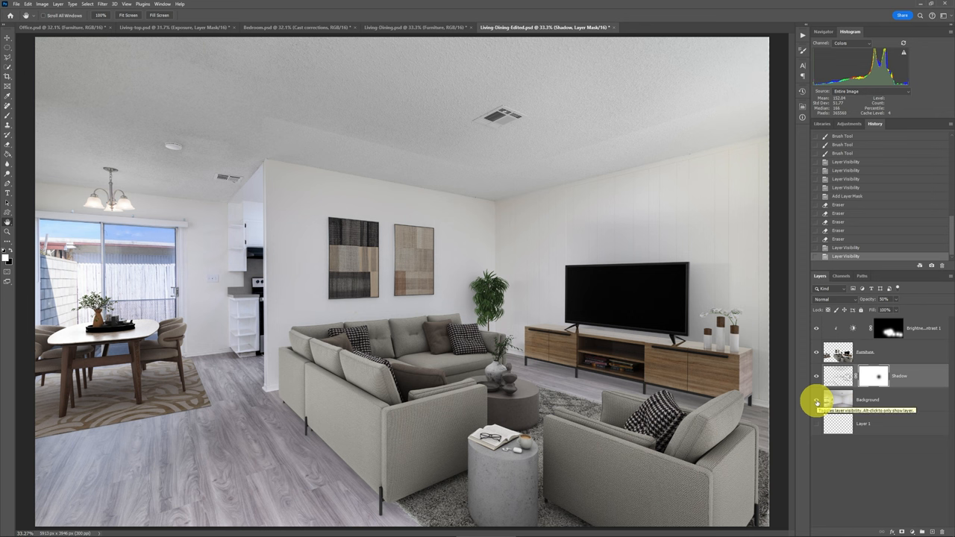